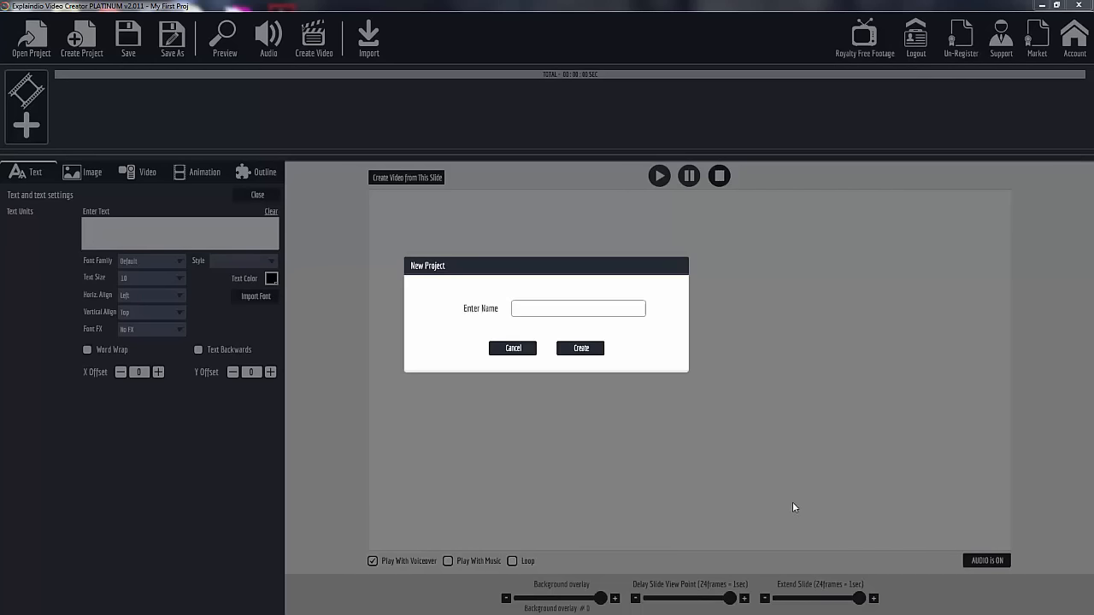
pyautogui.moveTo(513, 349)
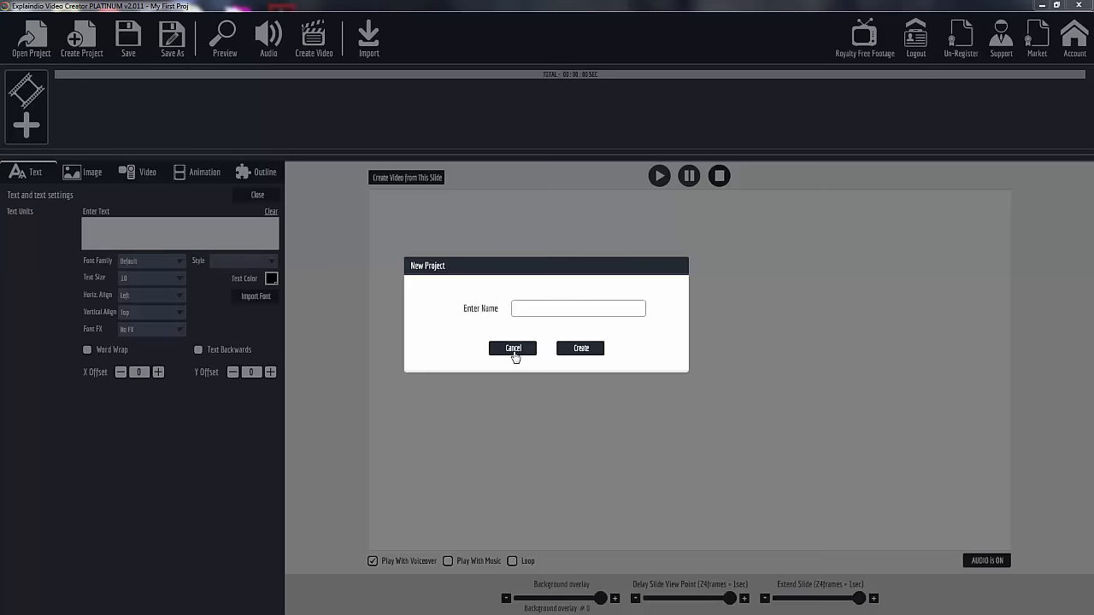
# Step: Cancel the New Project prompt, leaving the empty workspace
pyautogui.click(512, 349)
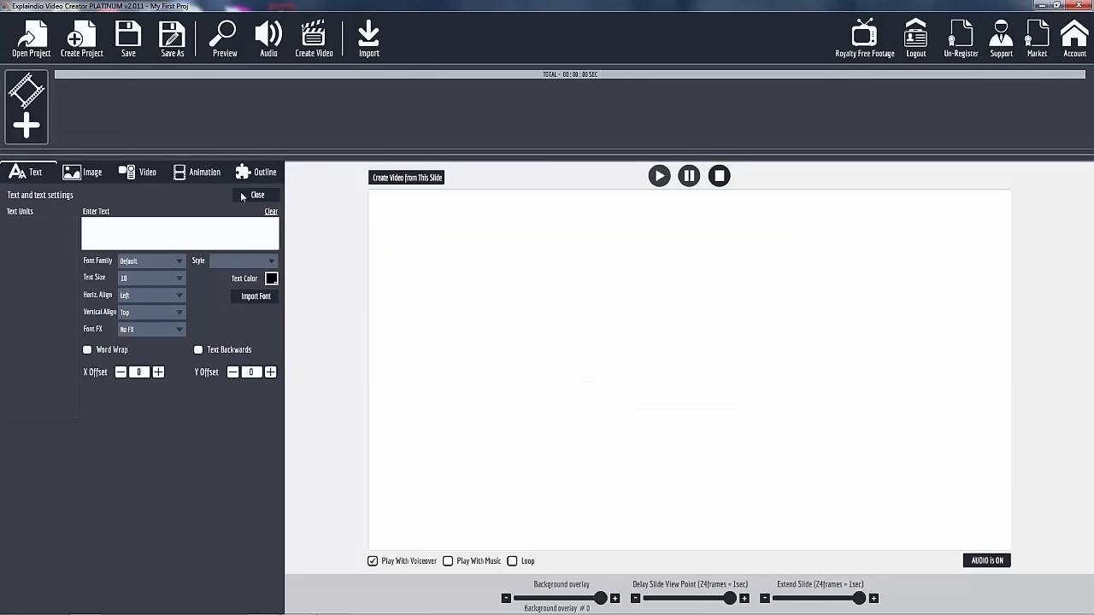
pyautogui.moveTo(174, 151)
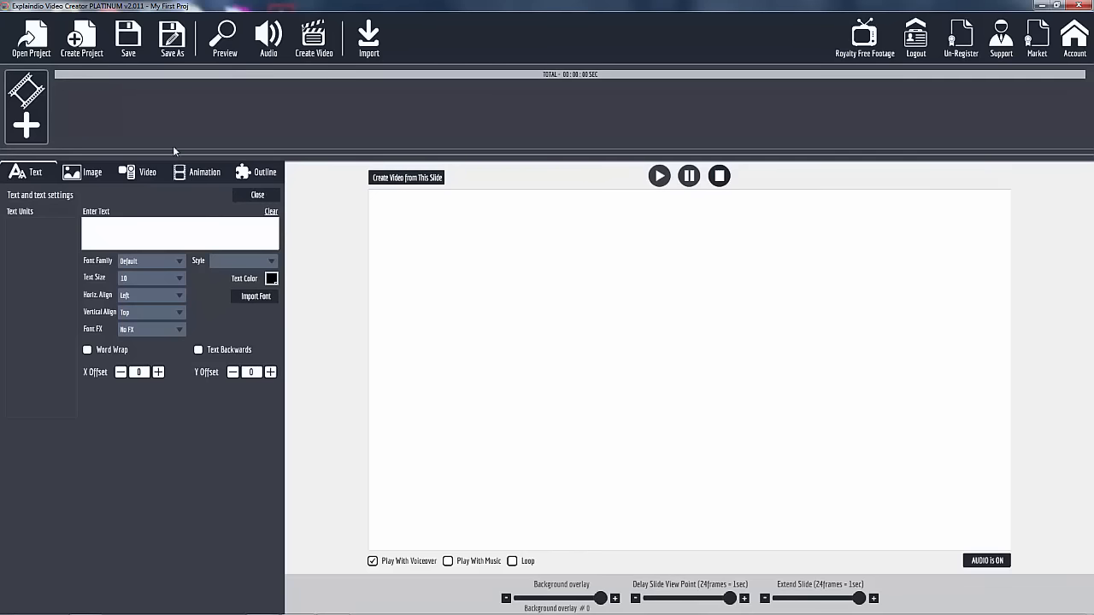
pyautogui.moveTo(152, 145)
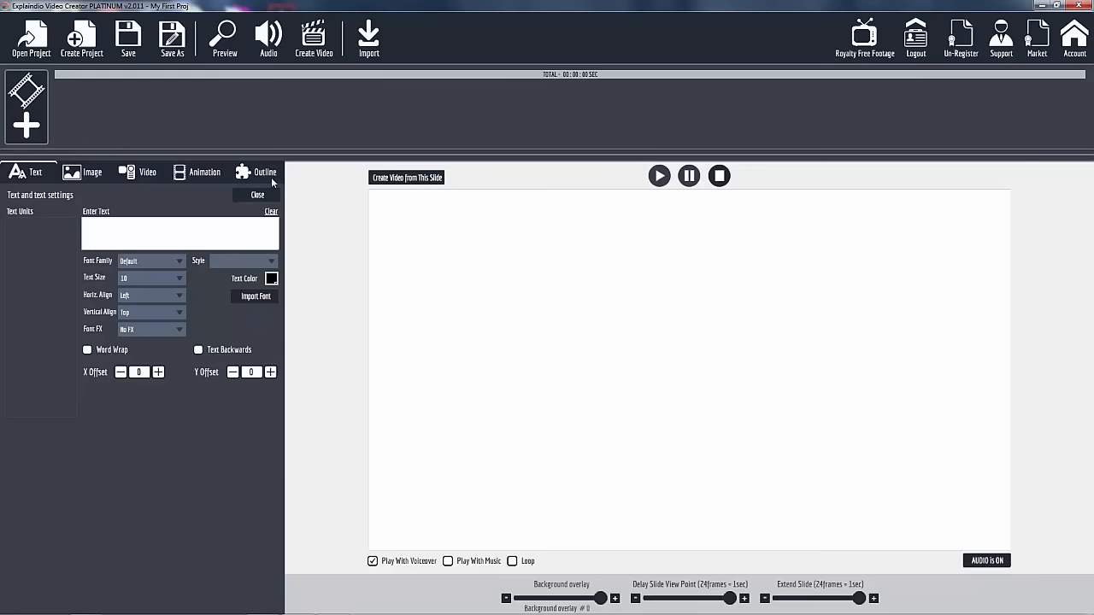
pyautogui.moveTo(220, 273)
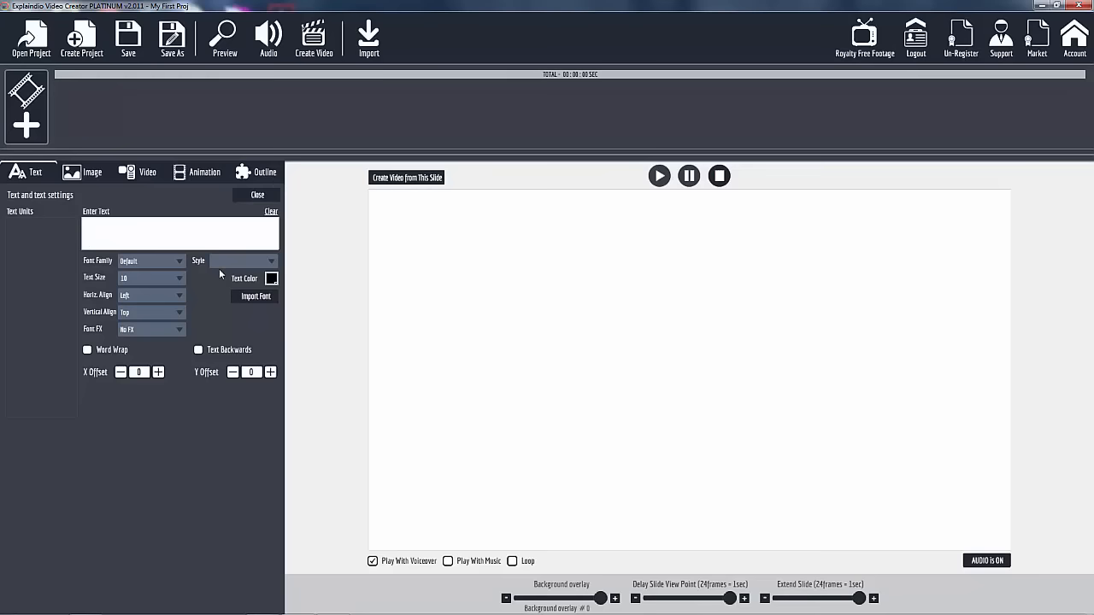
pyautogui.moveTo(75, 145)
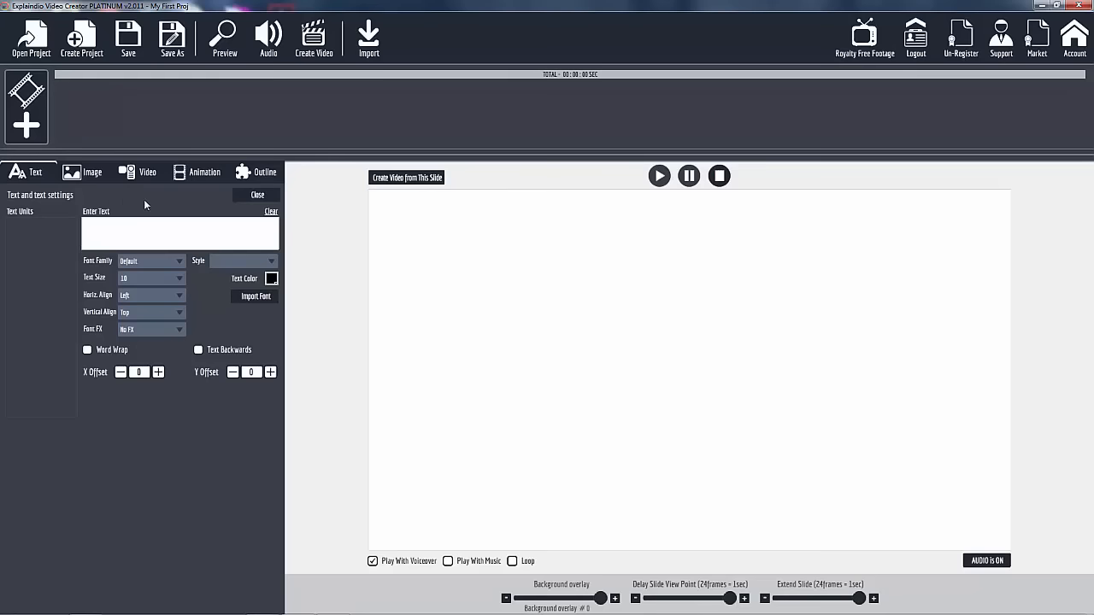
pyautogui.moveTo(140, 225)
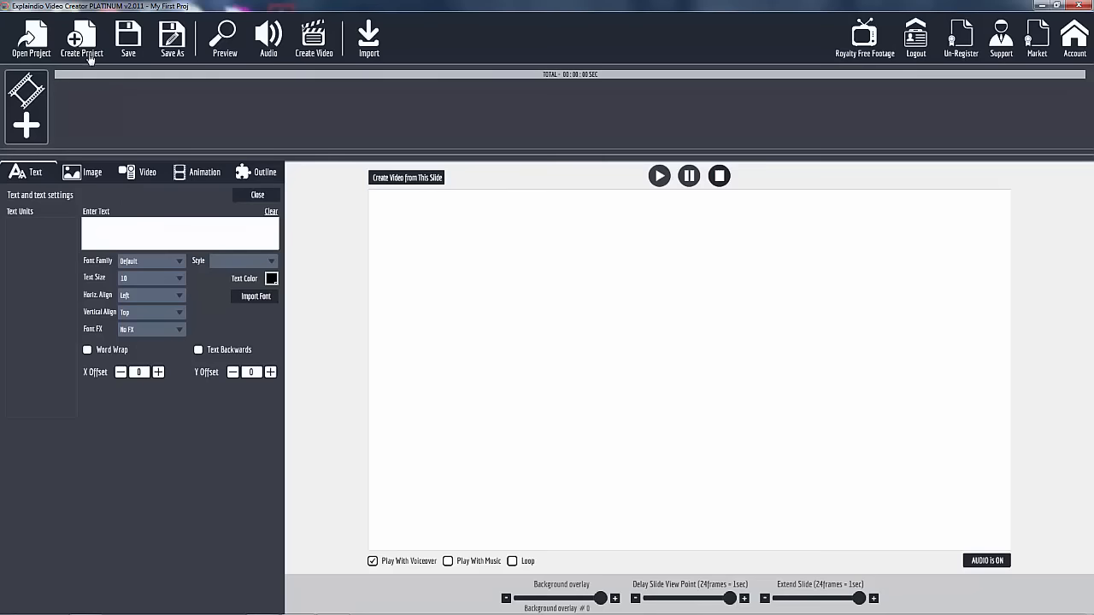
# Step: Create a new project named 'My Fir...' and land on its blank canvas
pyautogui.click(82, 38)
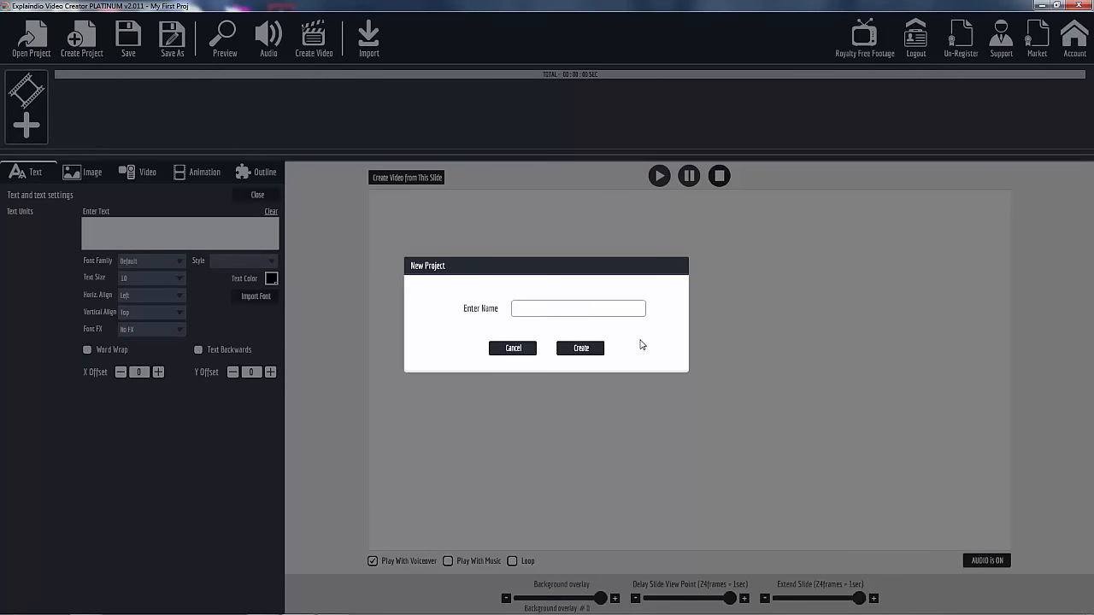
pyautogui.click(578, 308)
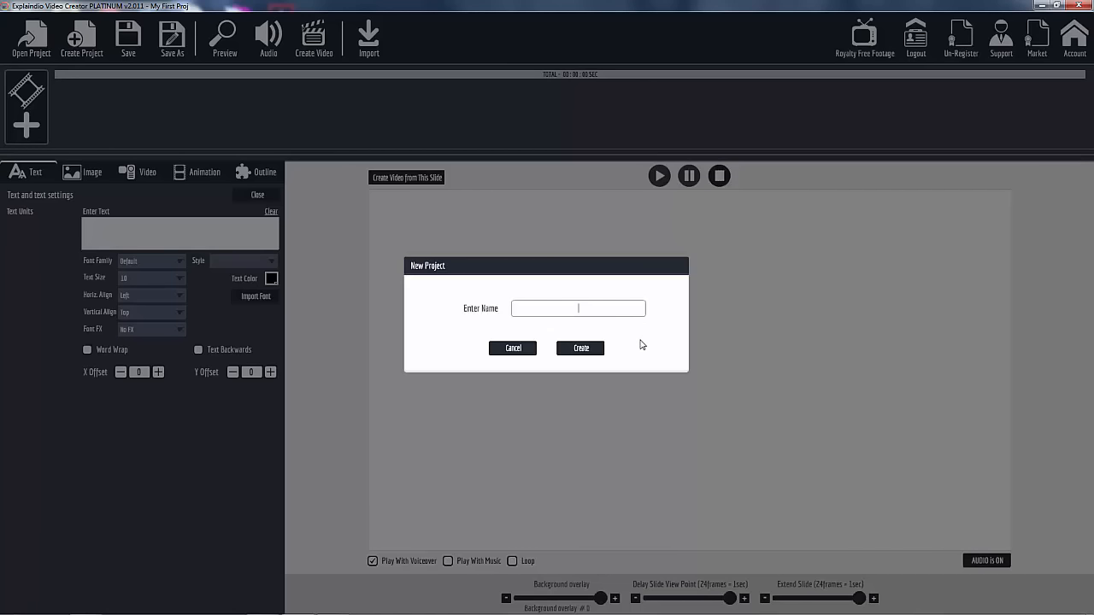
pyautogui.write('M')
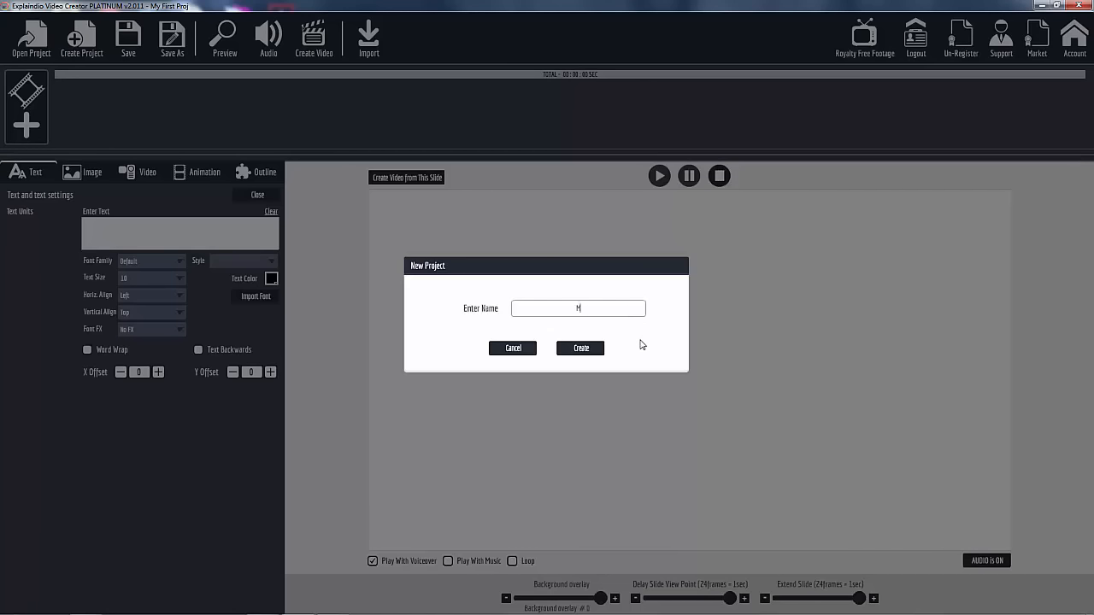
pyautogui.write('y First Proj2')
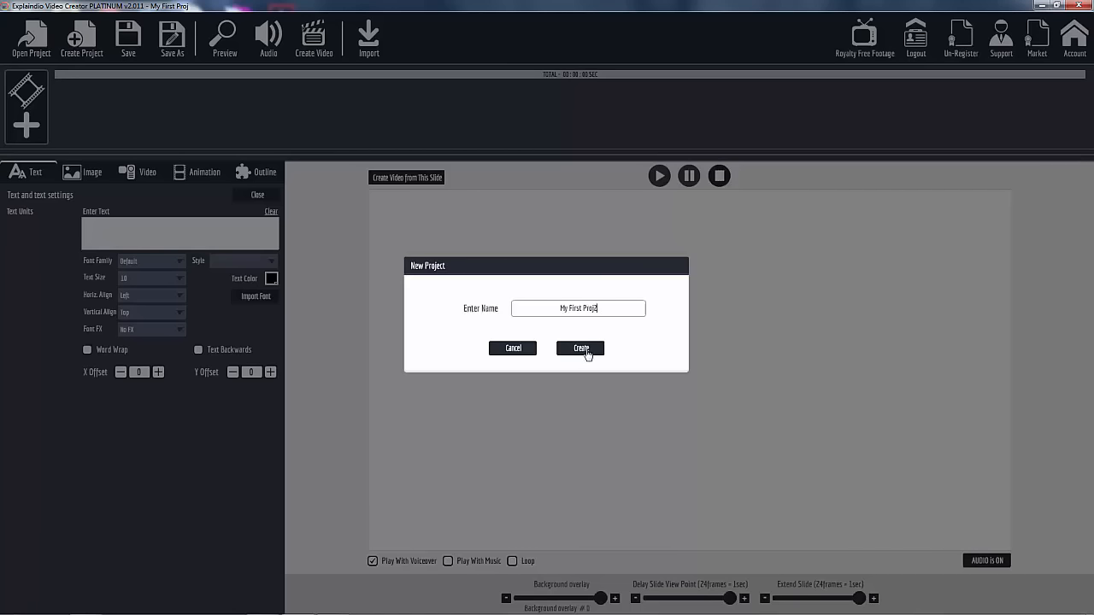
pyautogui.click(581, 348)
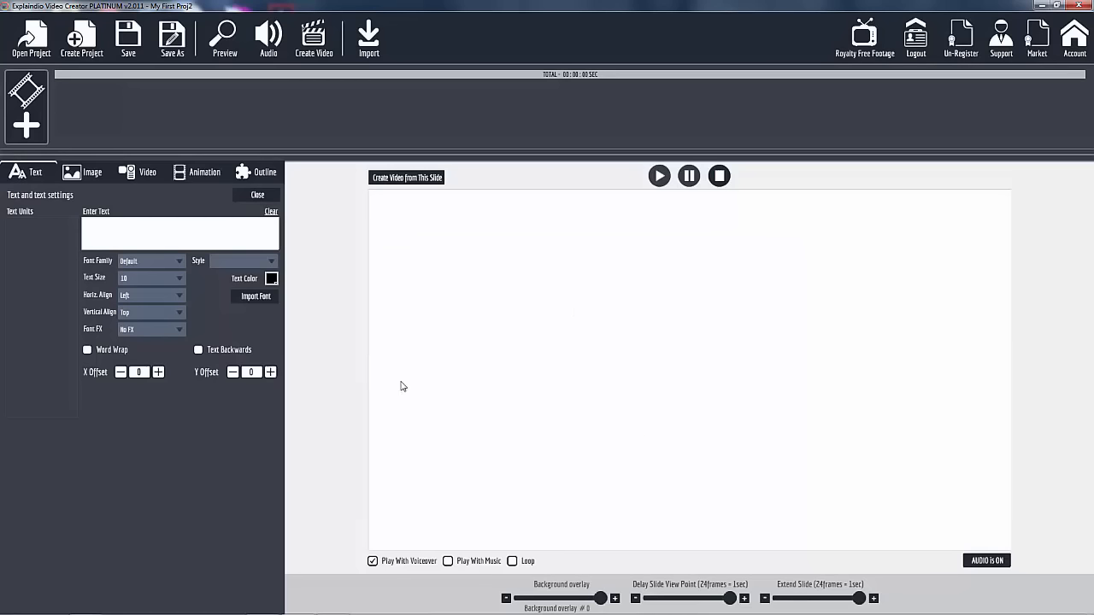
pyautogui.moveTo(636, 494)
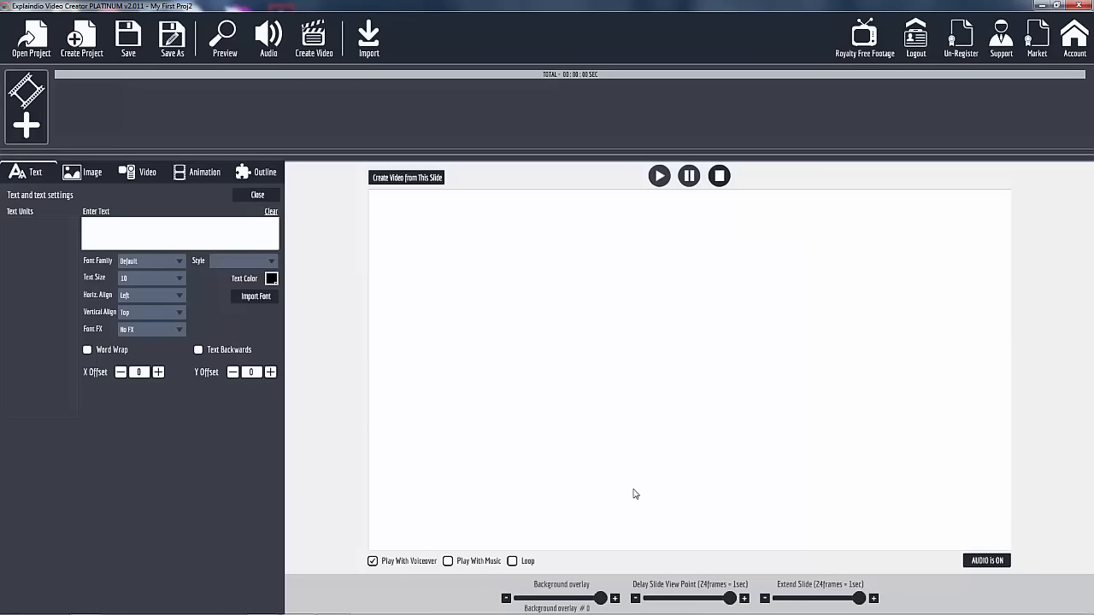
pyautogui.moveTo(357, 400)
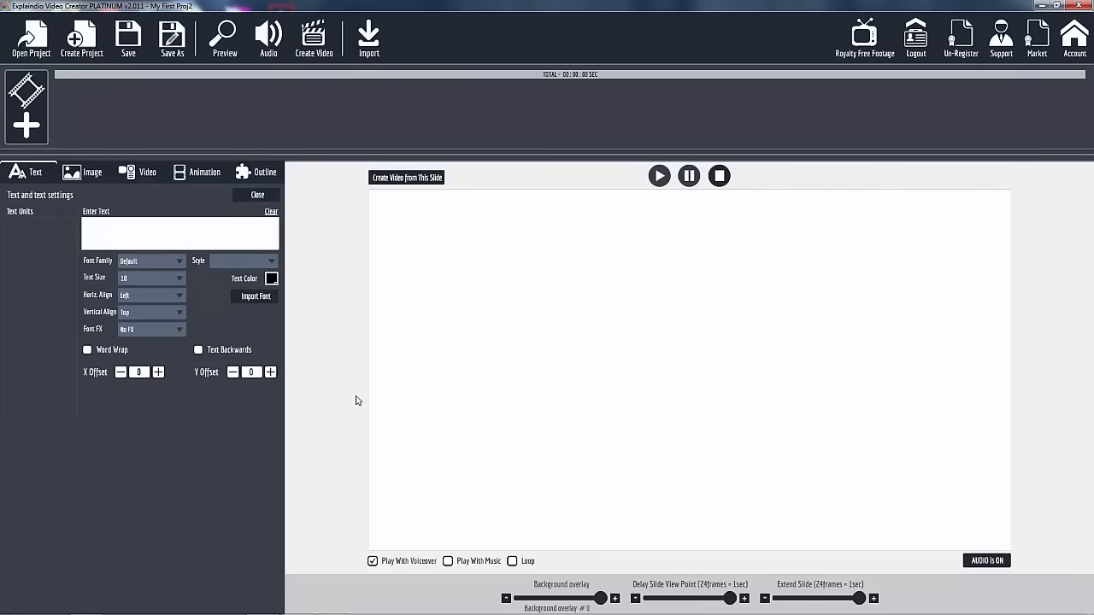
pyautogui.moveTo(431, 132)
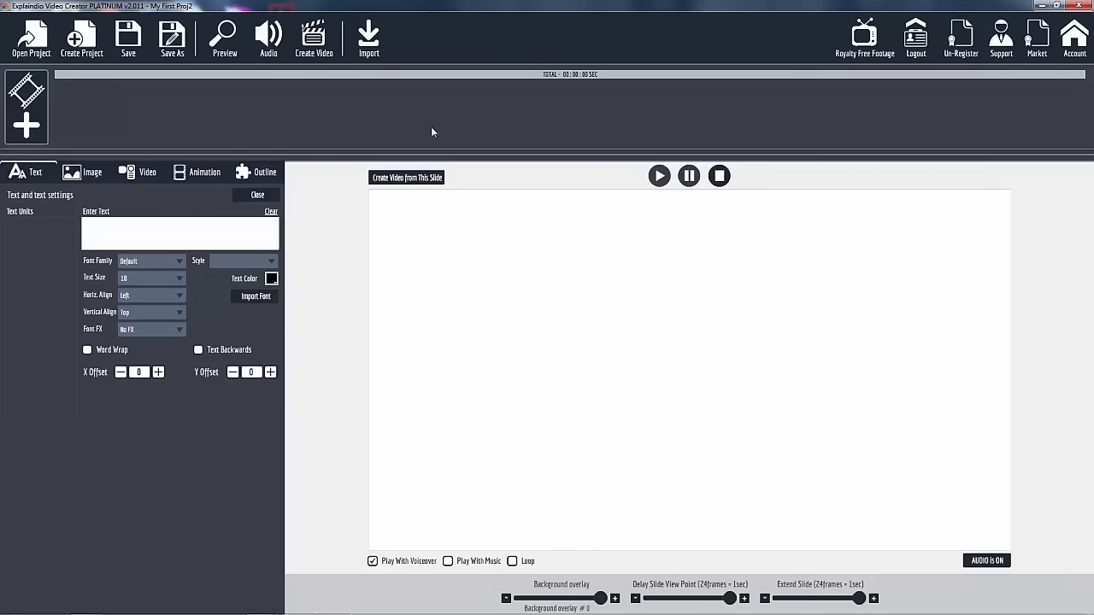
pyautogui.moveTo(323, 332)
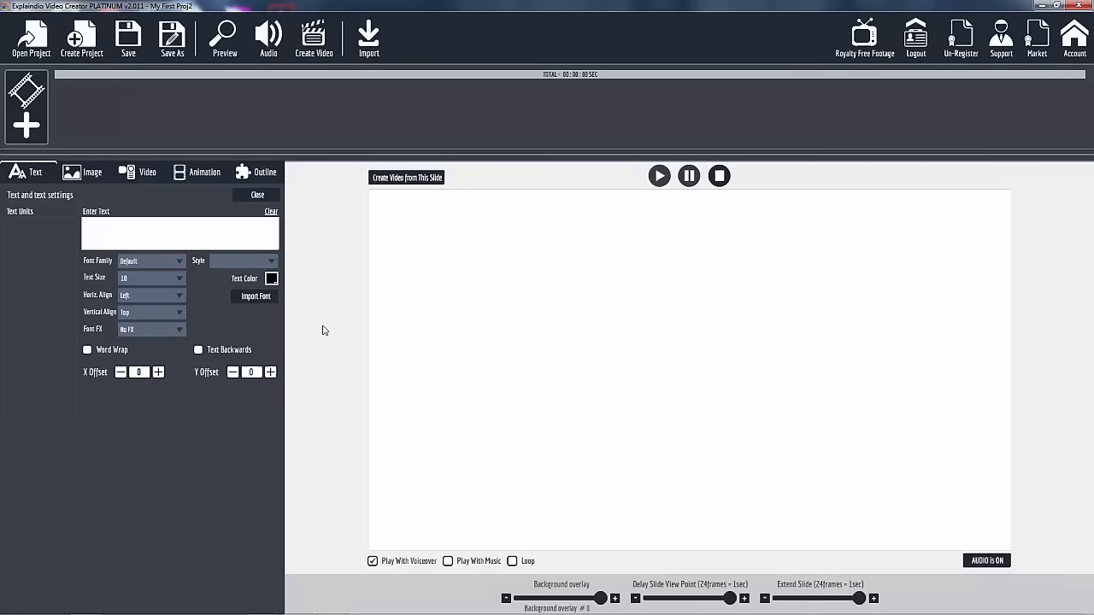
pyautogui.moveTo(454, 475)
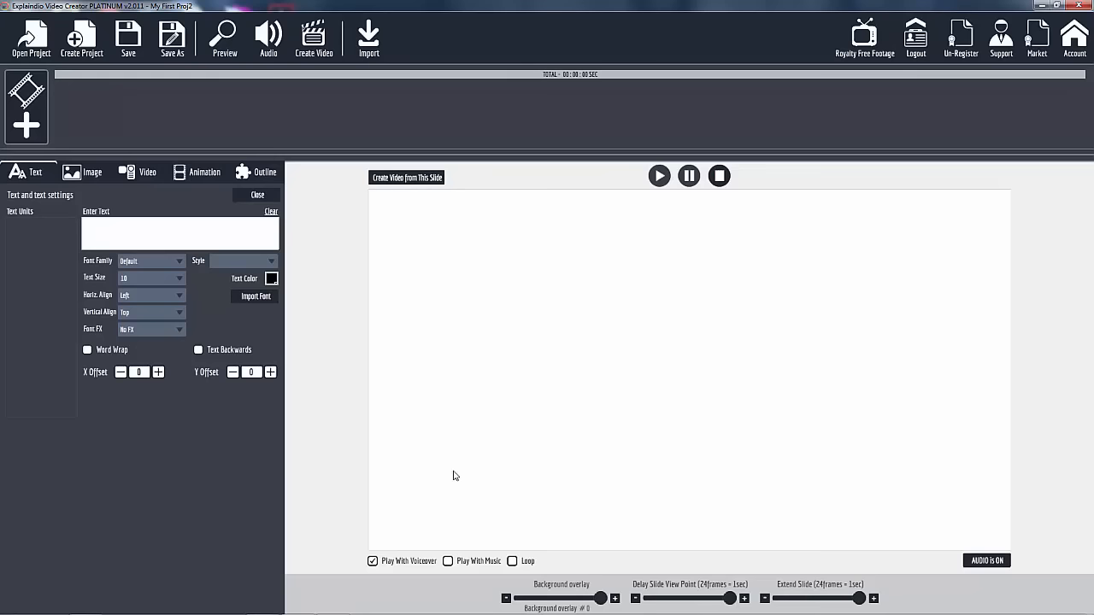
pyautogui.moveTo(387, 398)
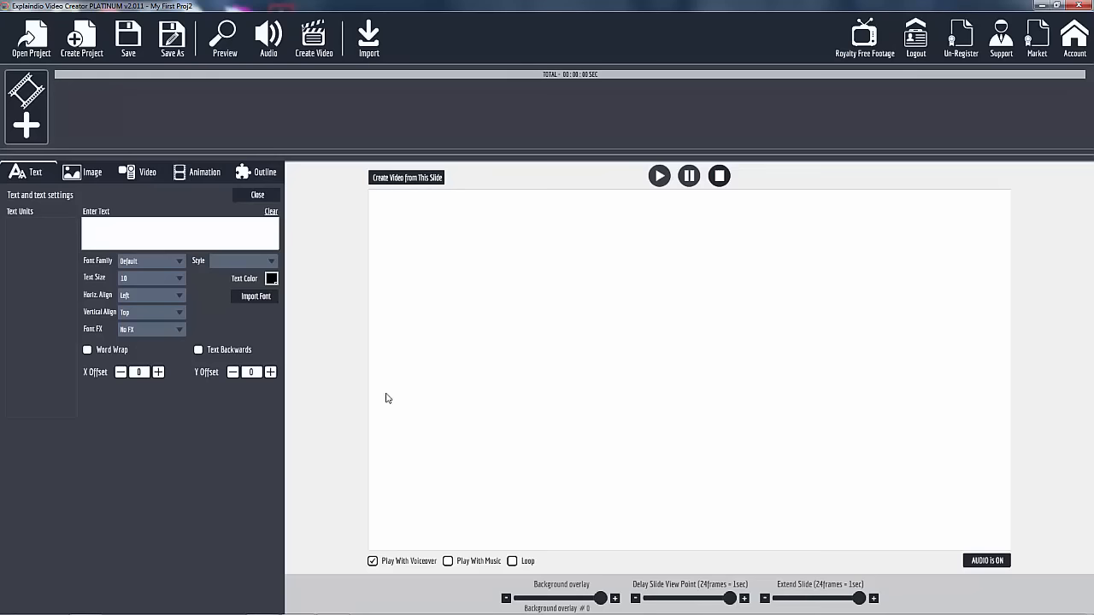
pyautogui.moveTo(364, 346)
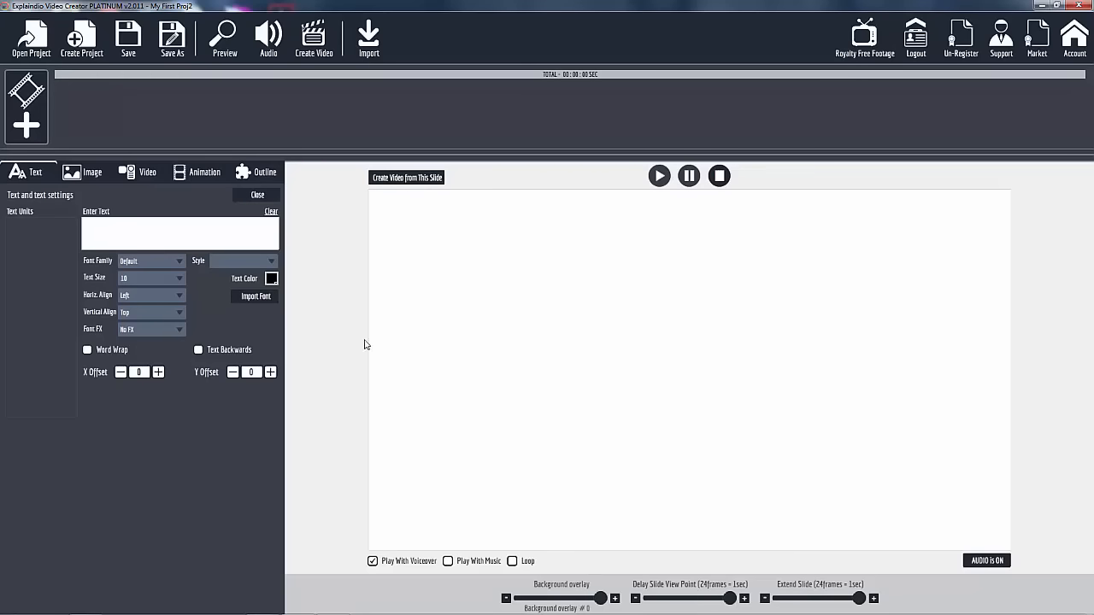
pyautogui.moveTo(366, 365)
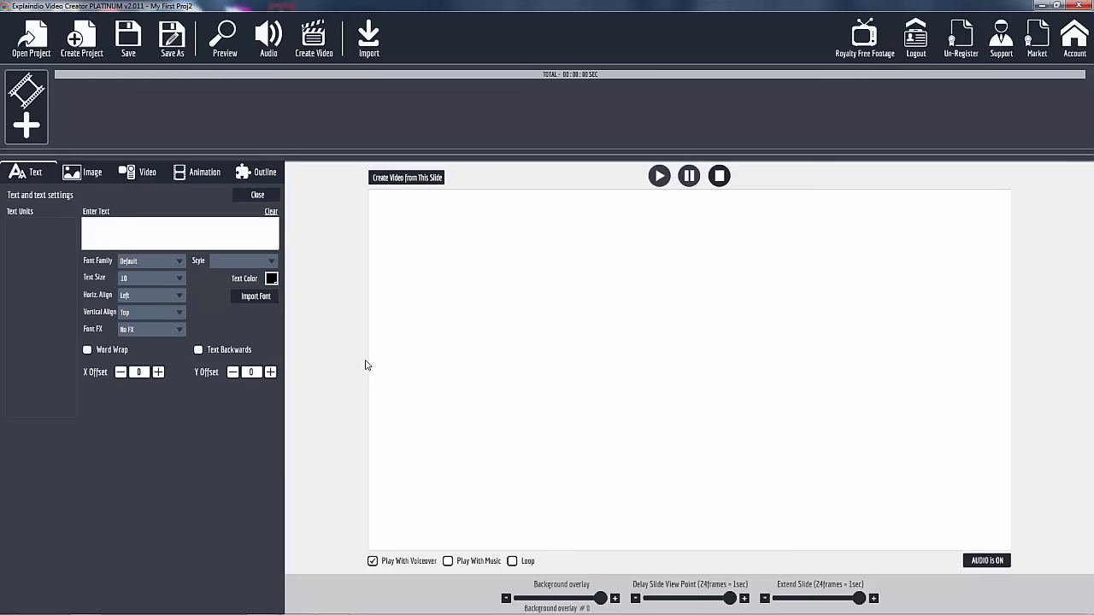
pyautogui.moveTo(154, 137)
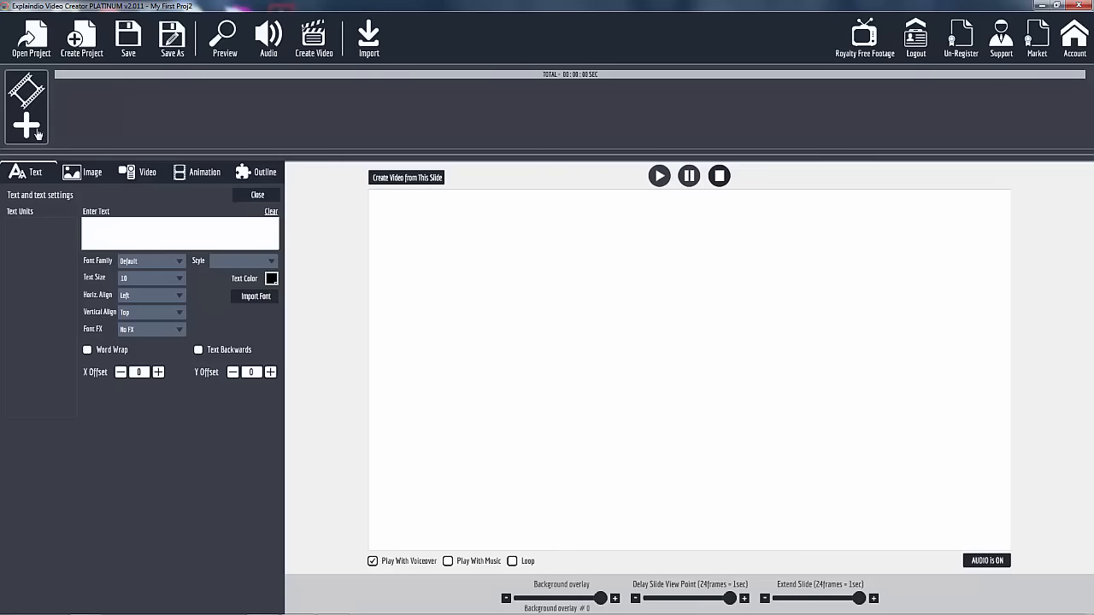
pyautogui.moveTo(118, 138)
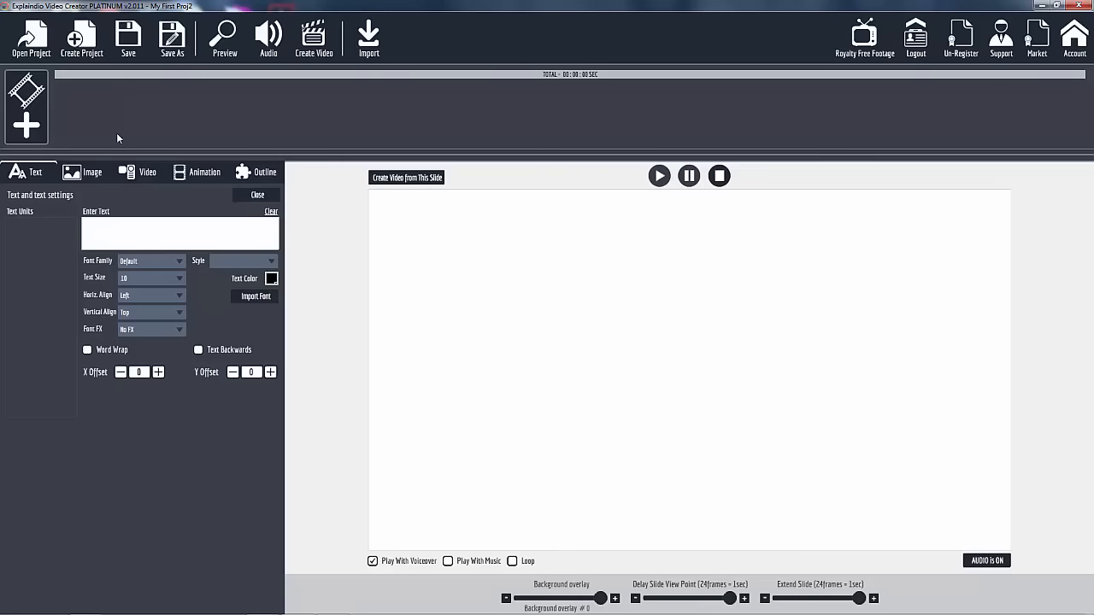
pyautogui.moveTo(212, 136)
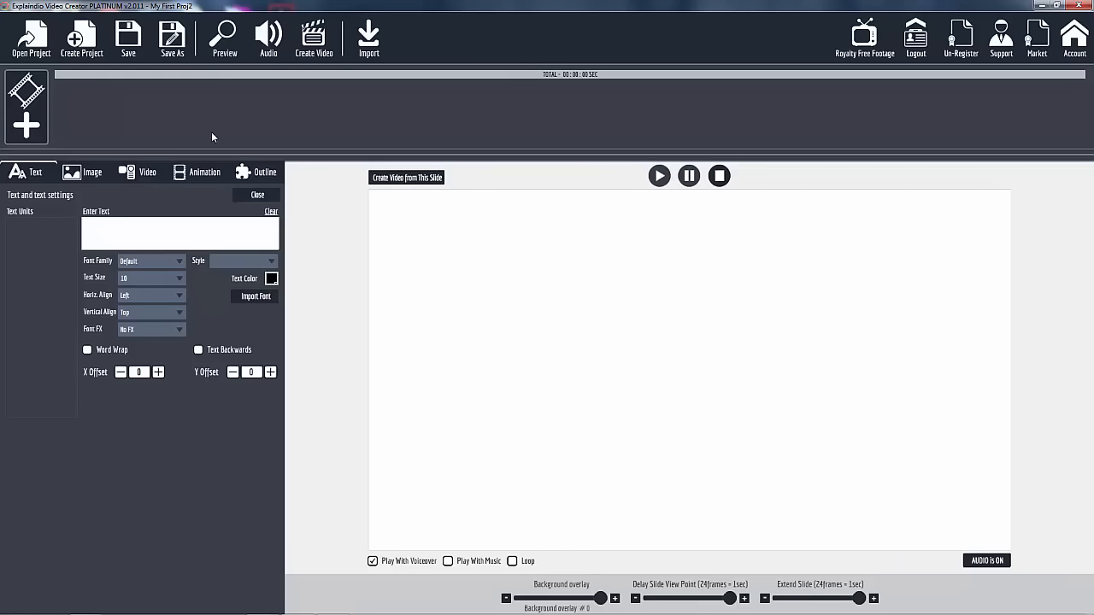
pyautogui.moveTo(28, 130)
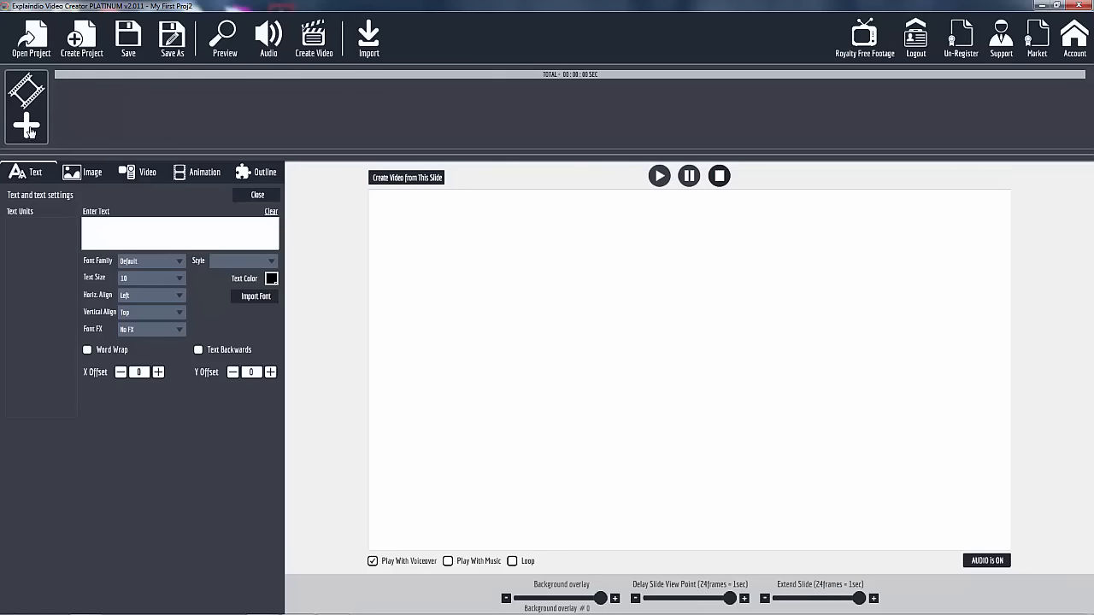
pyautogui.click(25, 127)
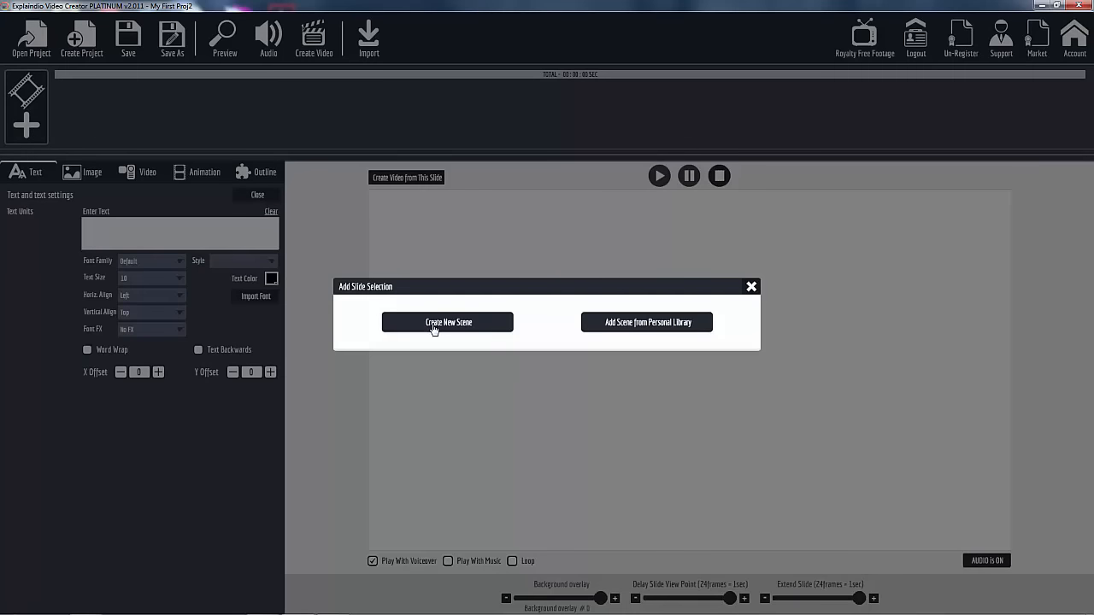
pyautogui.moveTo(431, 328)
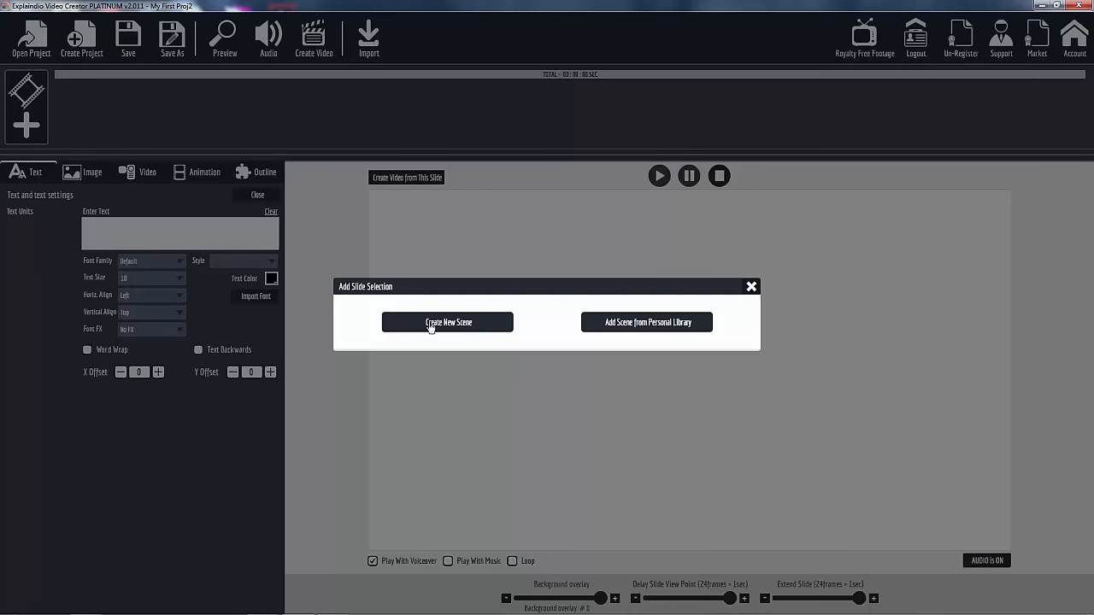
pyautogui.moveTo(417, 348)
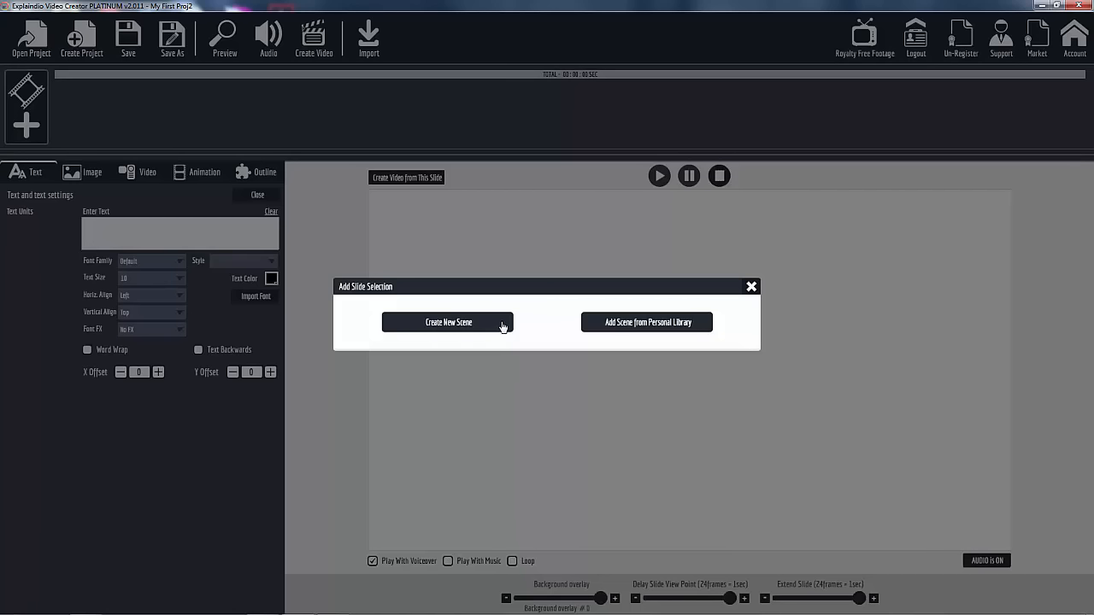
pyautogui.moveTo(539, 325)
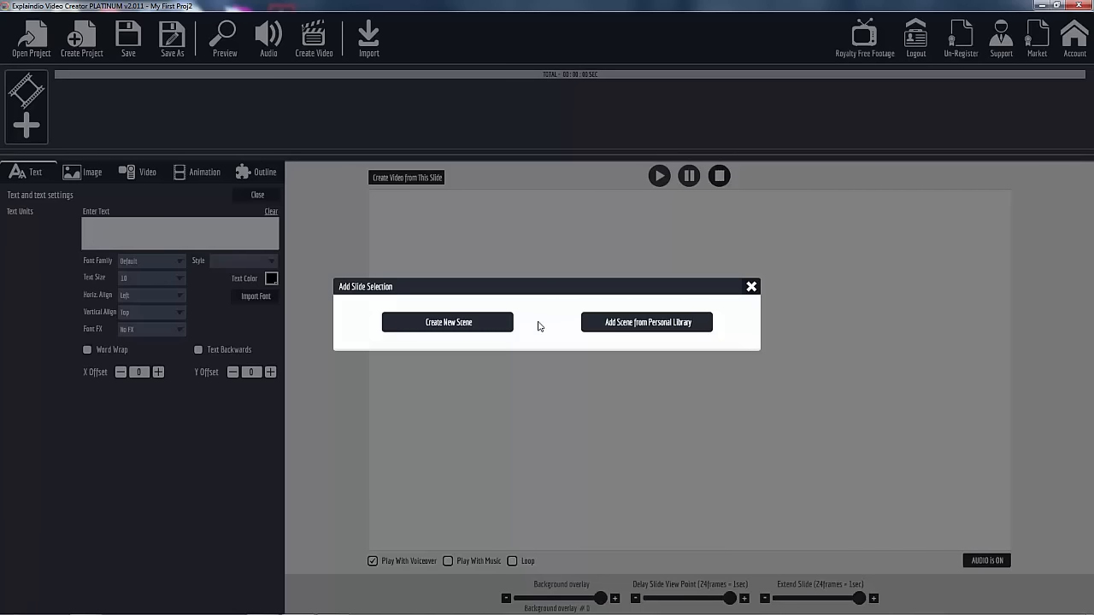
pyautogui.moveTo(646, 333)
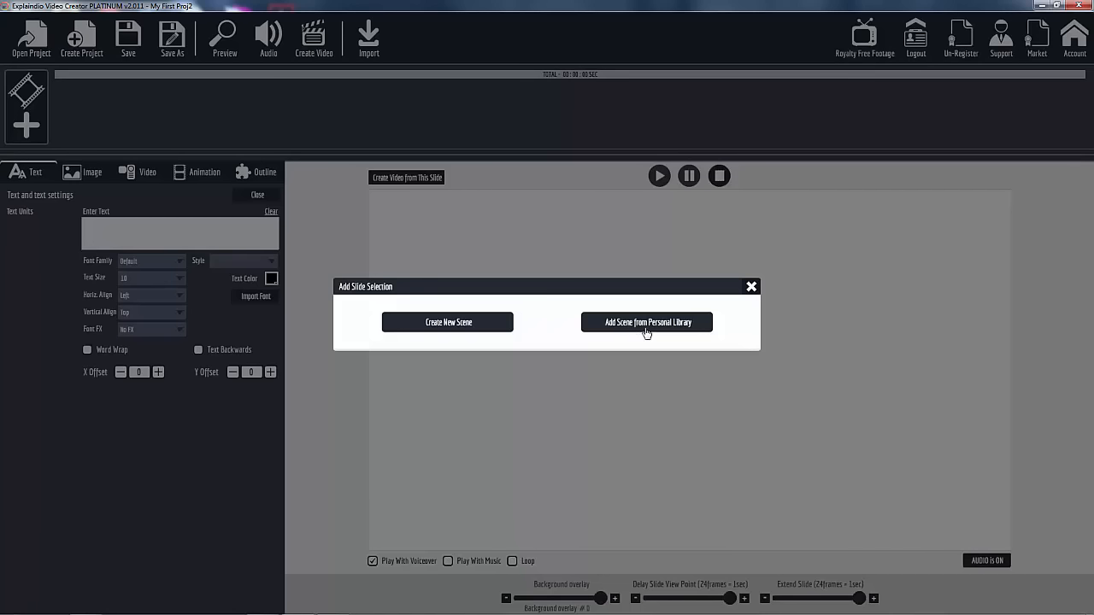
pyautogui.moveTo(651, 328)
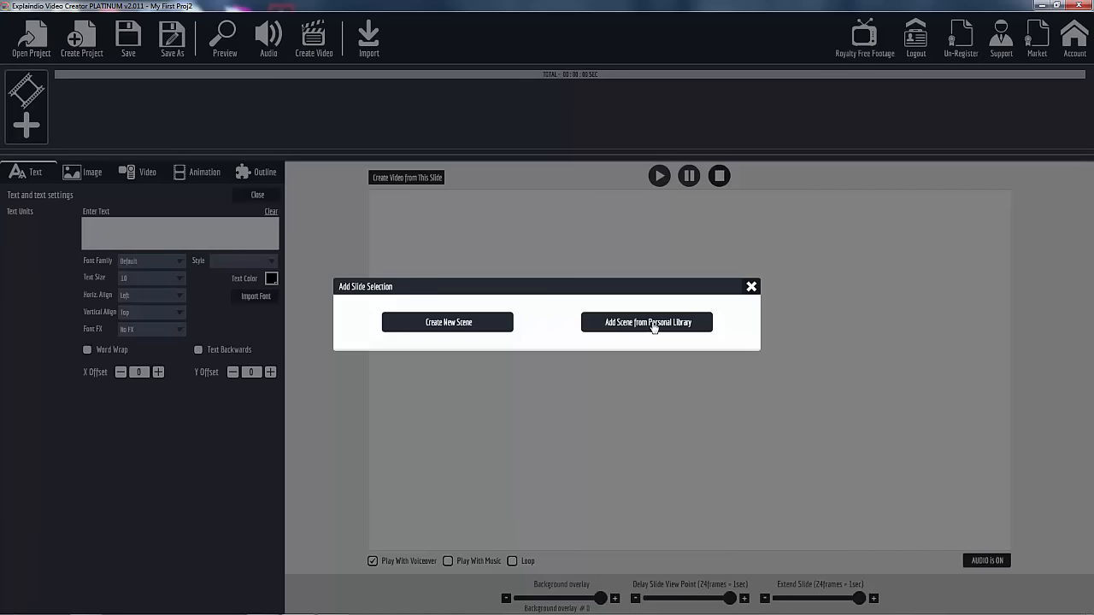
pyautogui.click(646, 321)
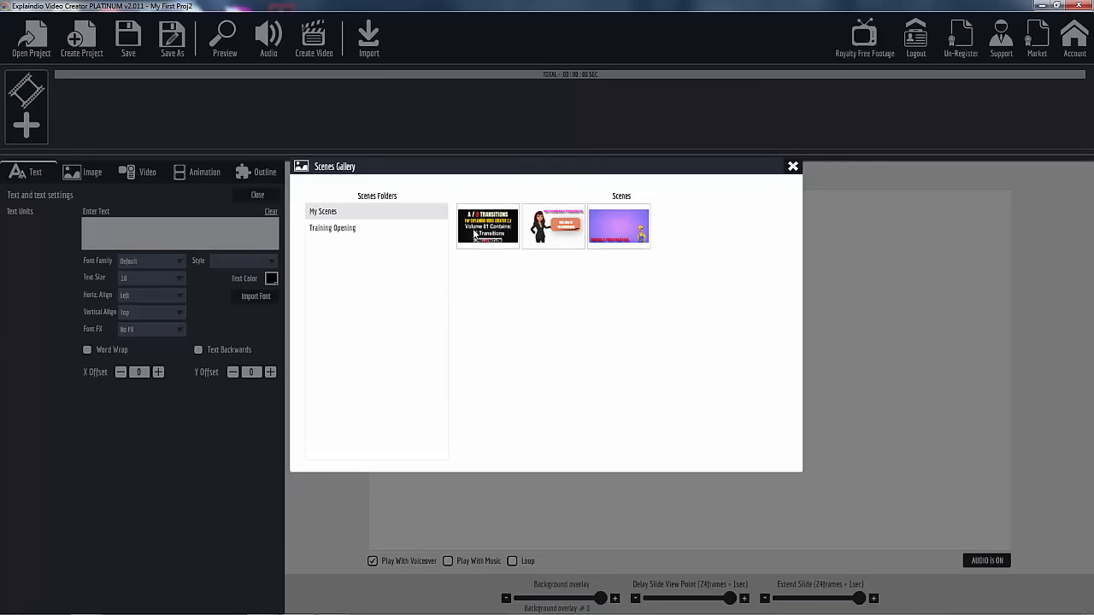
pyautogui.click(331, 227)
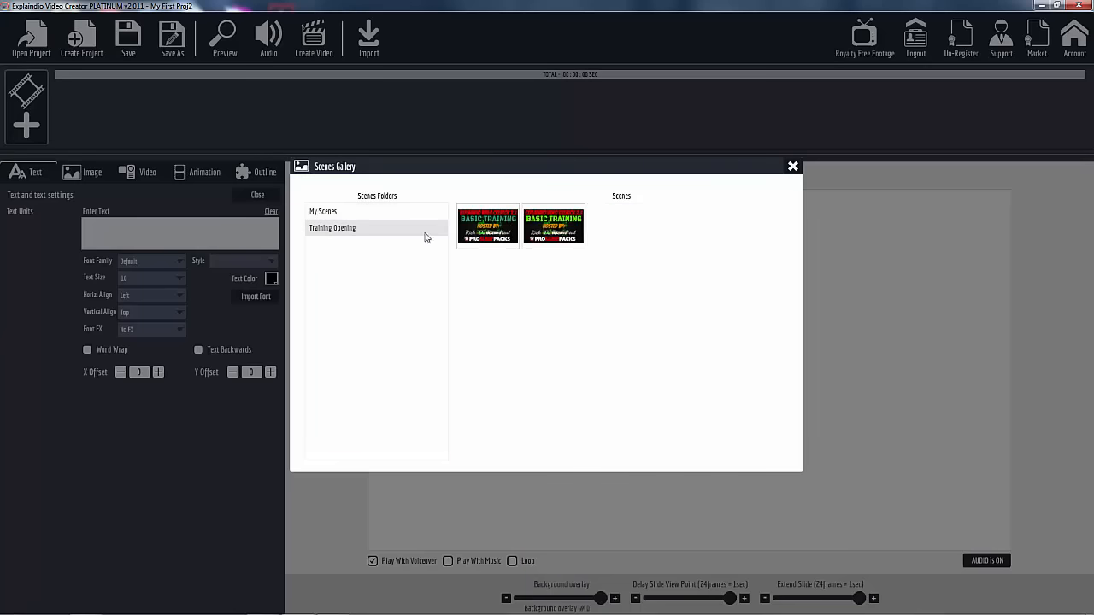
pyautogui.moveTo(501, 228)
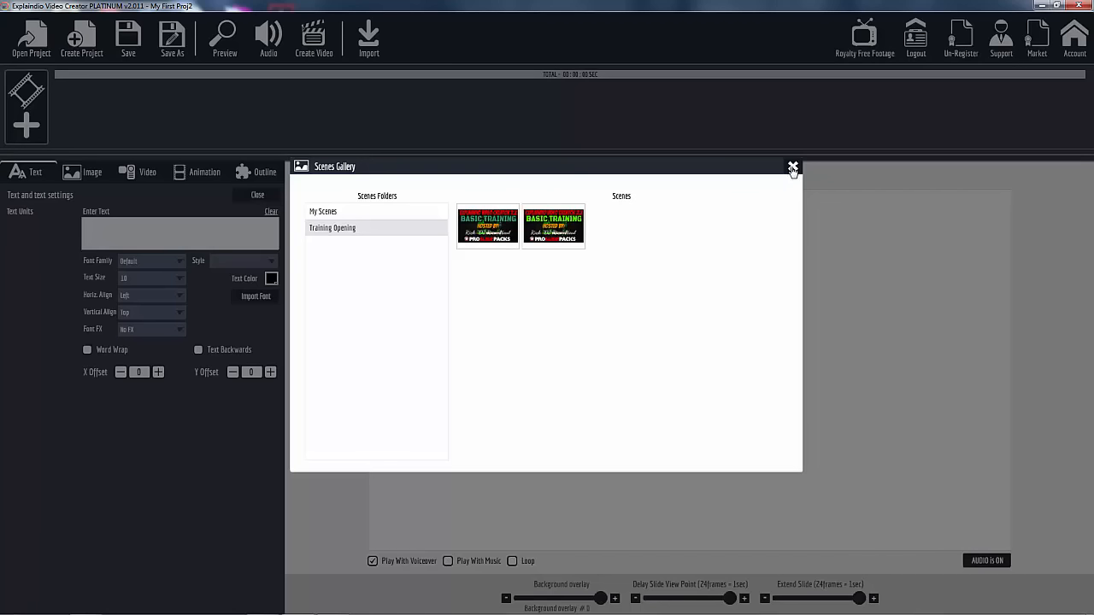
pyautogui.click(793, 166)
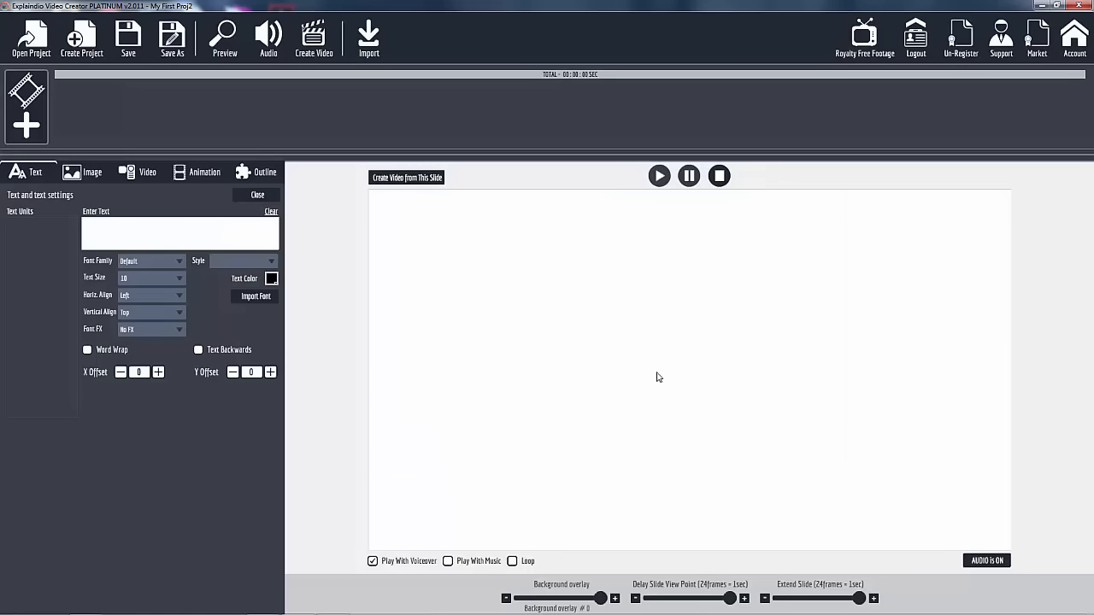
pyautogui.moveTo(513, 402)
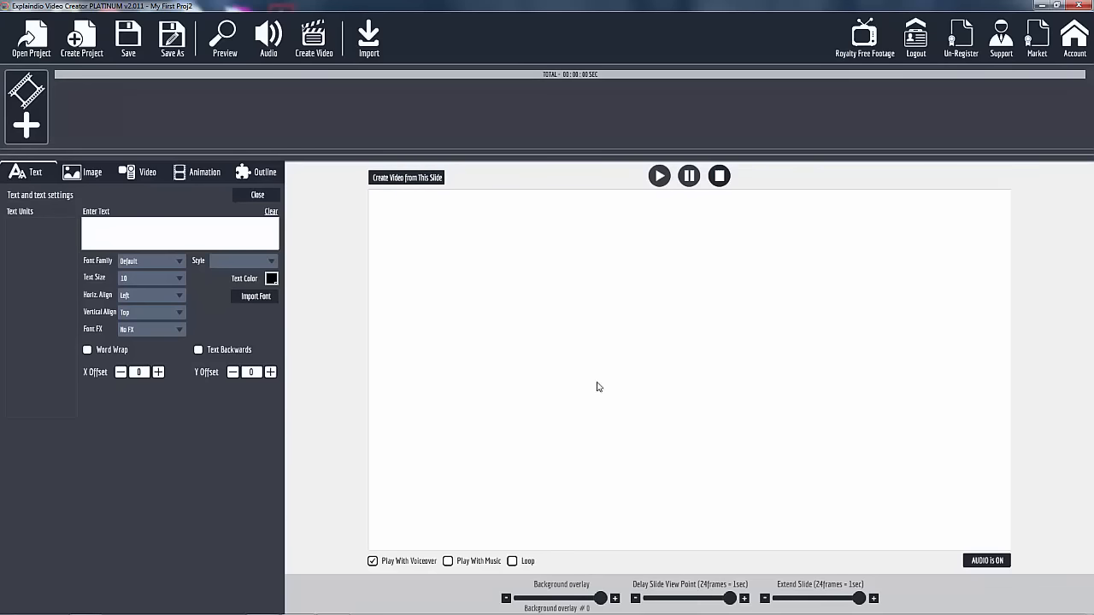
pyautogui.click(28, 126)
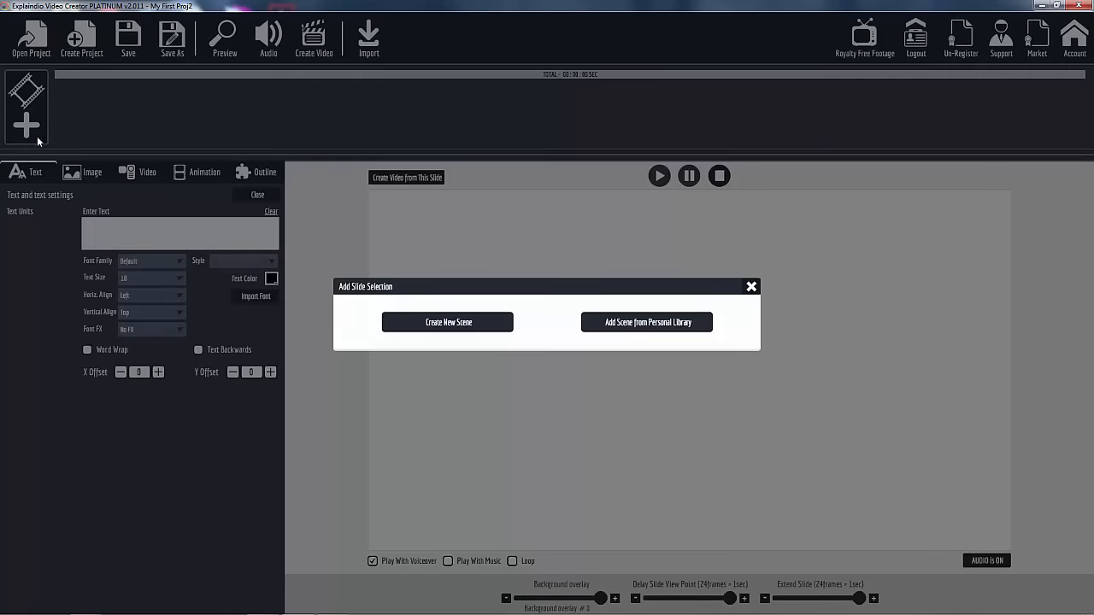
pyautogui.click(448, 321)
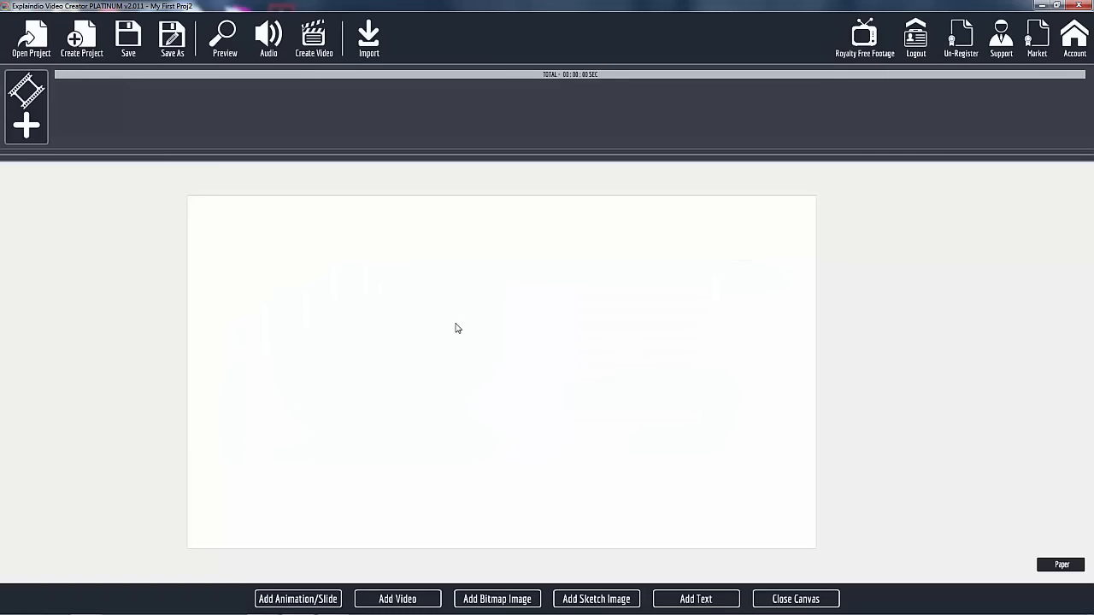
pyautogui.moveTo(492, 475)
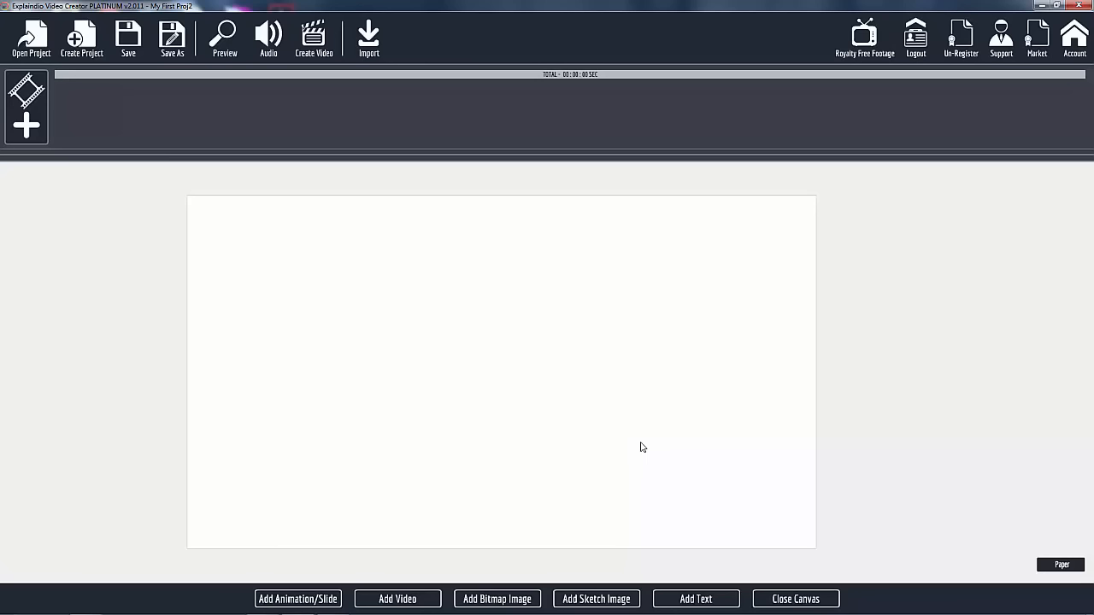
pyautogui.moveTo(297, 598)
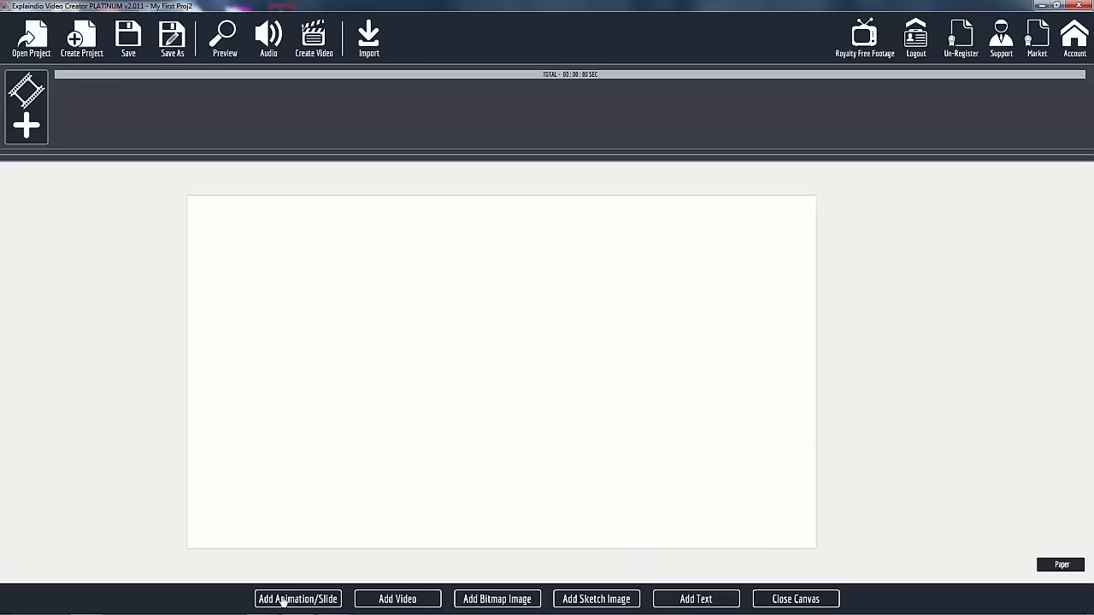
pyautogui.moveTo(301, 604)
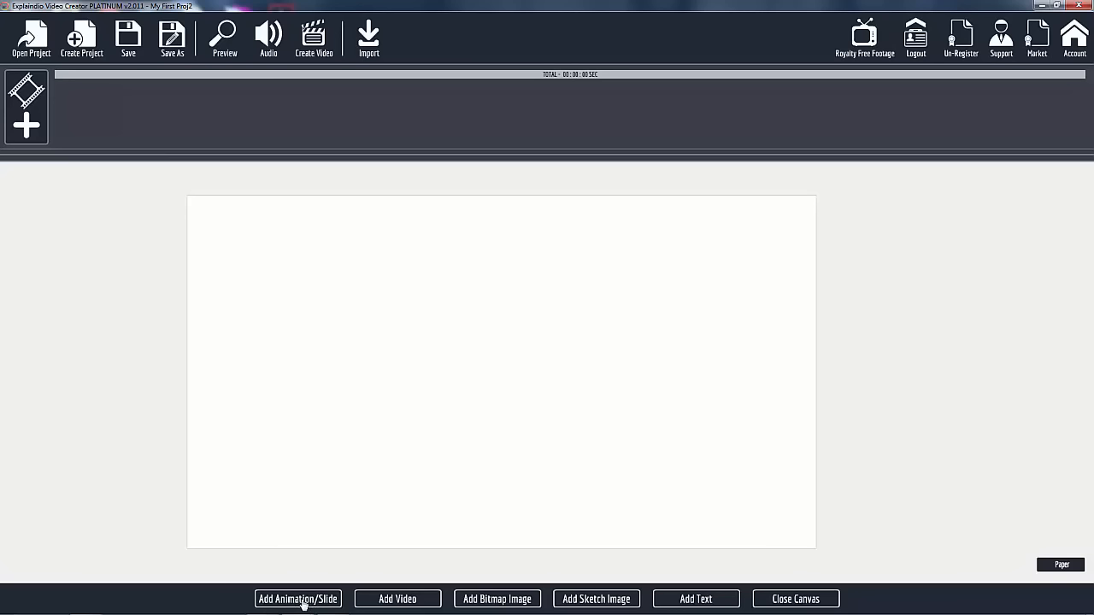
pyautogui.moveTo(482, 366)
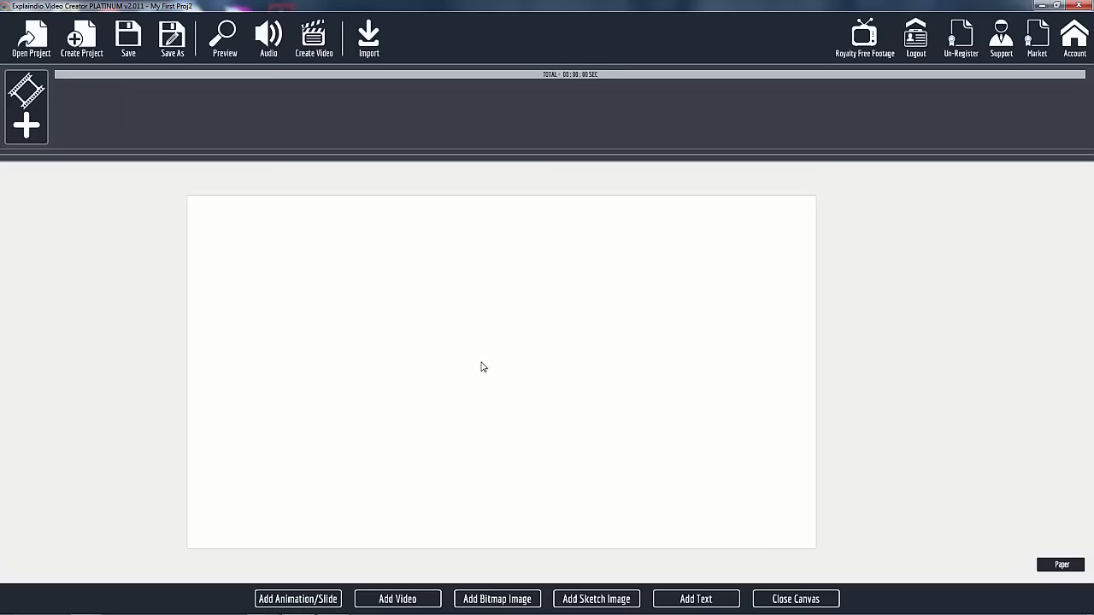
pyautogui.moveTo(852, 364)
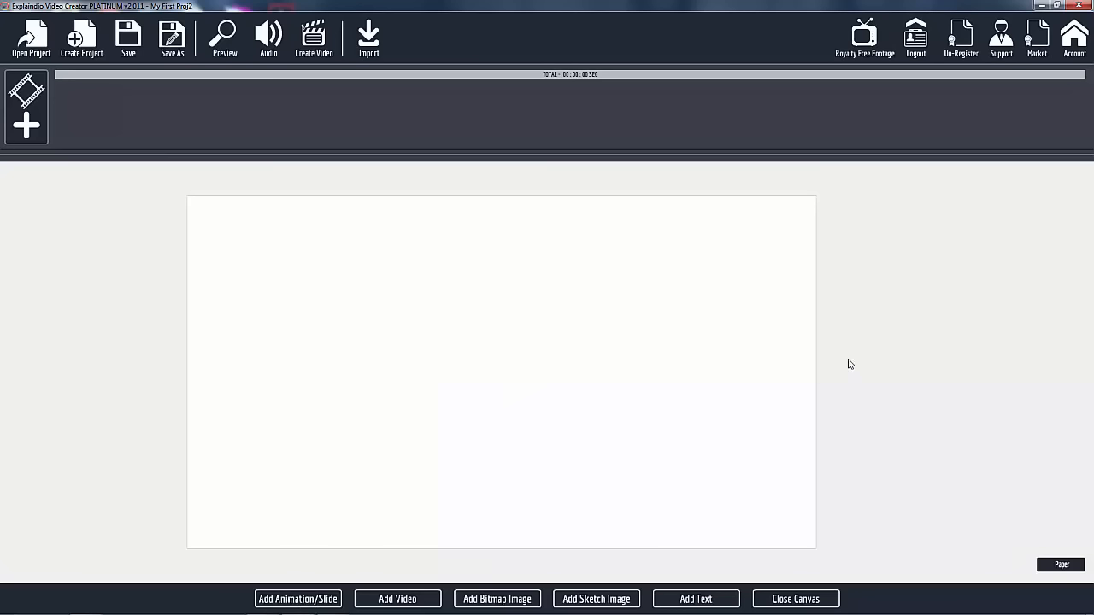
pyautogui.moveTo(492, 400)
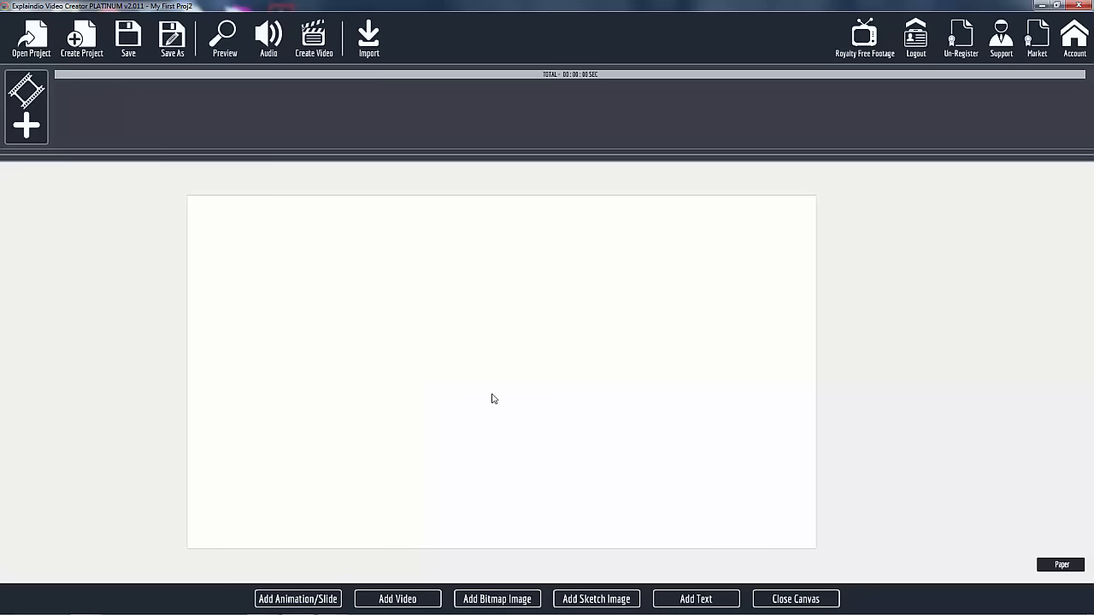
pyautogui.moveTo(410, 438)
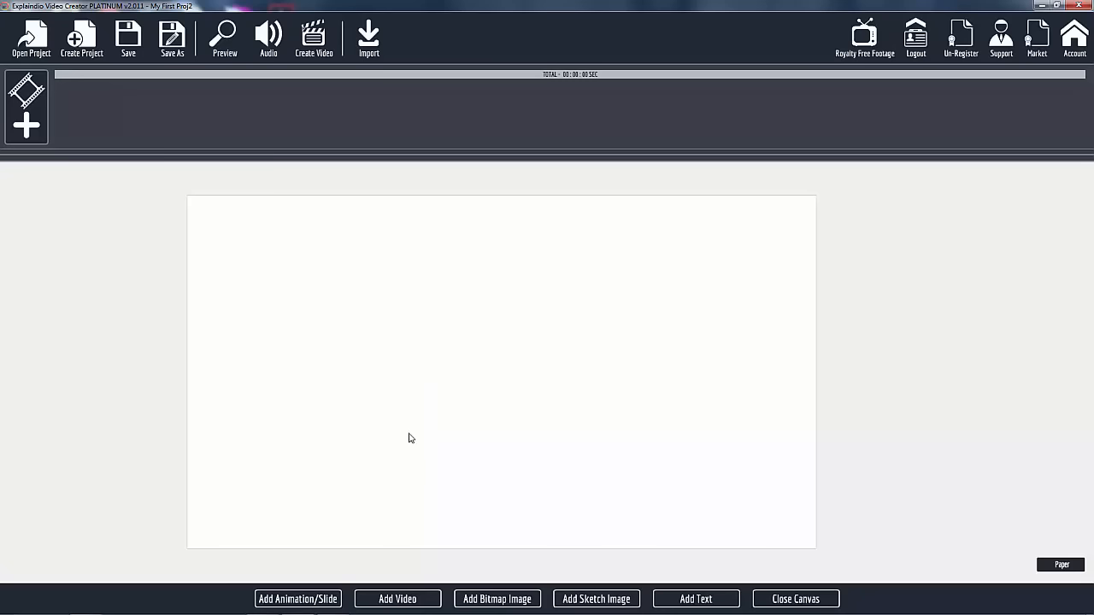
pyautogui.moveTo(550, 401)
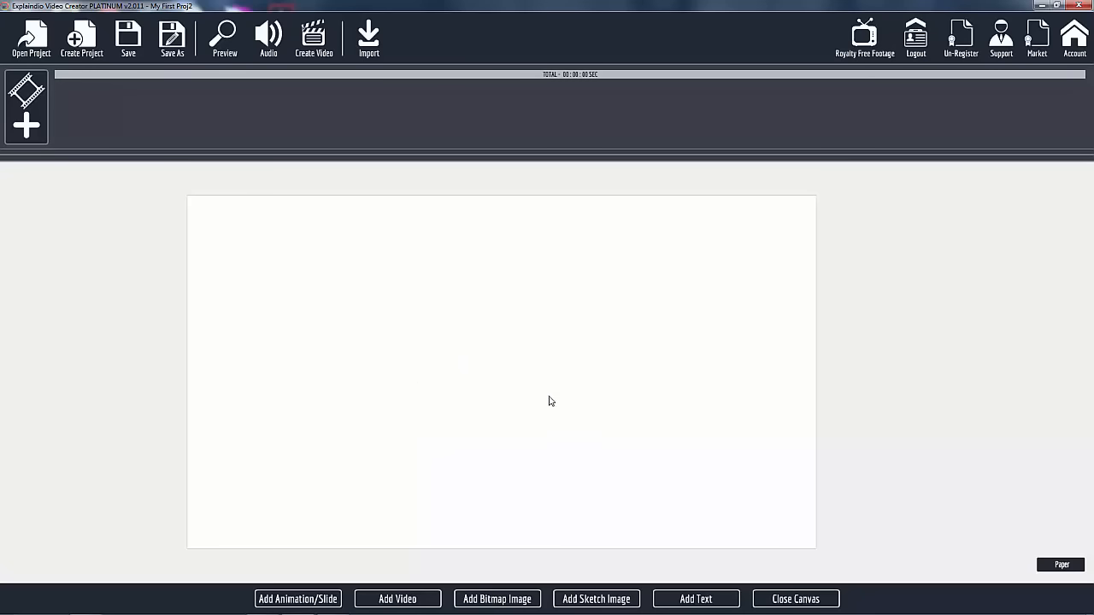
pyautogui.moveTo(544, 378)
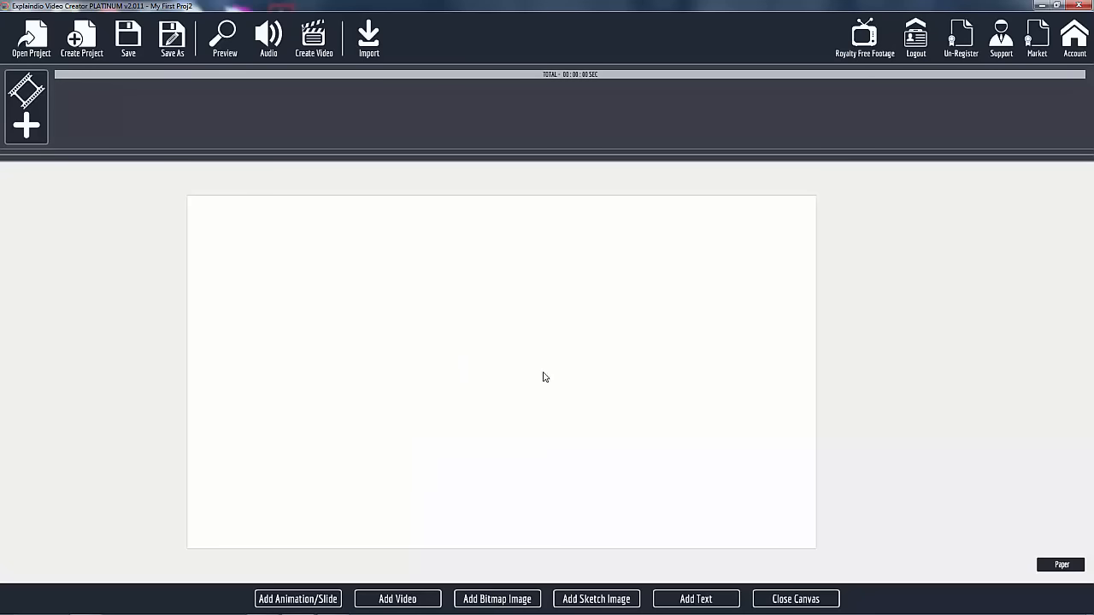
pyautogui.moveTo(360, 379)
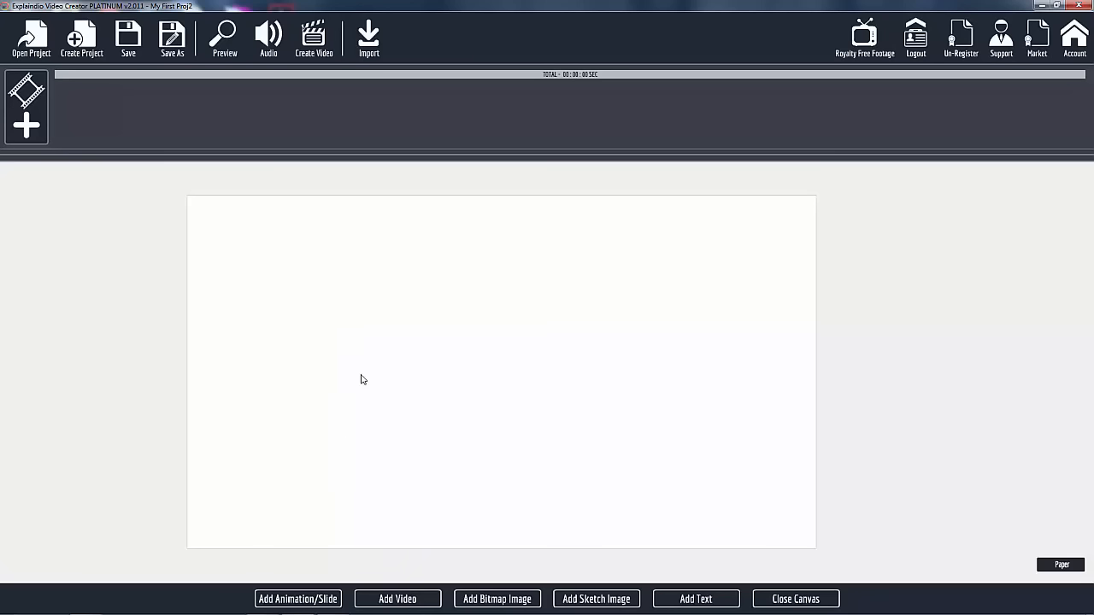
pyautogui.moveTo(325, 599)
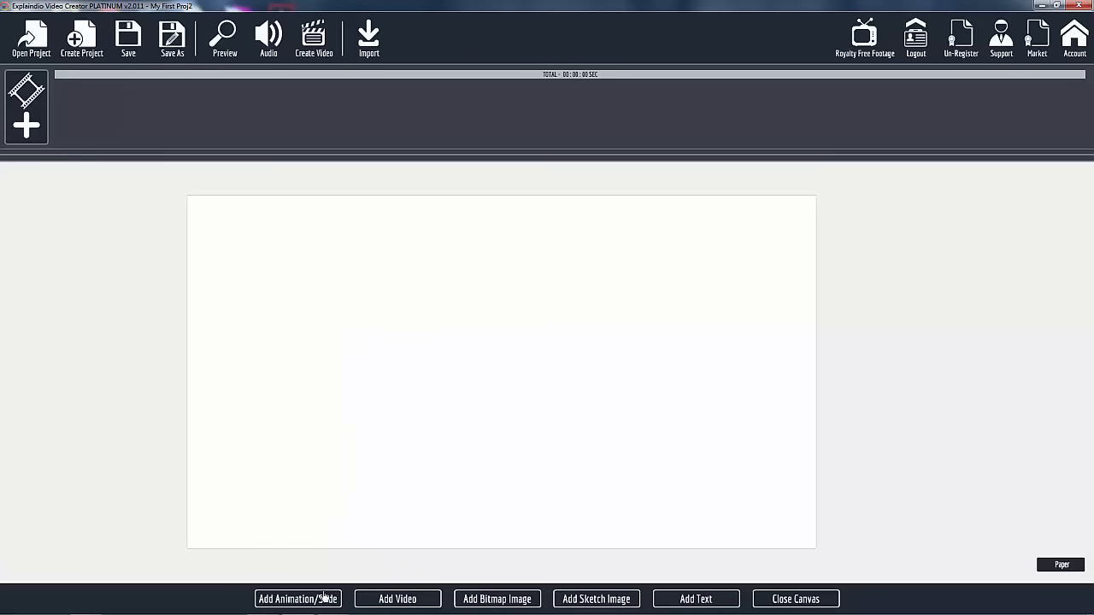
pyautogui.moveTo(397, 598)
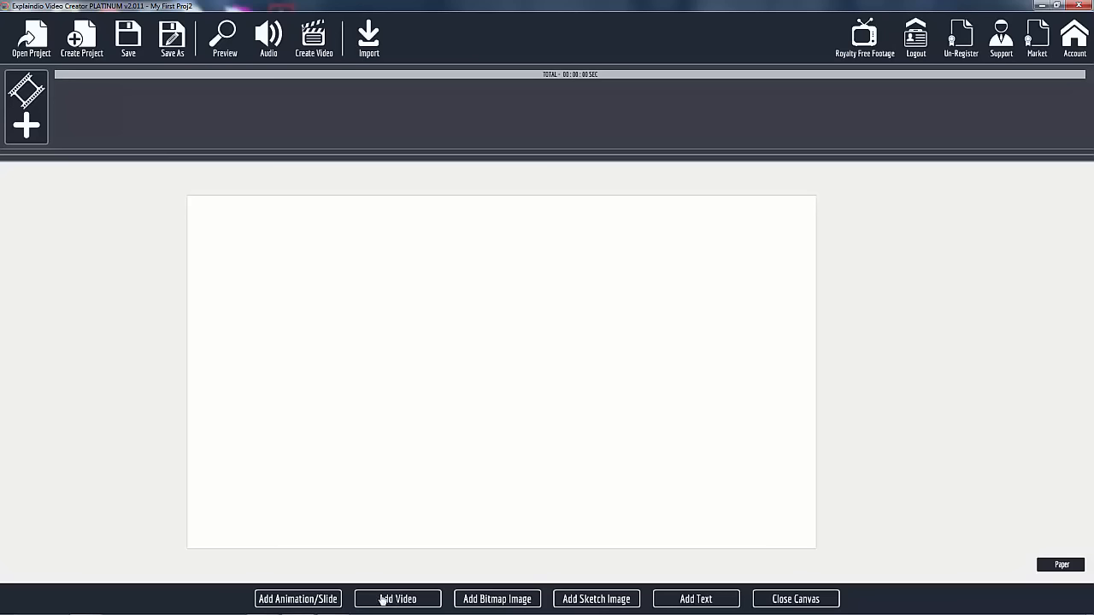
pyautogui.moveTo(511, 605)
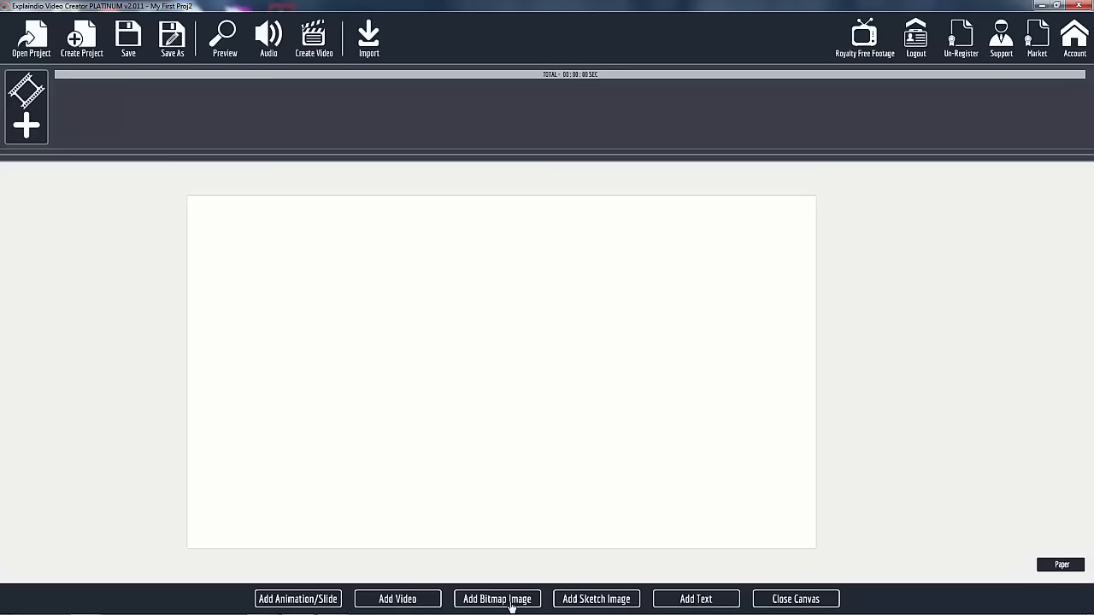
pyautogui.moveTo(503, 599)
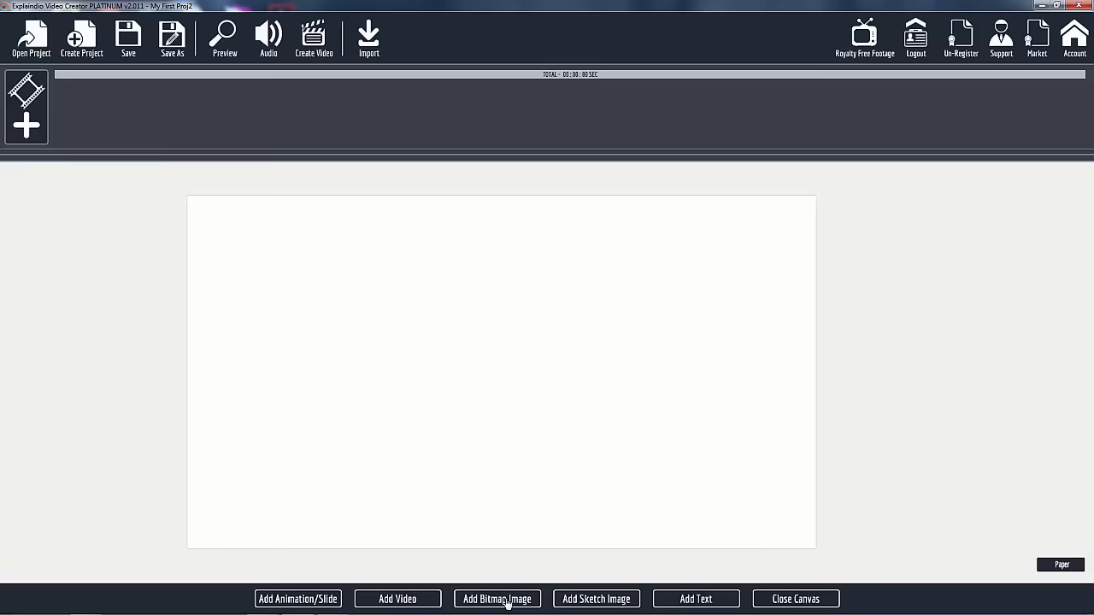
pyautogui.moveTo(612, 598)
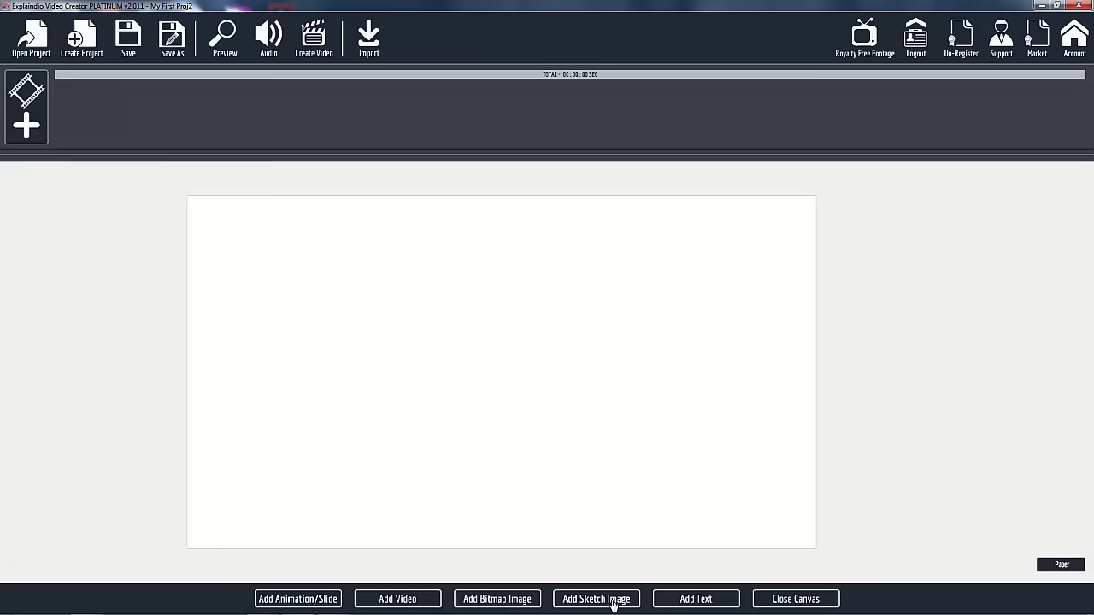
pyautogui.moveTo(598, 605)
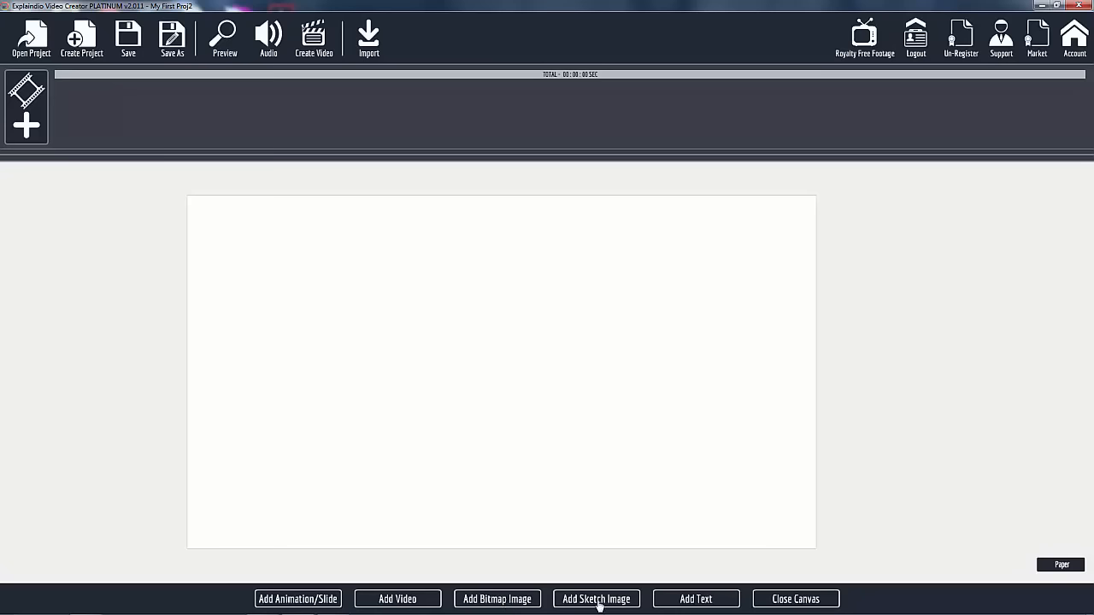
pyautogui.moveTo(609, 607)
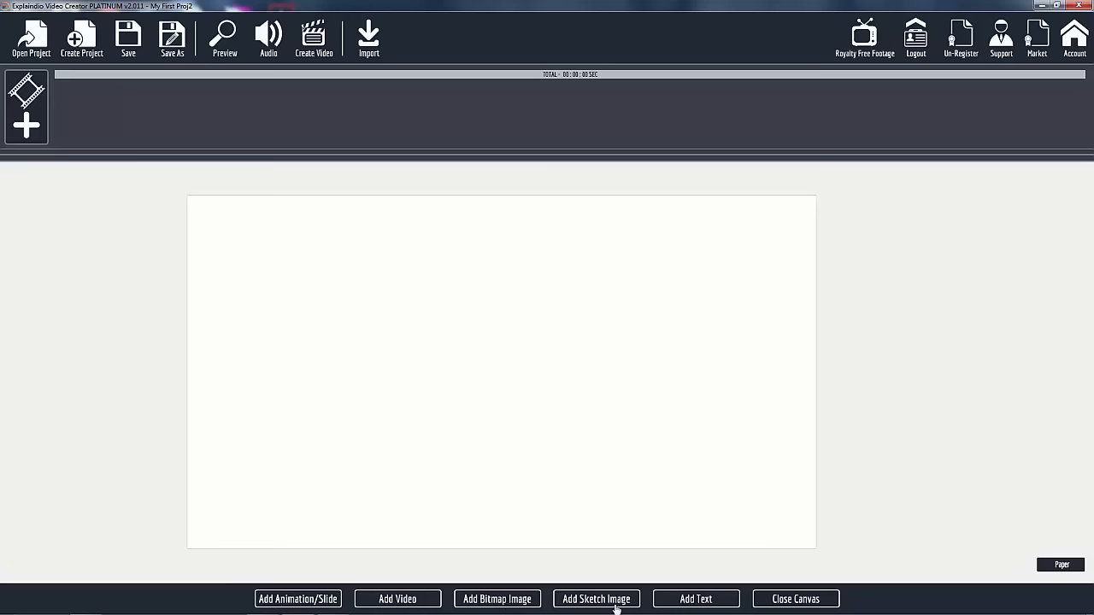
pyautogui.moveTo(696, 599)
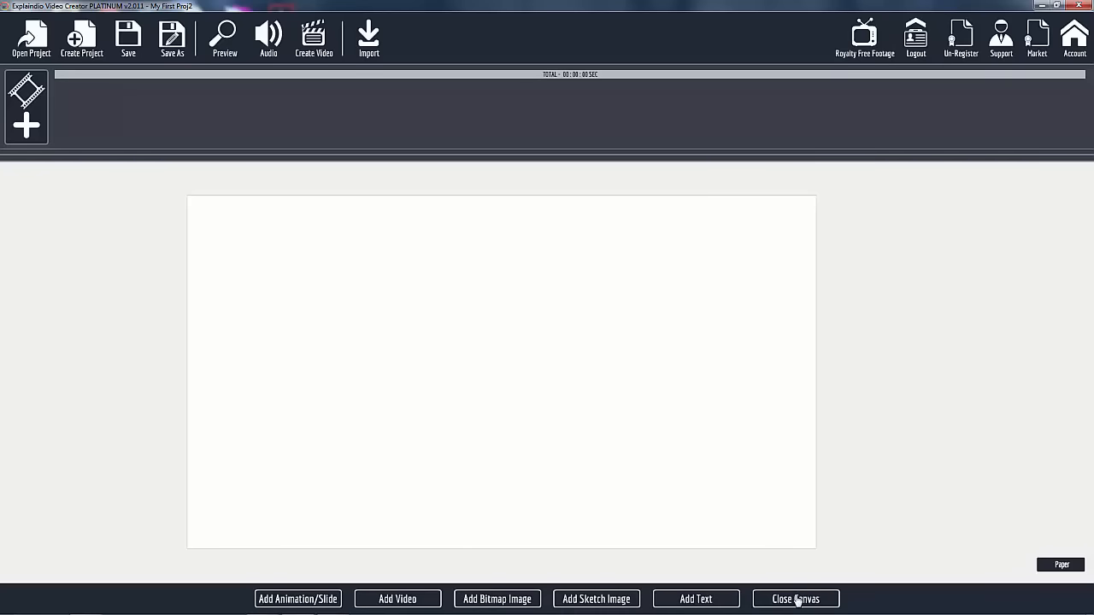
pyautogui.moveTo(598, 443)
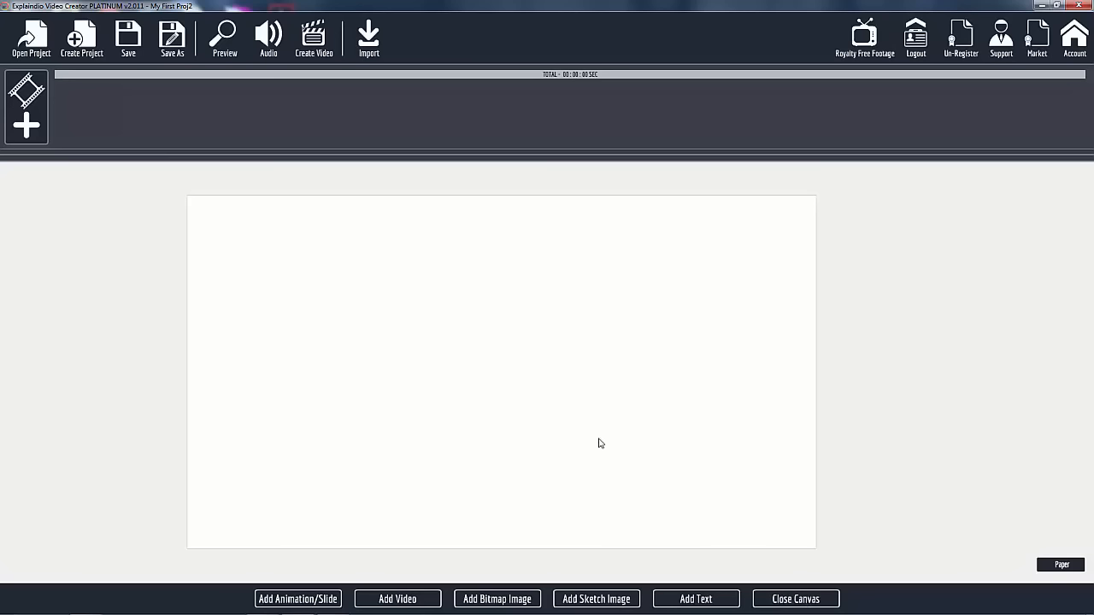
pyautogui.moveTo(598, 435)
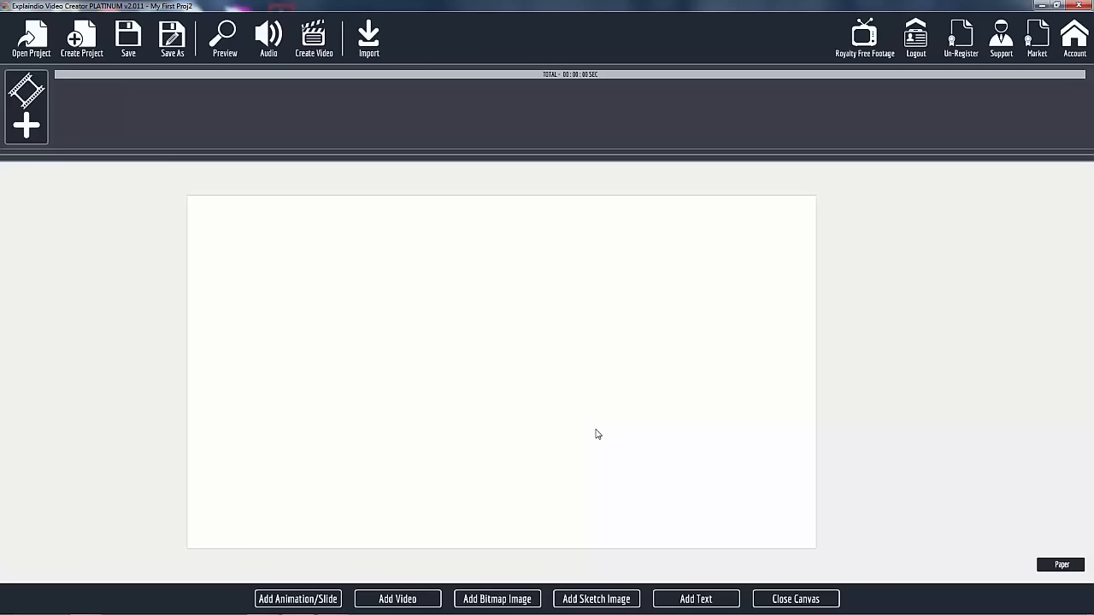
pyautogui.moveTo(444, 345)
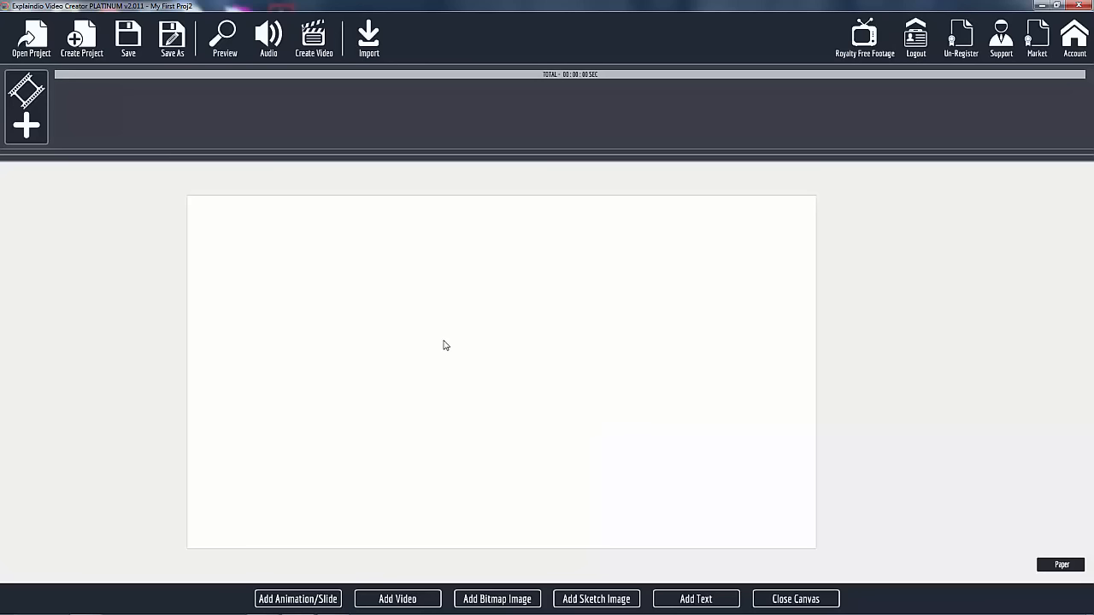
pyautogui.moveTo(438, 344)
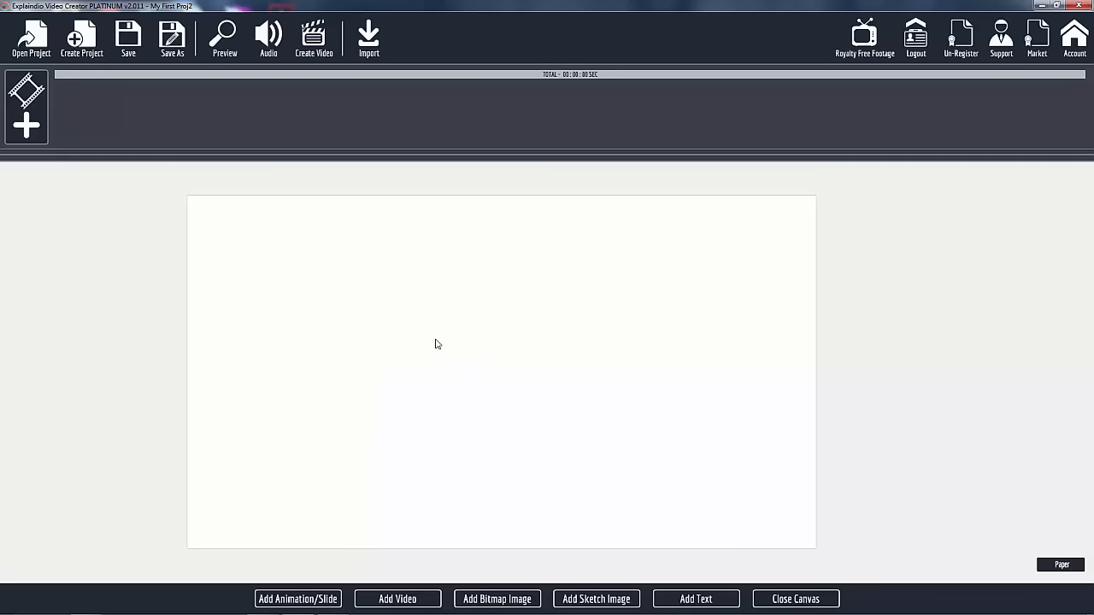
pyautogui.moveTo(357, 417)
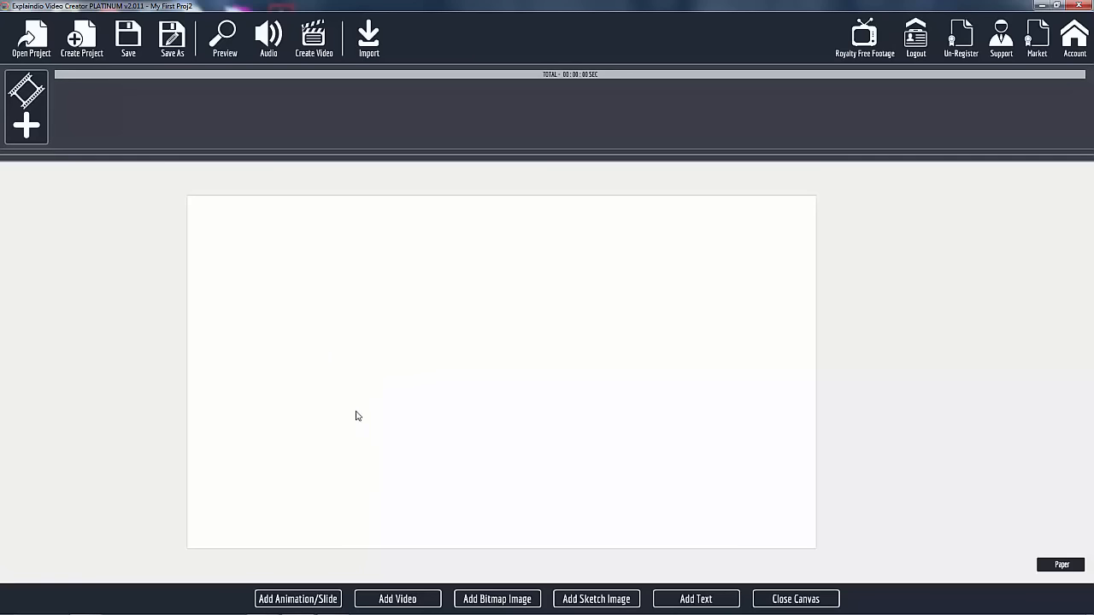
pyautogui.moveTo(407, 402)
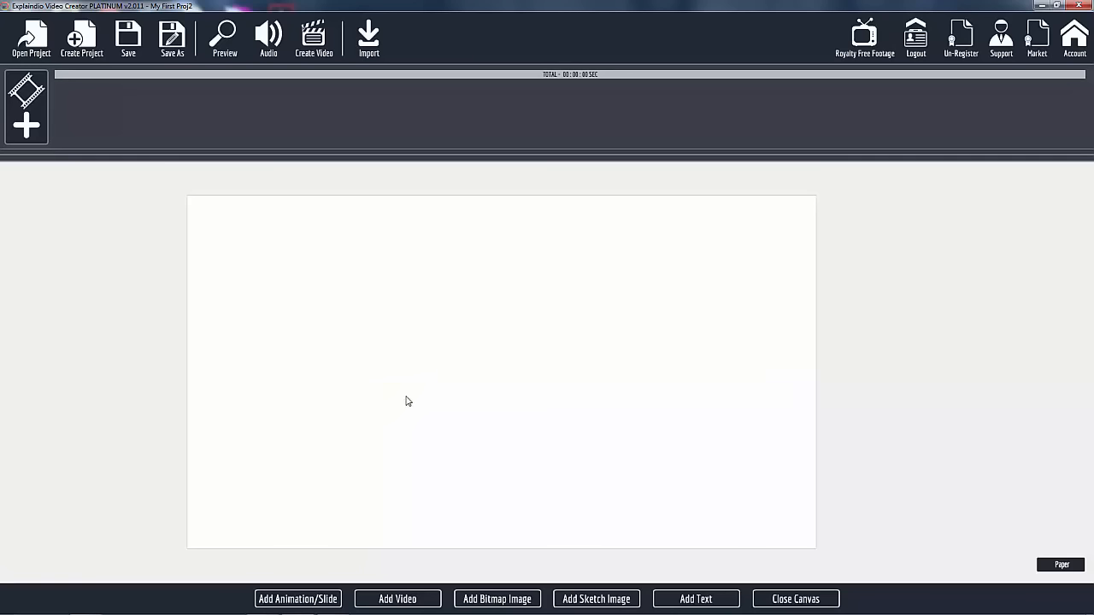
pyautogui.moveTo(795, 598)
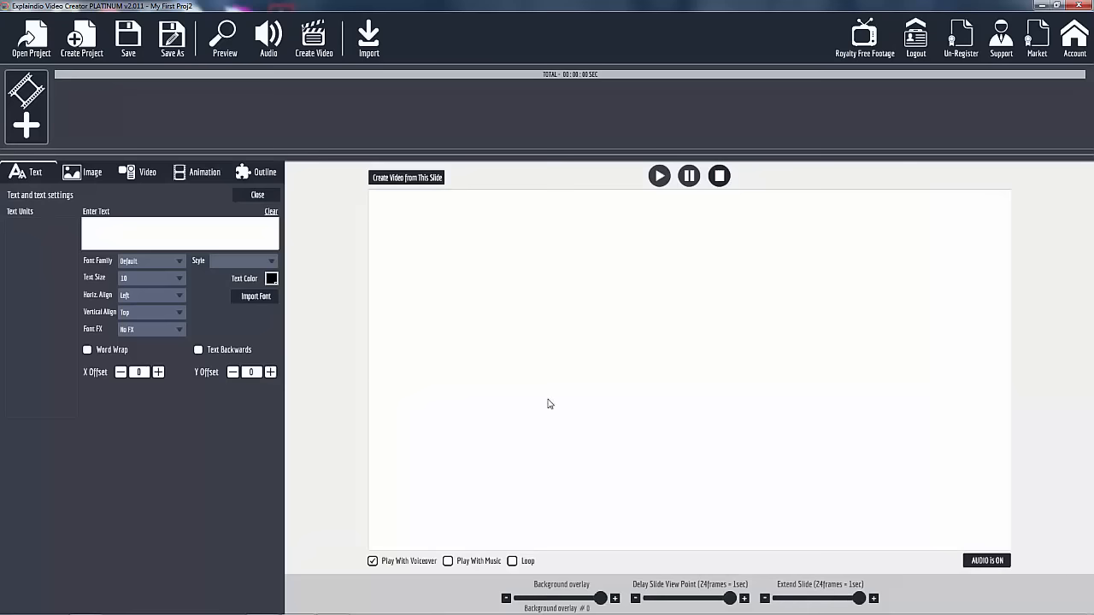
pyautogui.moveTo(455, 409)
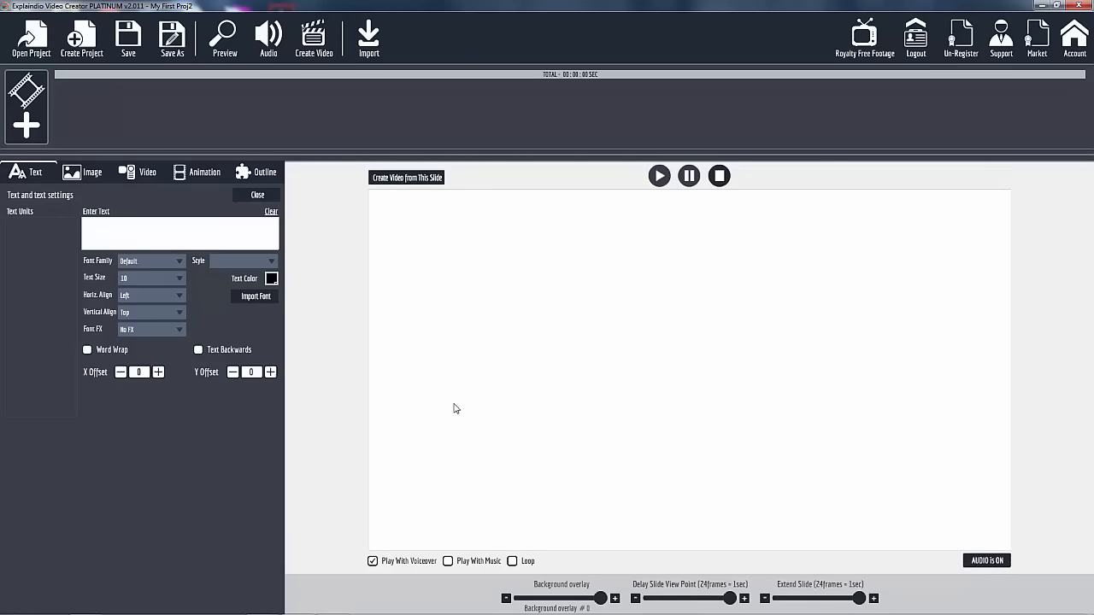
pyautogui.moveTo(105, 89)
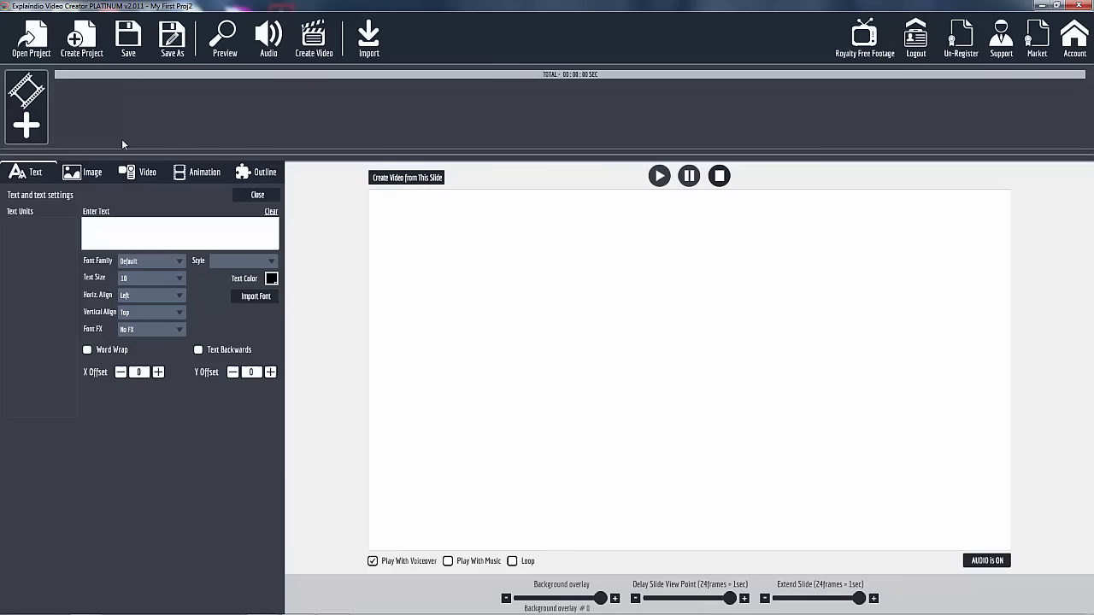
pyautogui.moveTo(133, 150)
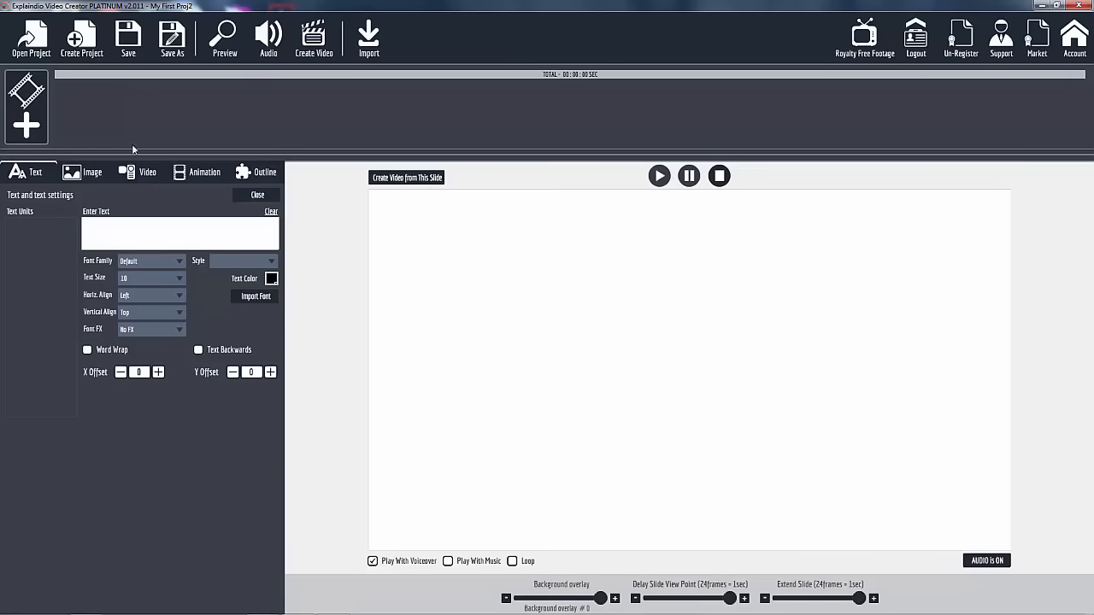
pyautogui.moveTo(135, 133)
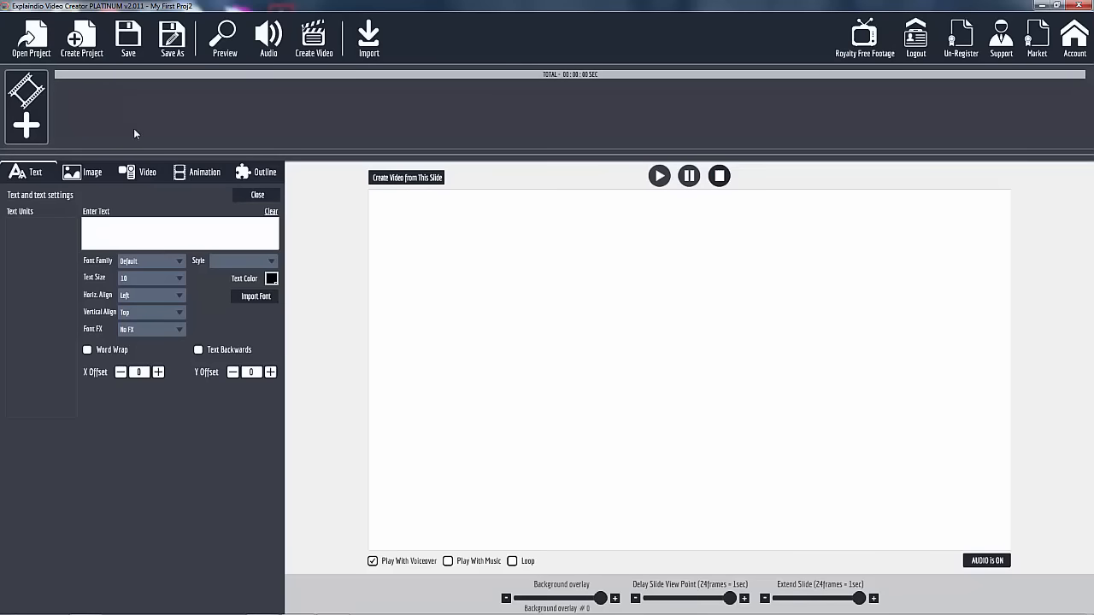
# Step: Add a first scene via Create New Scene, showing the Default Text Sketch placeholder
pyautogui.click(27, 126)
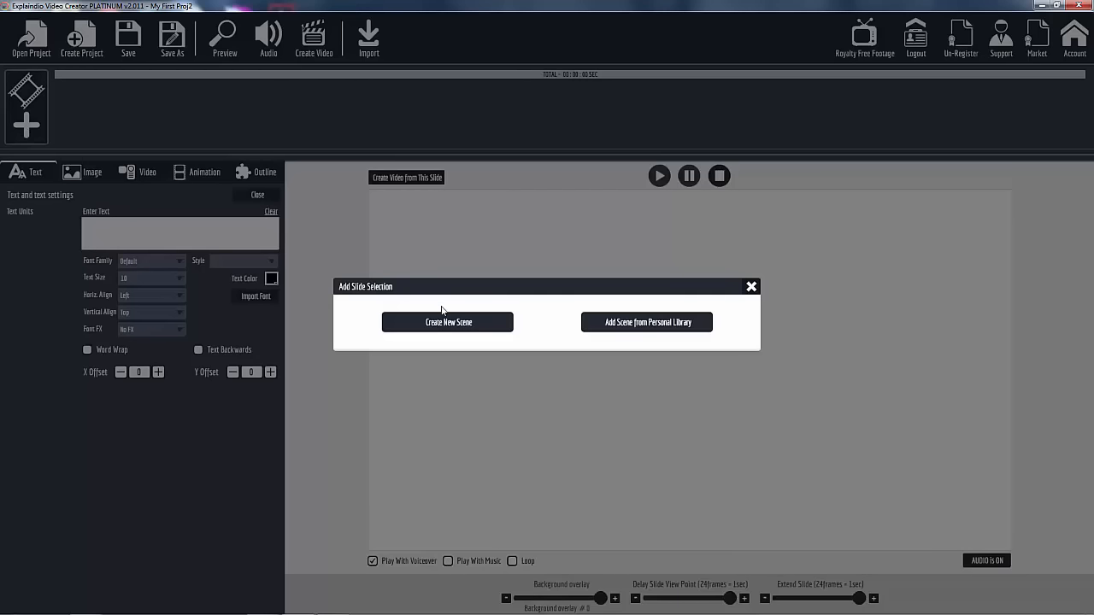
pyautogui.click(448, 321)
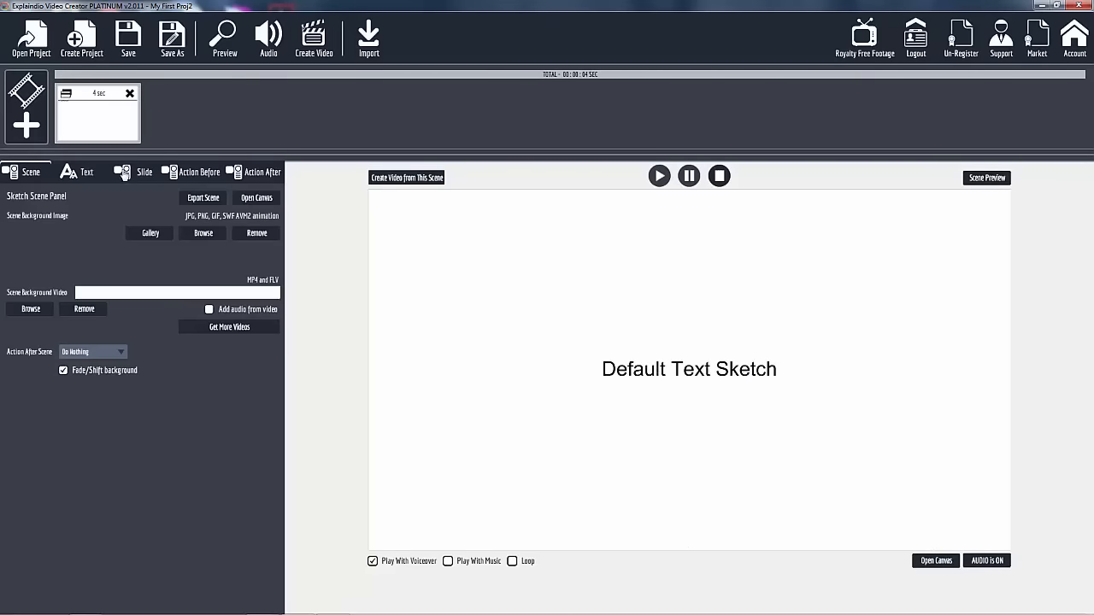
pyautogui.moveTo(730, 390)
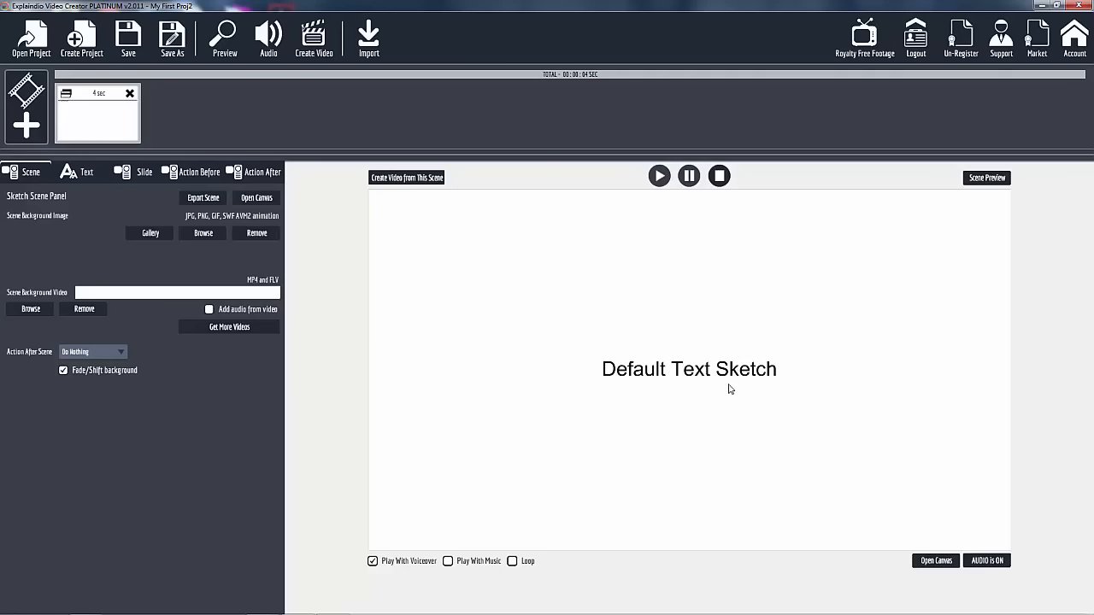
pyautogui.moveTo(327, 284)
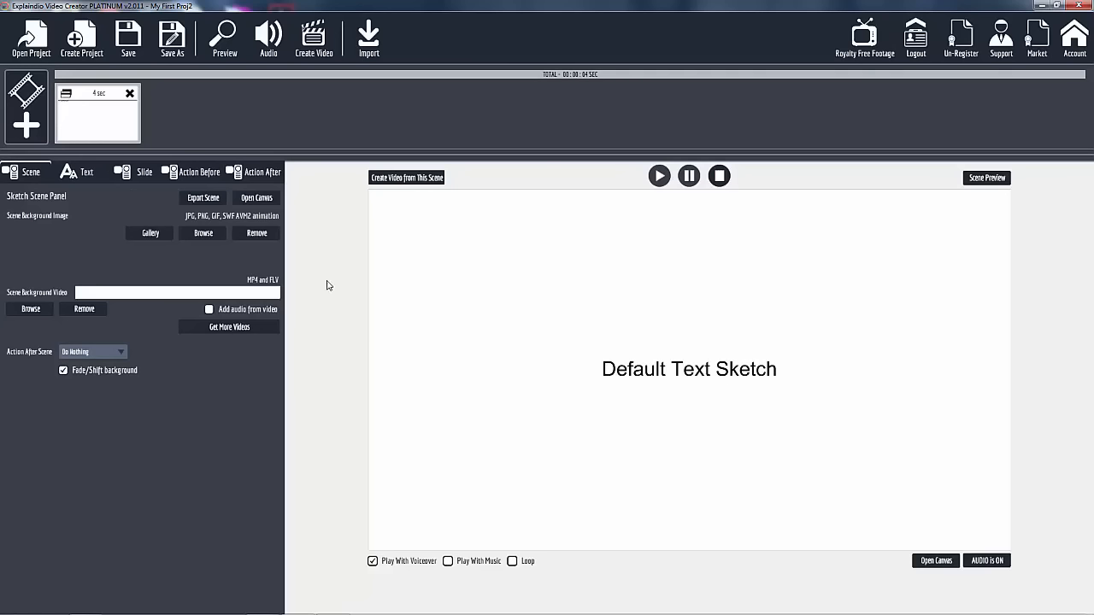
pyautogui.moveTo(83, 300)
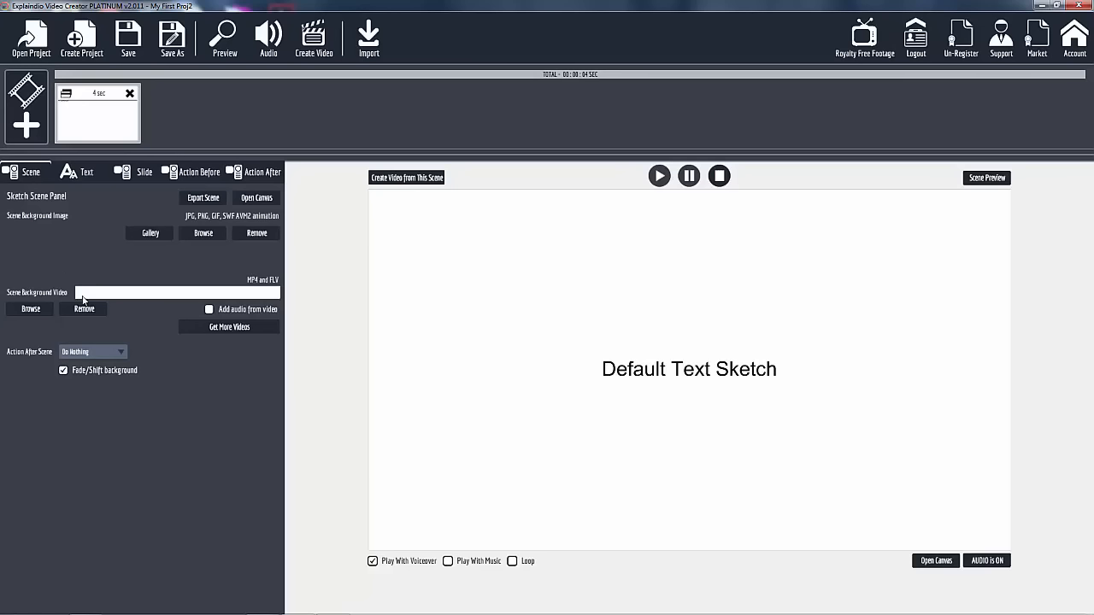
pyautogui.moveTo(49, 284)
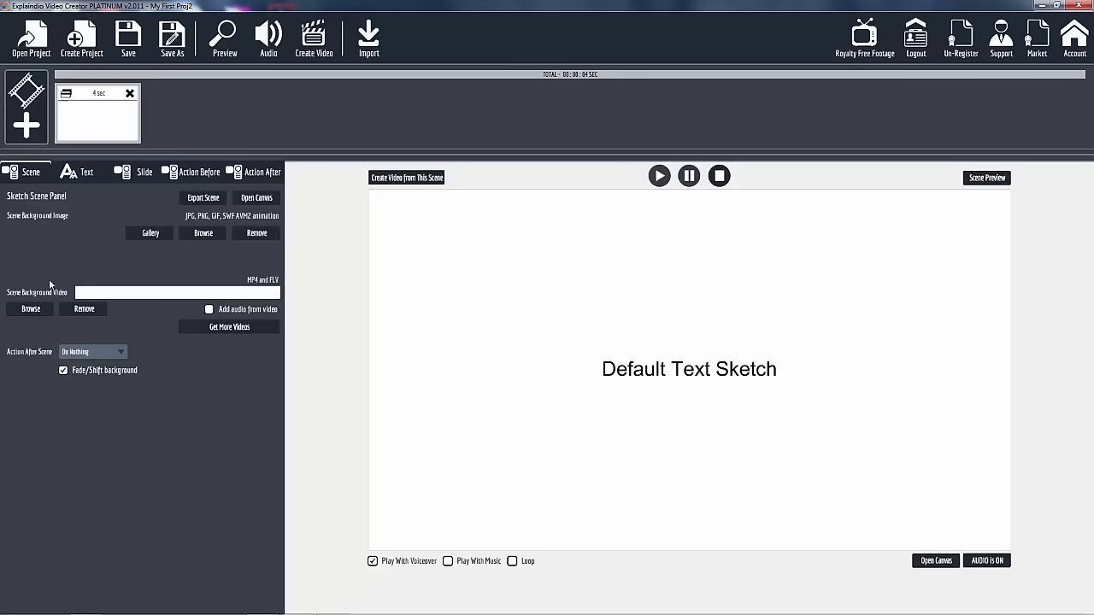
pyautogui.moveTo(77, 161)
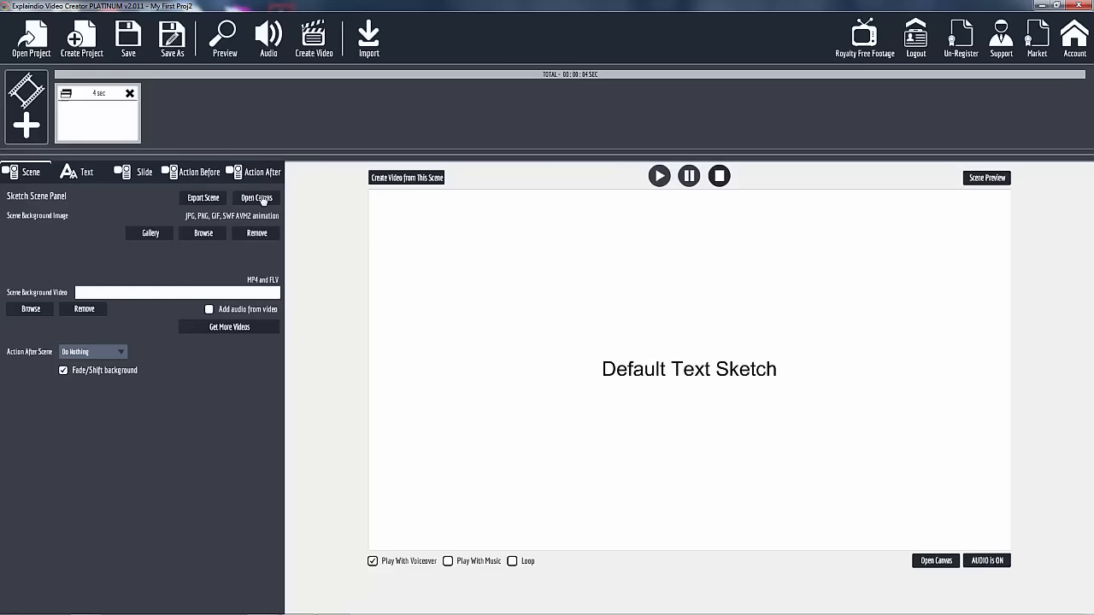
pyautogui.moveTo(653, 383)
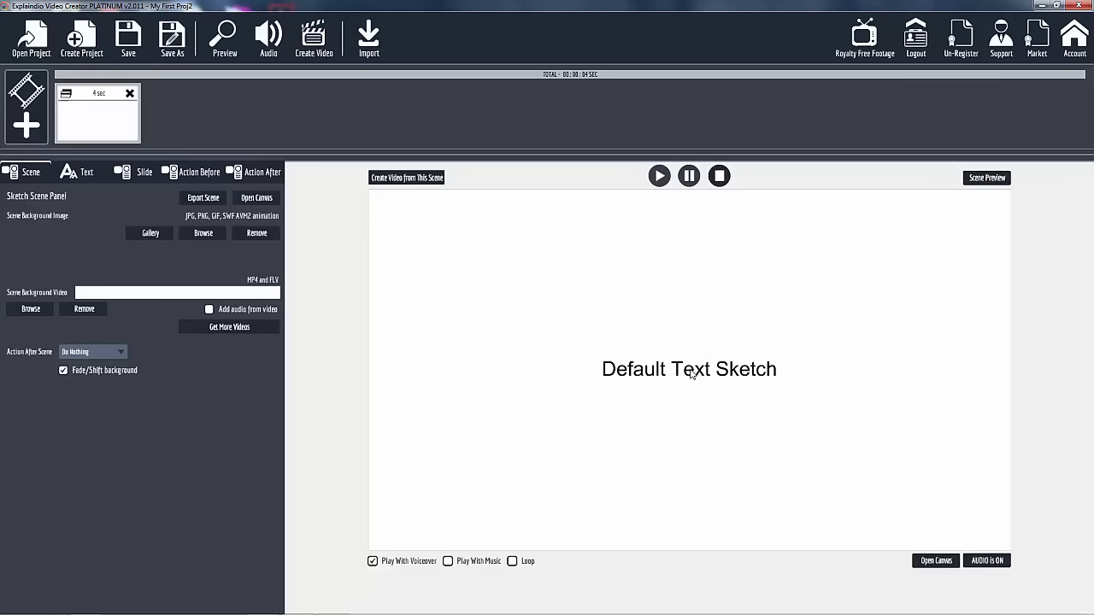
pyautogui.moveTo(909, 547)
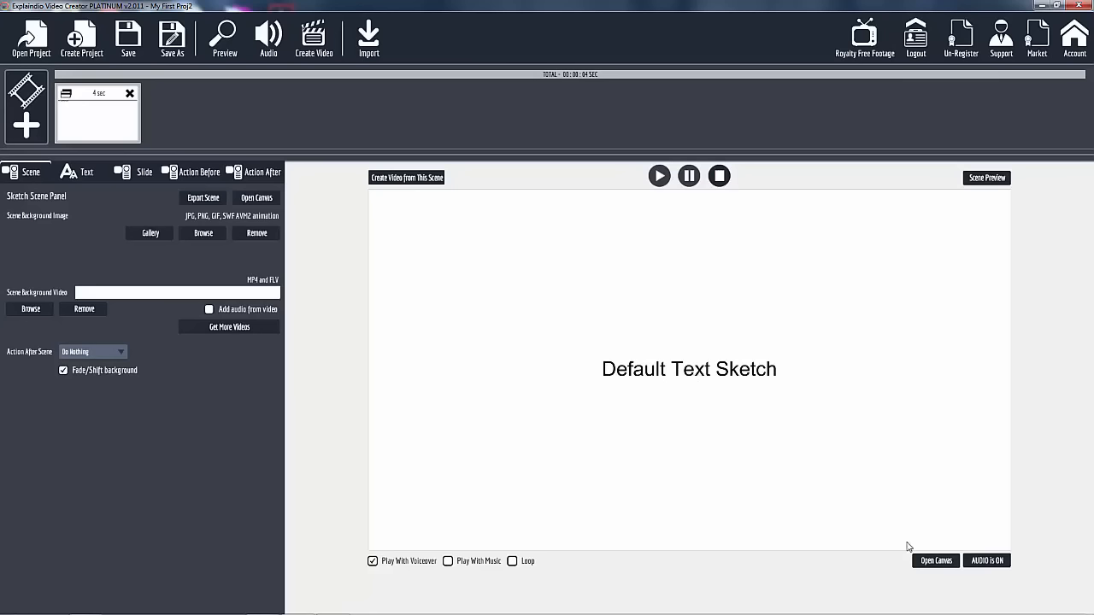
pyautogui.moveTo(733, 380)
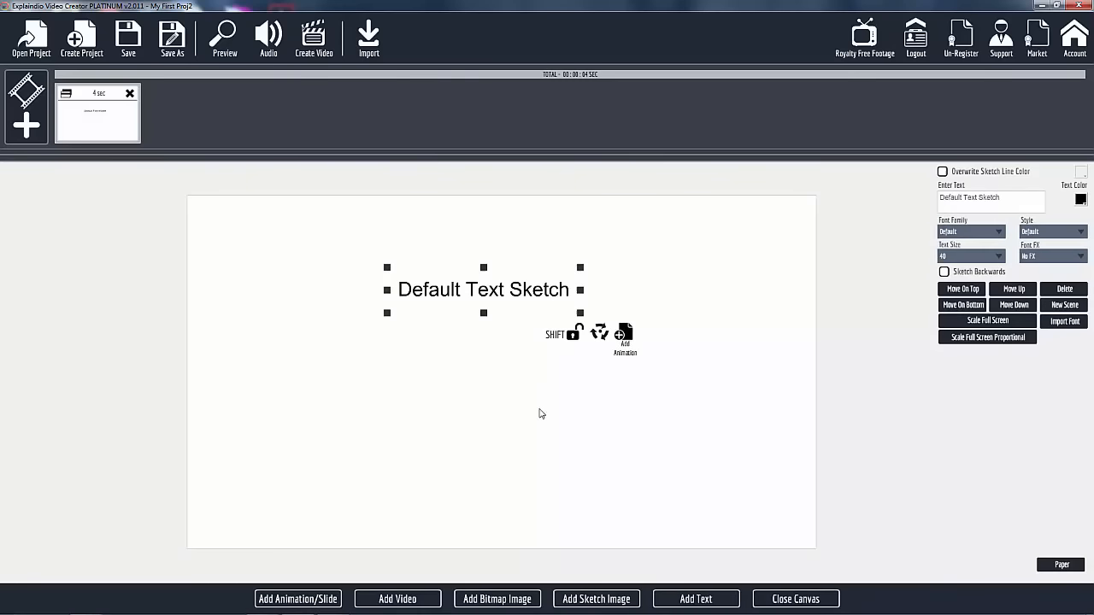
# Step: Close the canvas so the preview plays the hand sketching the heading
pyautogui.click(595, 598)
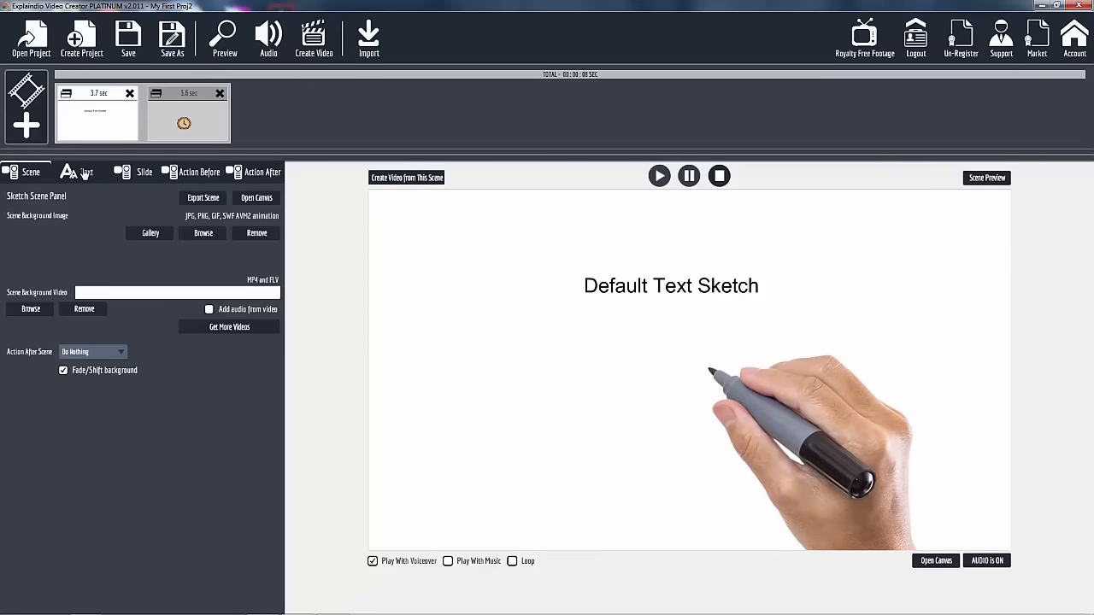
# Step: Make the heading blue and give it a heavy block all-caps font family
pyautogui.click(86, 171)
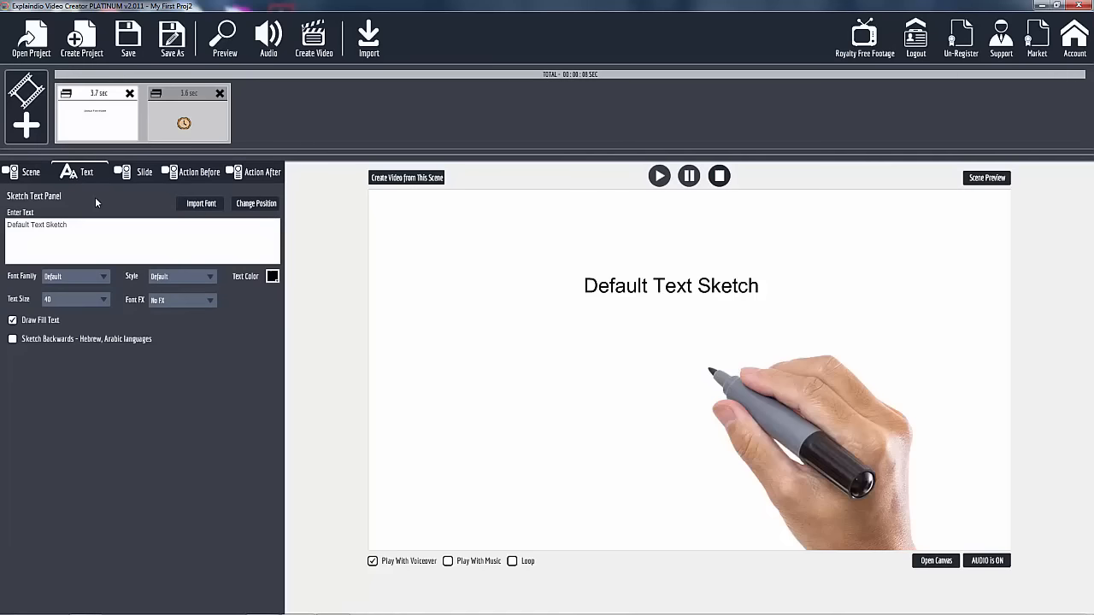
pyautogui.moveTo(550, 334)
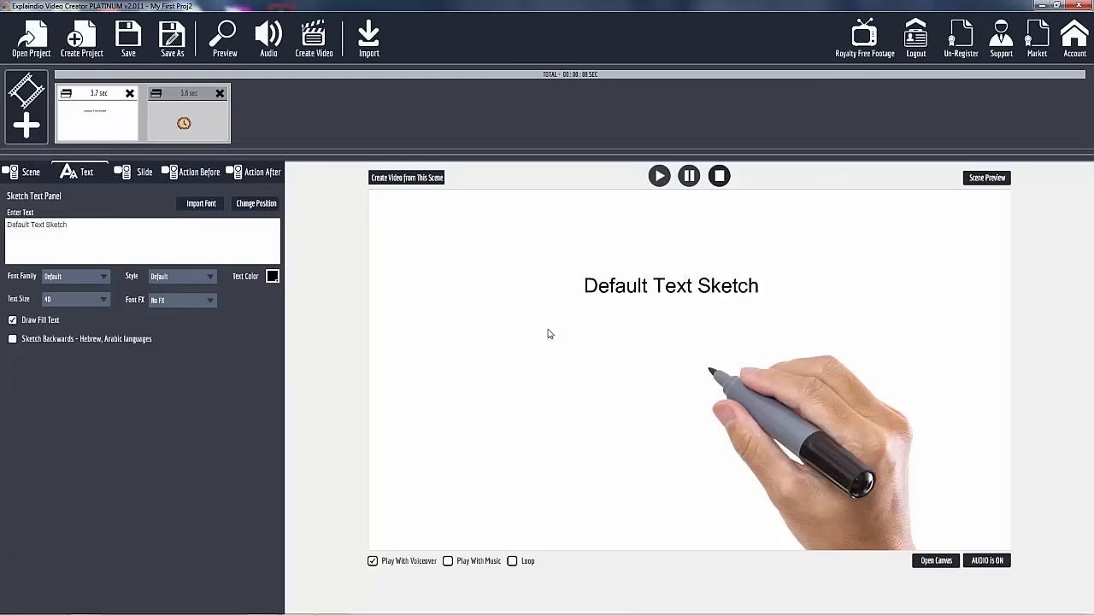
pyautogui.moveTo(588, 462)
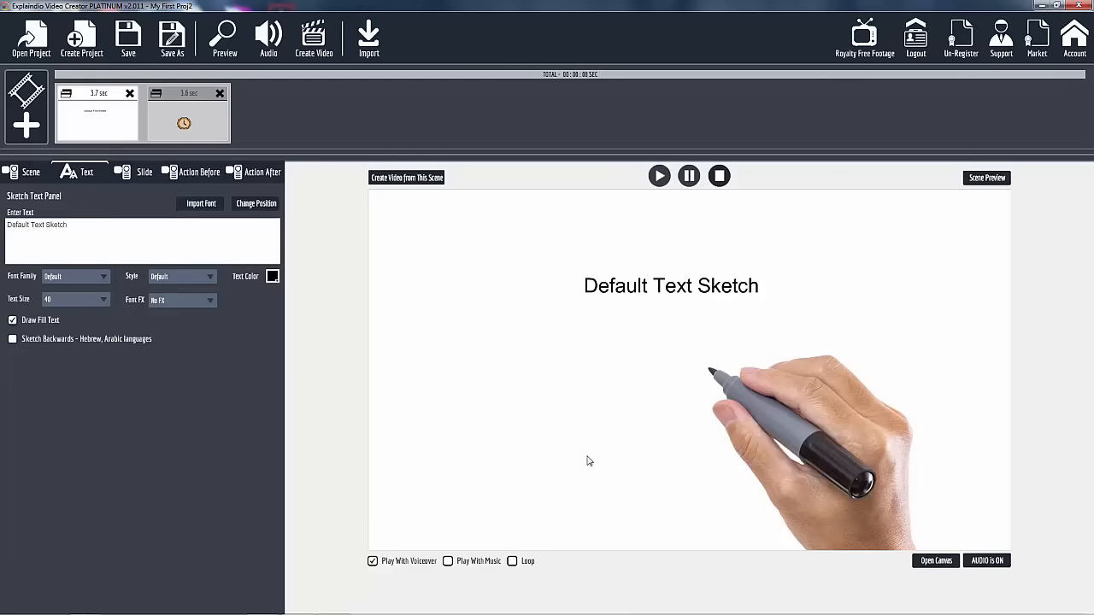
pyautogui.moveTo(366, 398)
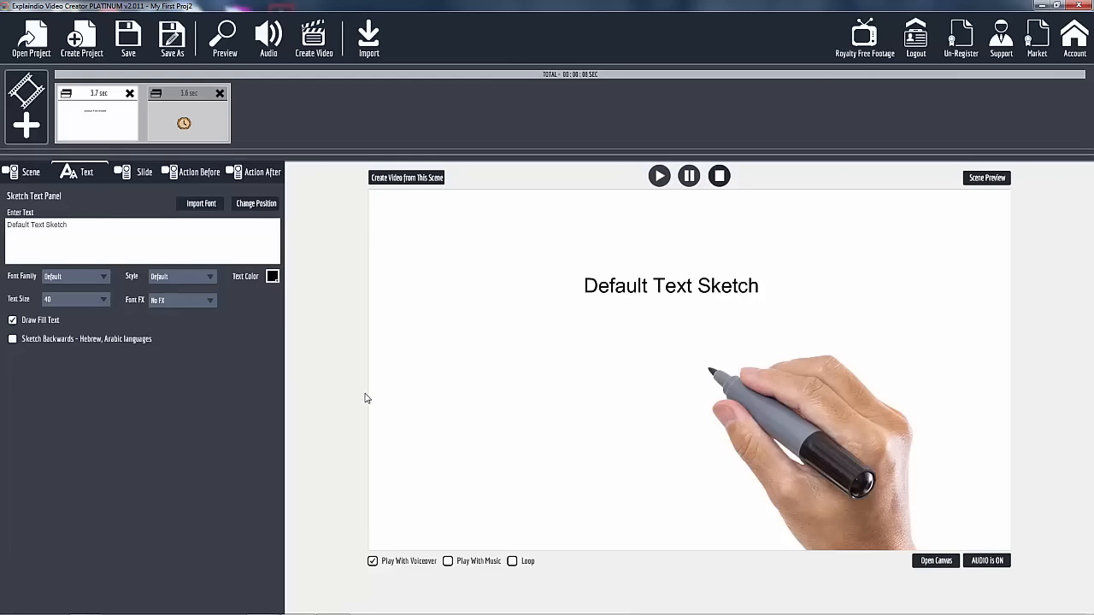
pyautogui.moveTo(681, 347)
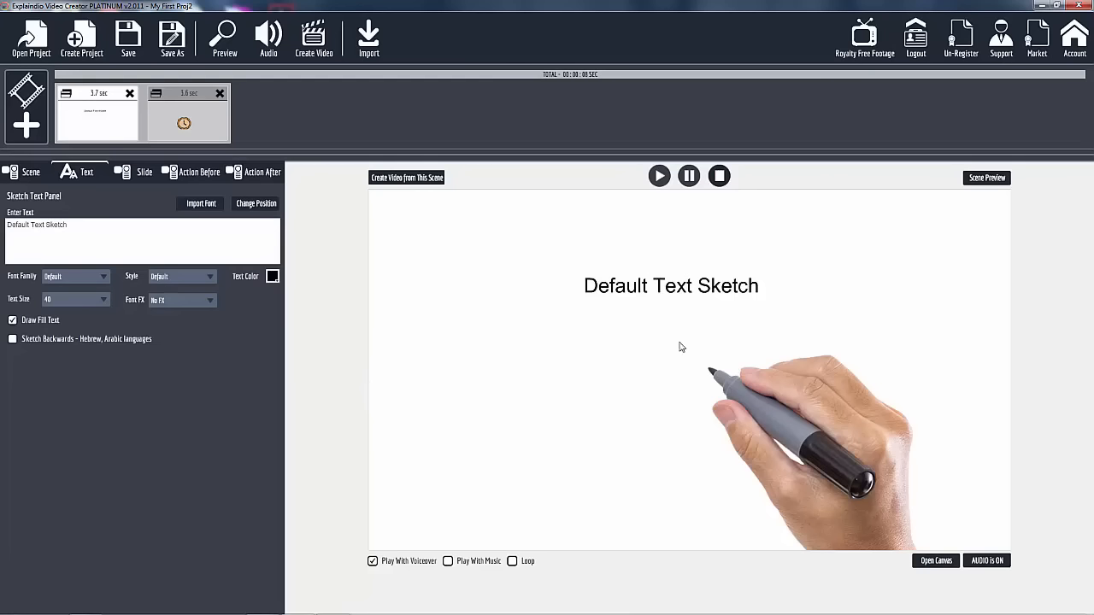
pyautogui.moveTo(653, 277)
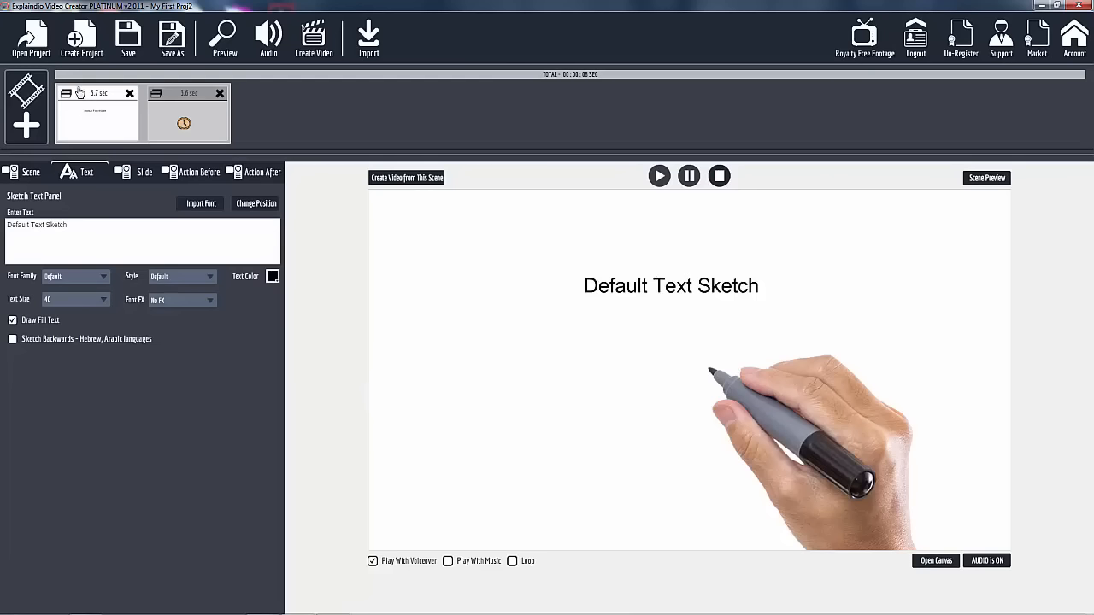
pyautogui.moveTo(96, 101)
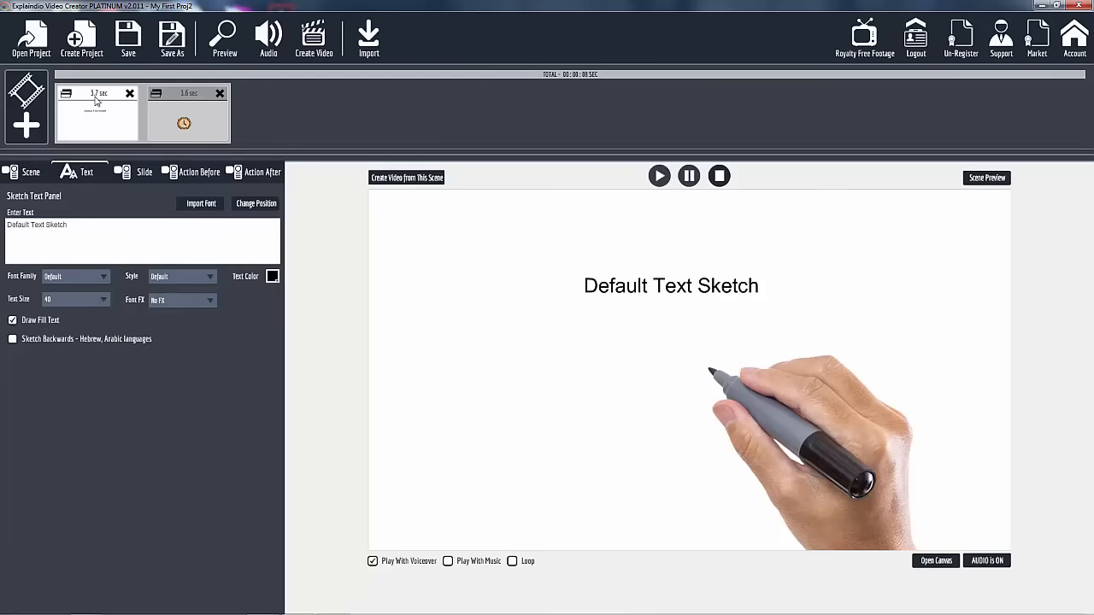
pyautogui.moveTo(96, 101)
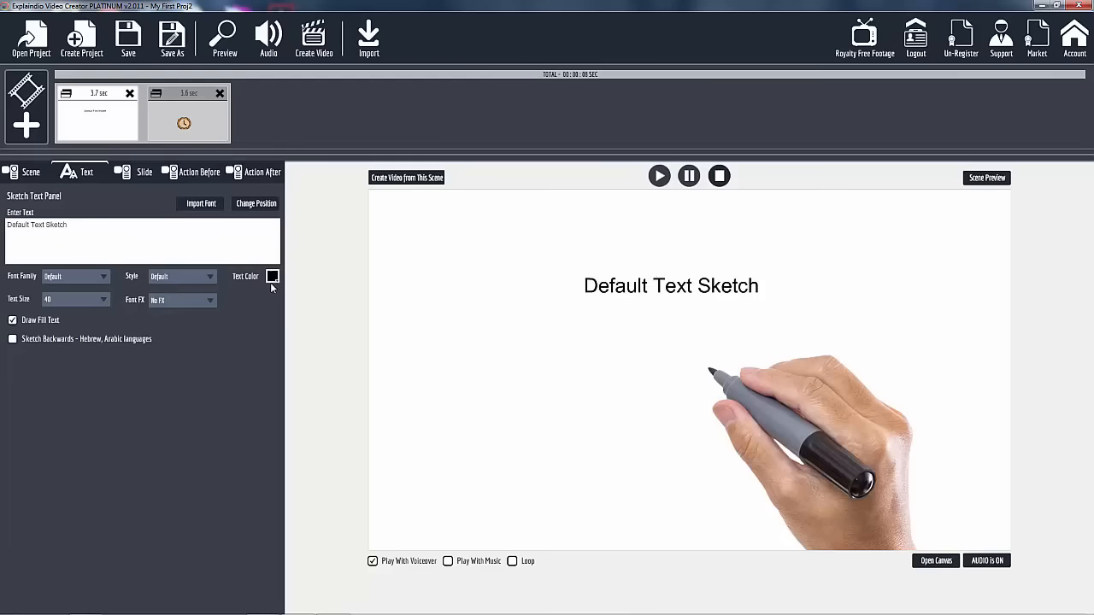
pyautogui.click(271, 277)
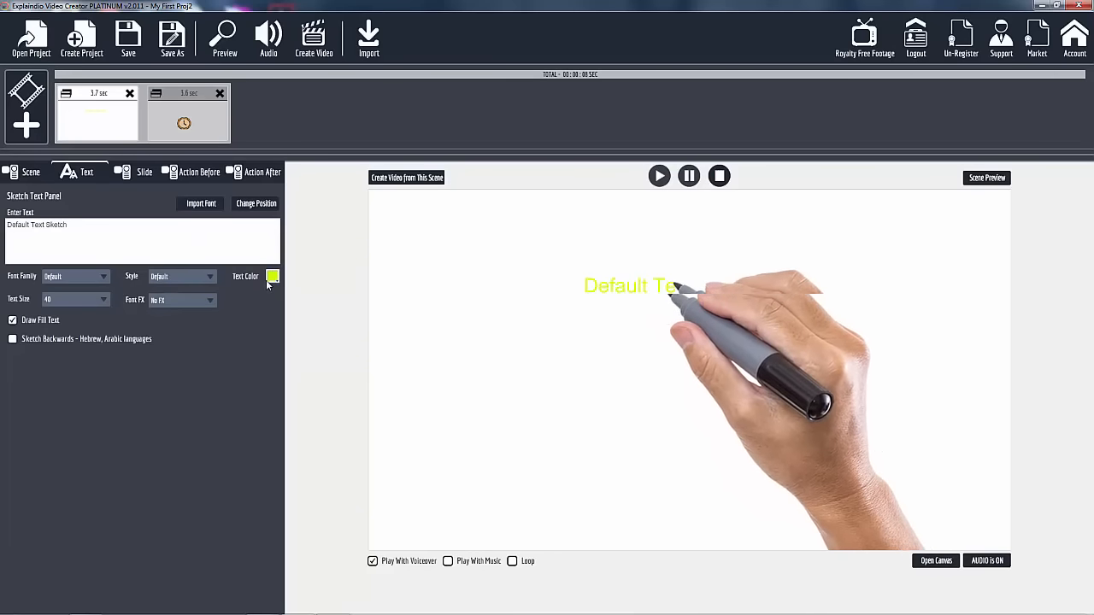
pyautogui.click(273, 277)
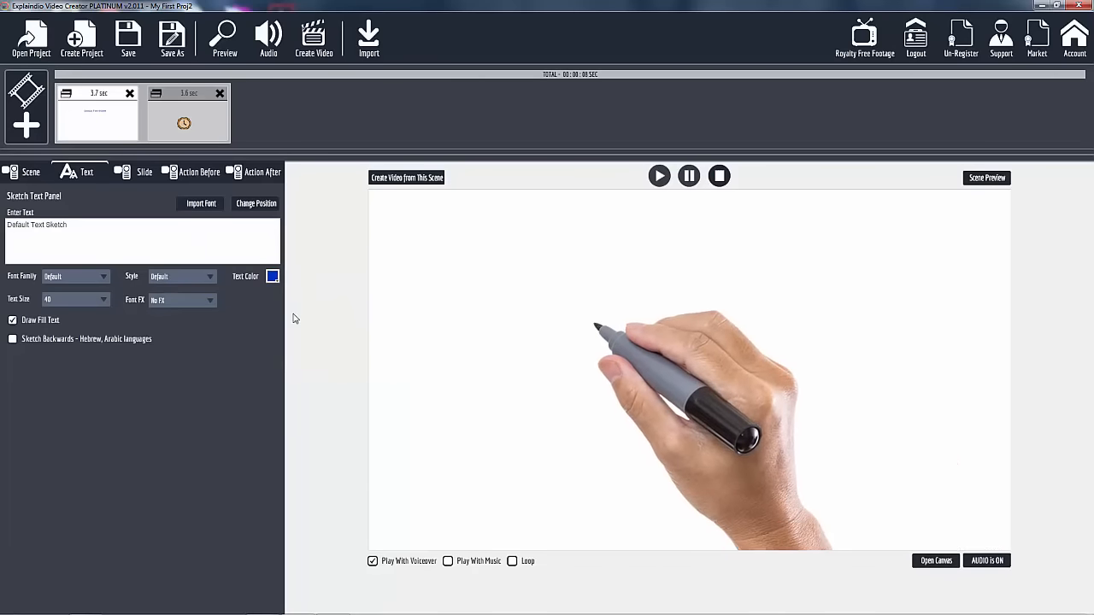
pyautogui.click(103, 277)
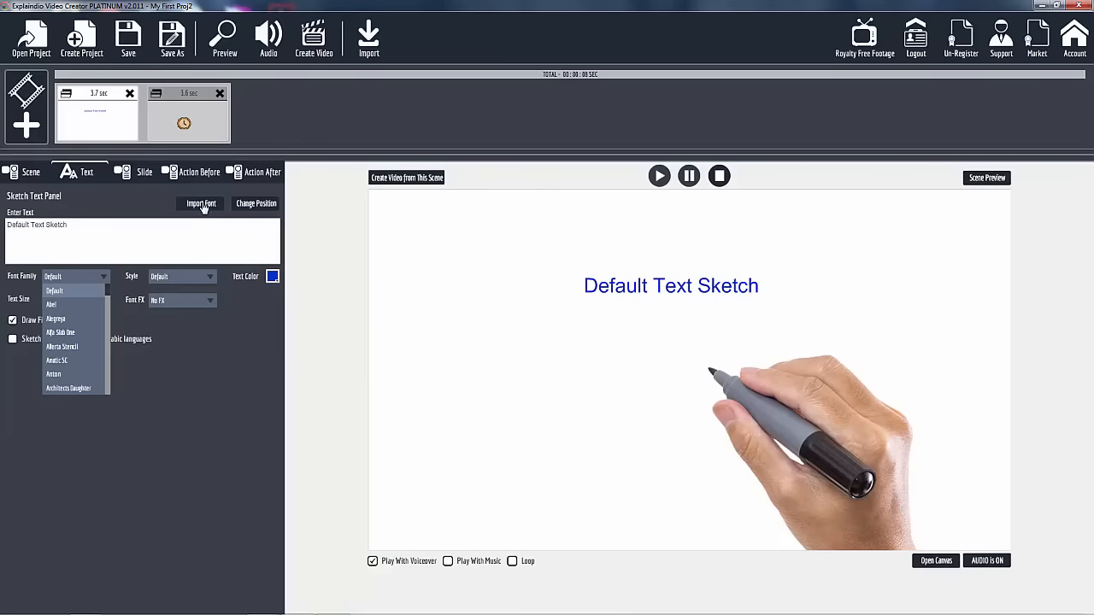
pyautogui.scroll(-3)
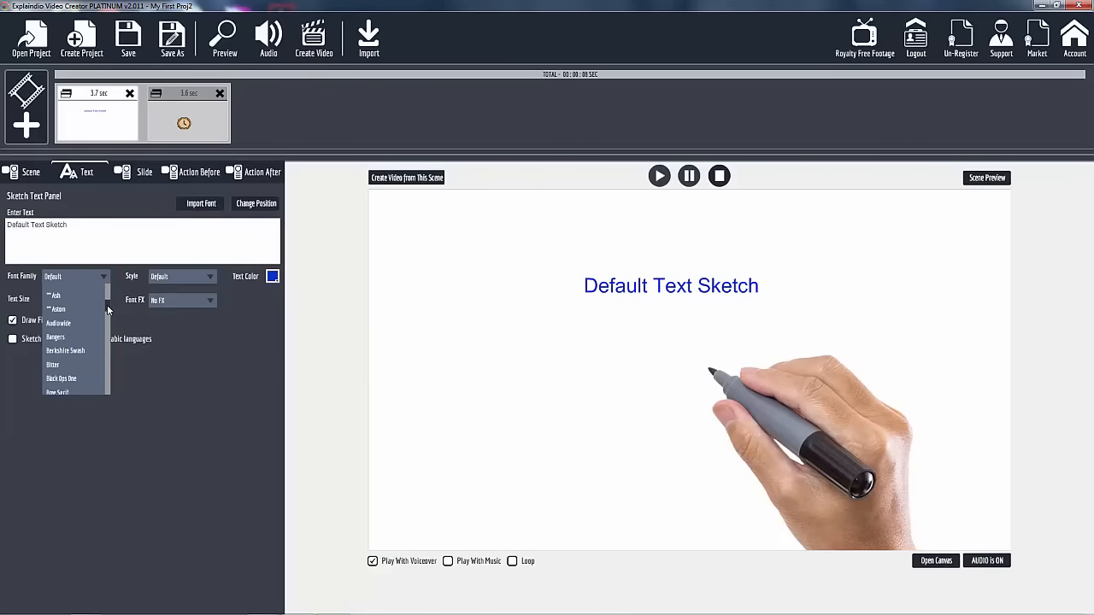
pyautogui.click(54, 294)
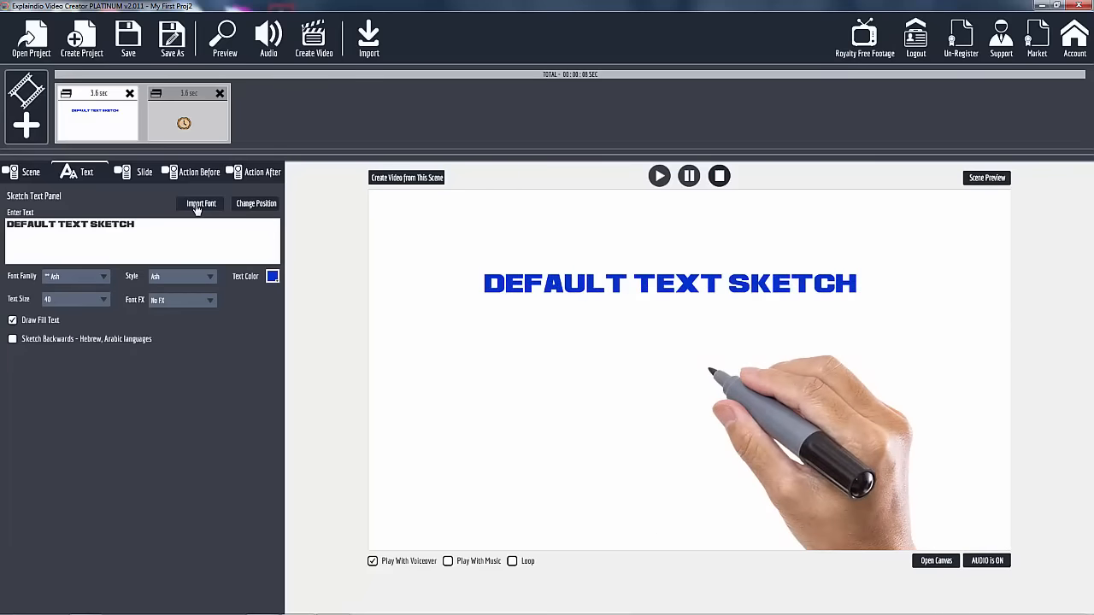
pyautogui.moveTo(161, 216)
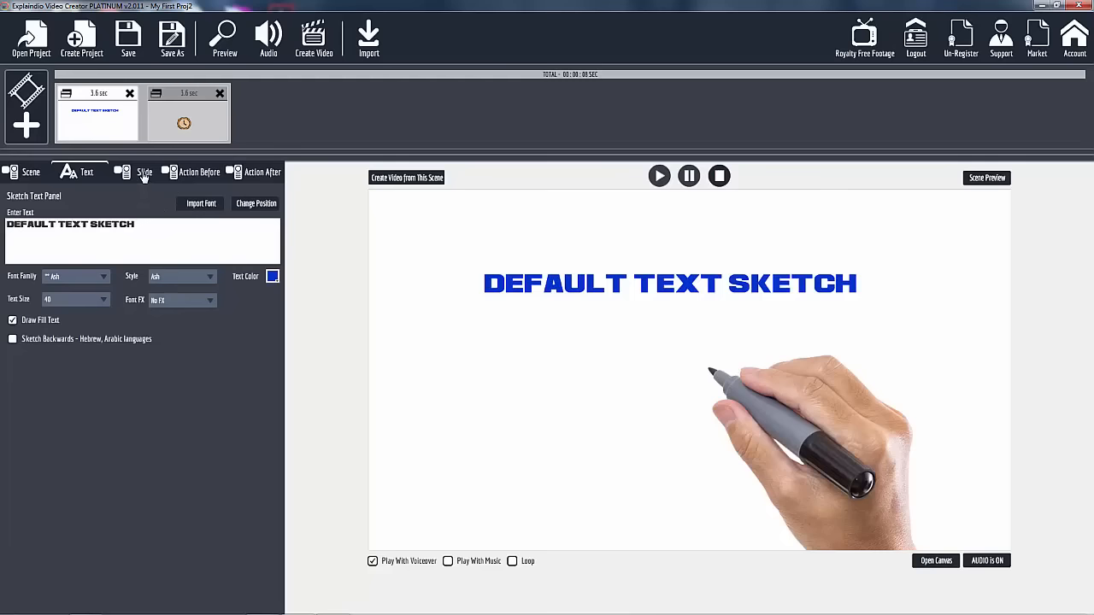
# Step: Show the Sketch Slide panel with its background image Gallery, Browse and Remove options
pyautogui.click(143, 171)
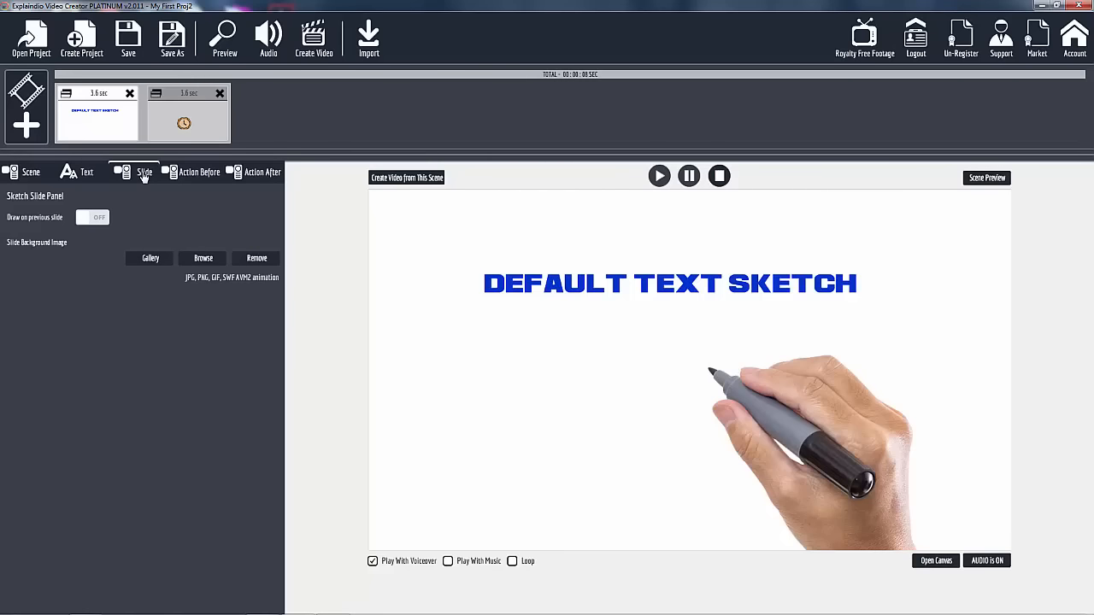
pyautogui.moveTo(239, 230)
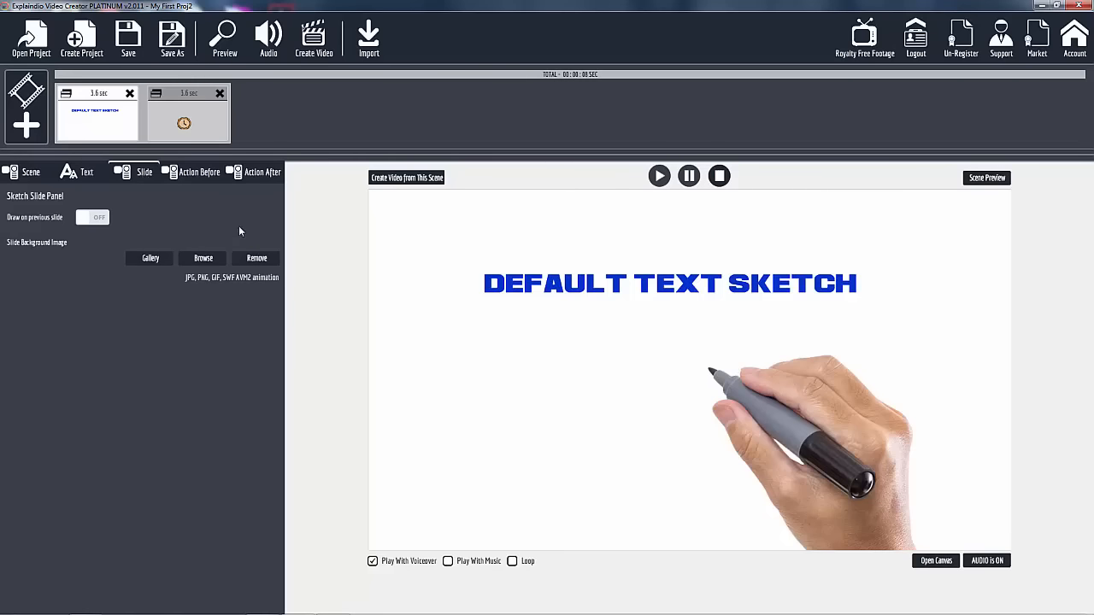
pyautogui.moveTo(224, 218)
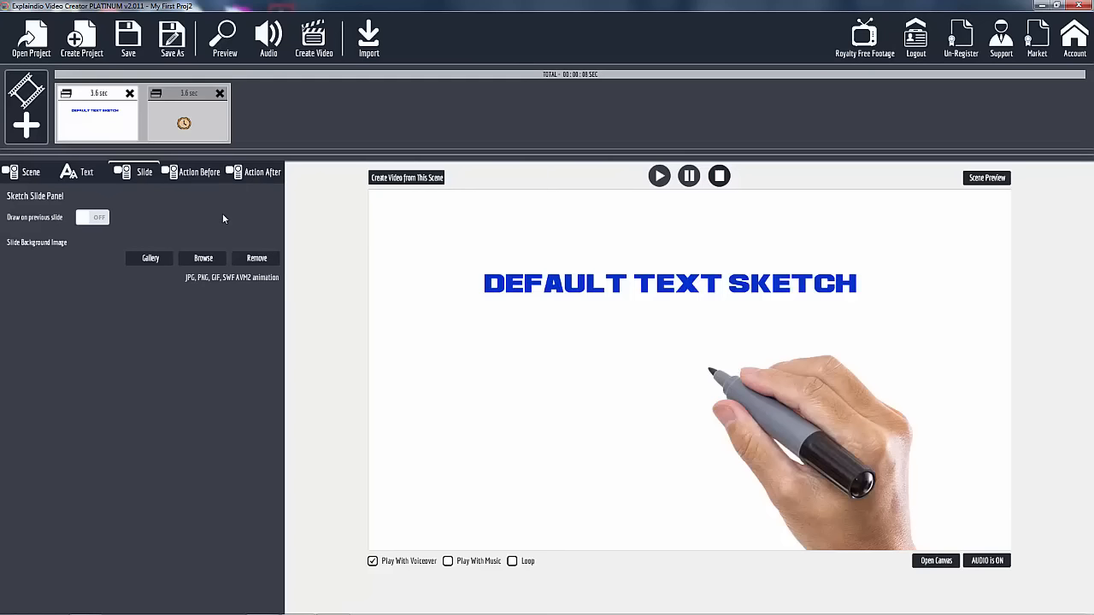
pyautogui.moveTo(126, 116)
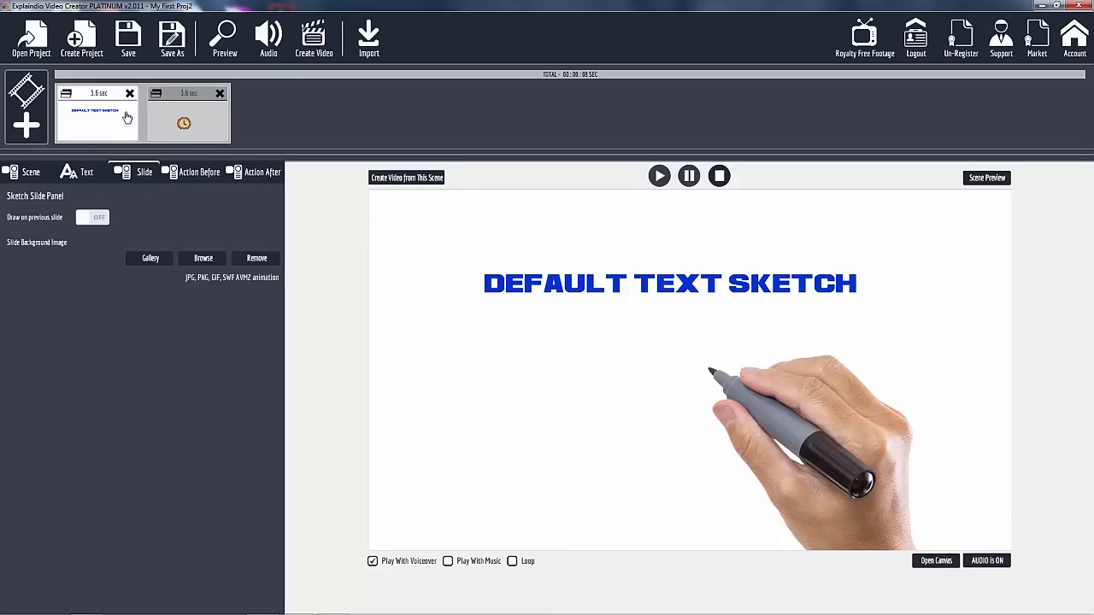
pyautogui.moveTo(547, 281)
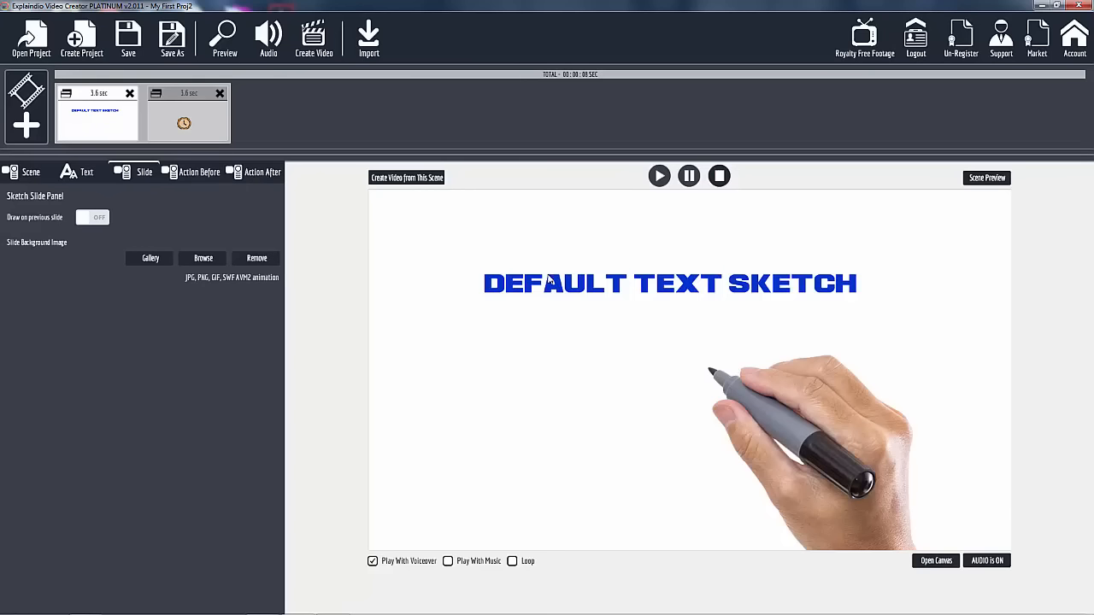
pyautogui.moveTo(581, 287)
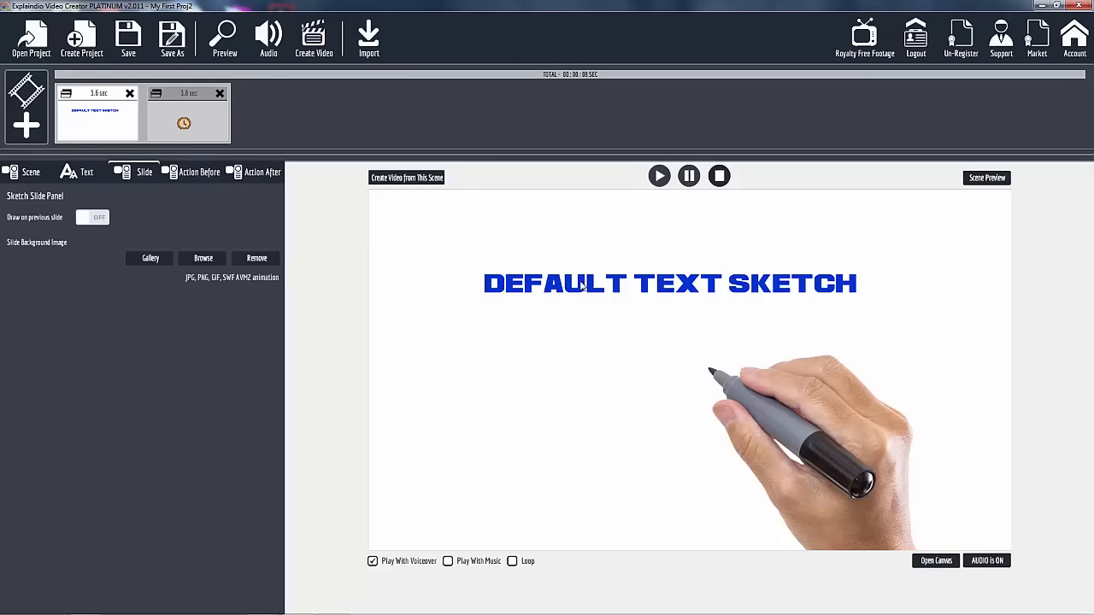
pyautogui.moveTo(205, 180)
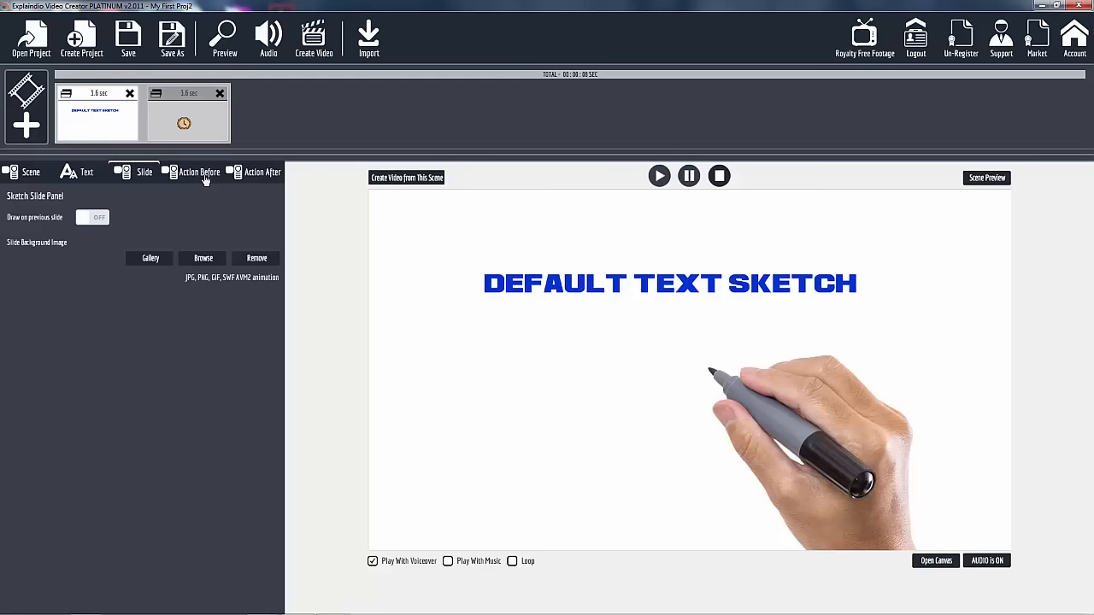
# Step: Show the Action Before settings where the heading enters by Sketch by Hand
pyautogui.click(199, 170)
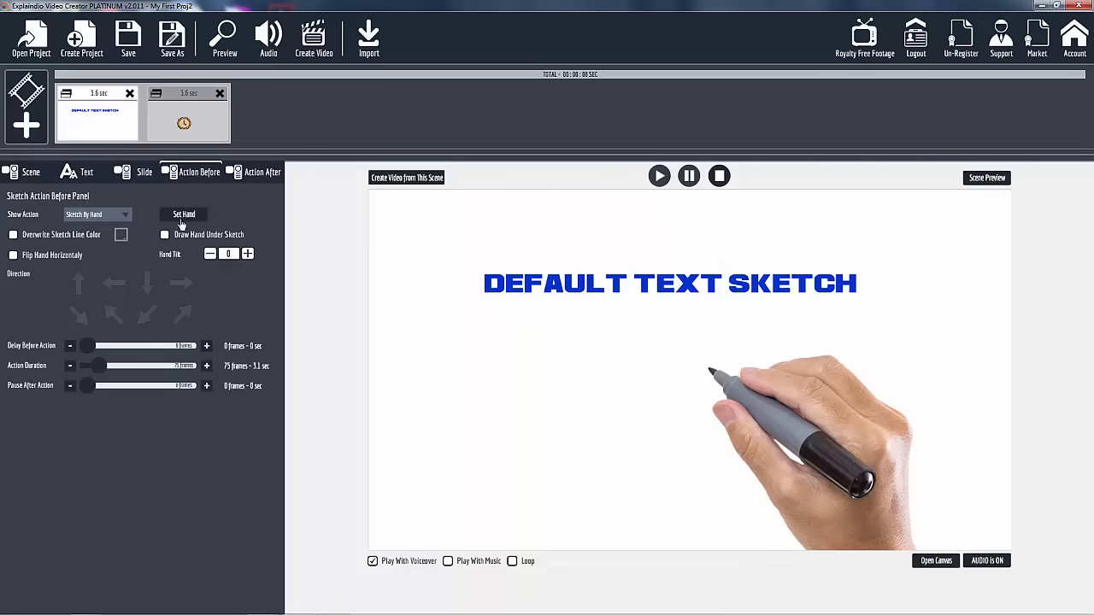
pyautogui.moveTo(250, 270)
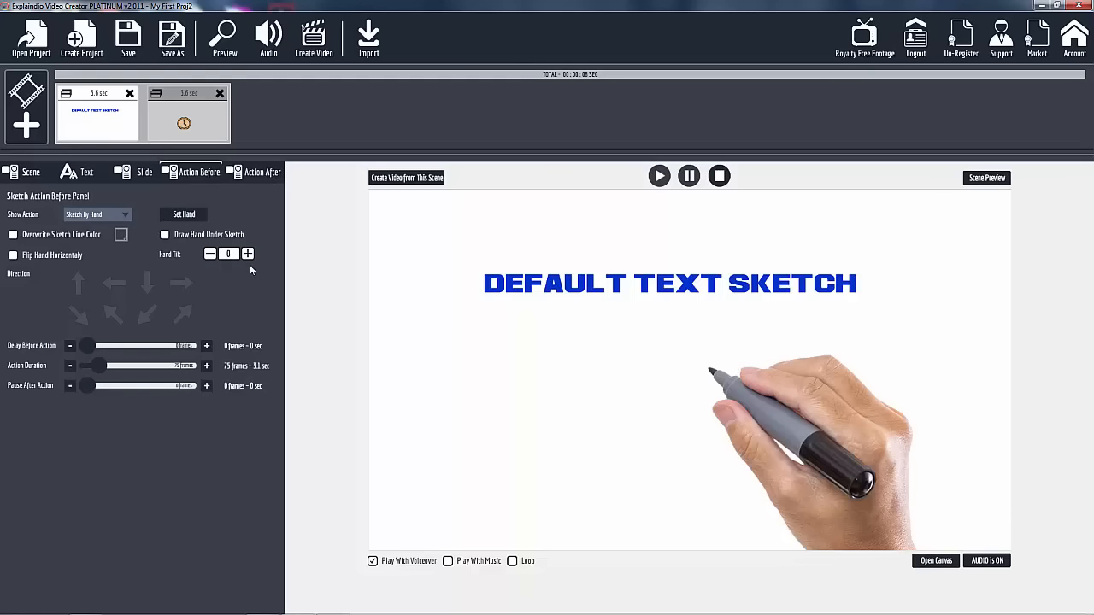
pyautogui.moveTo(640, 300)
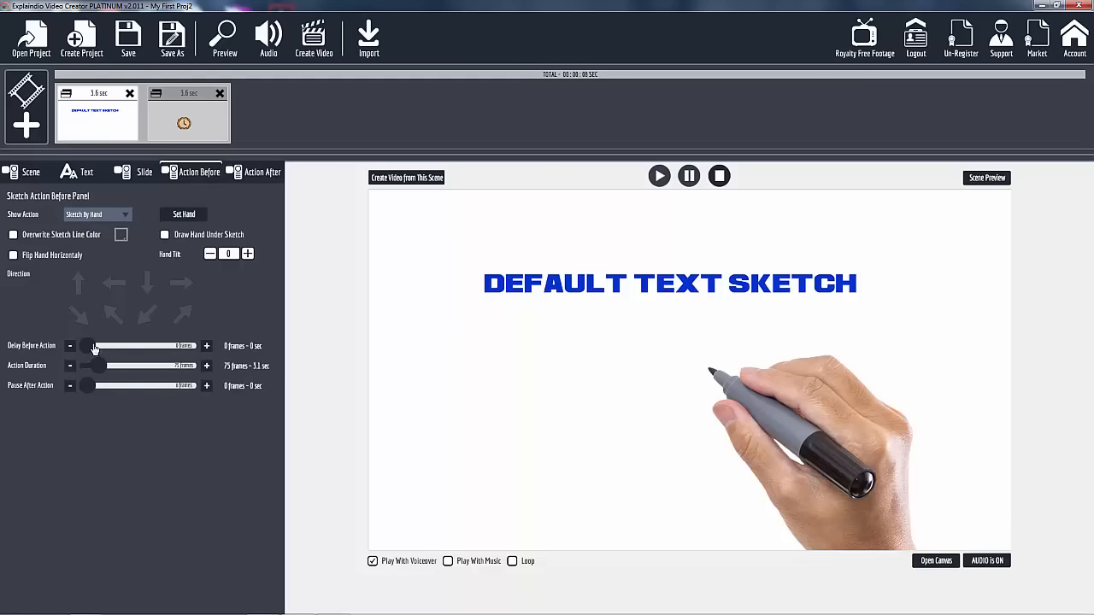
pyautogui.moveTo(147, 352)
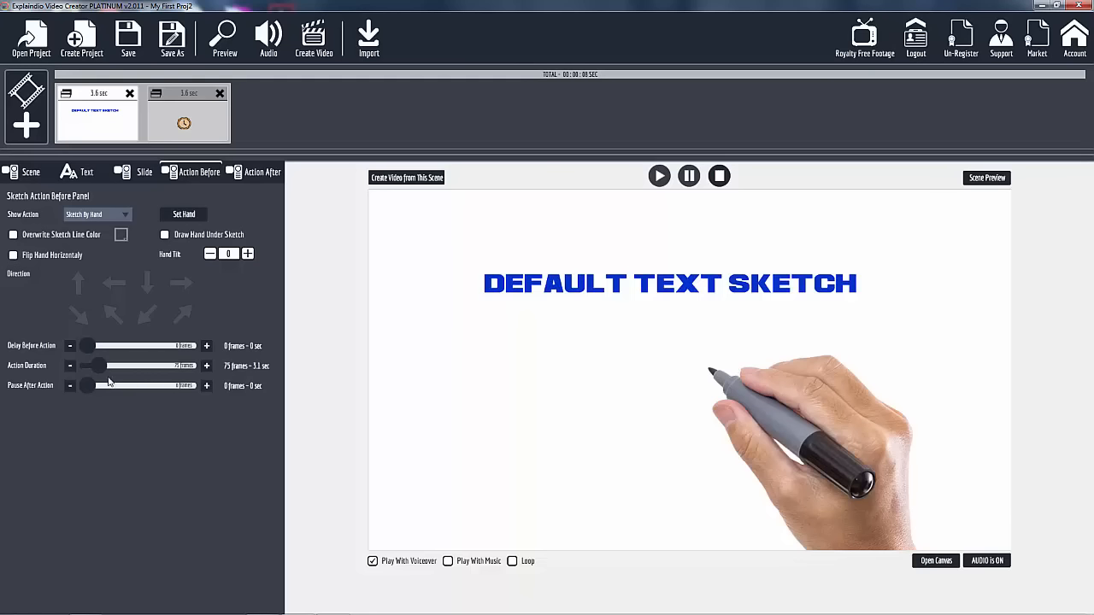
pyautogui.moveTo(101, 381)
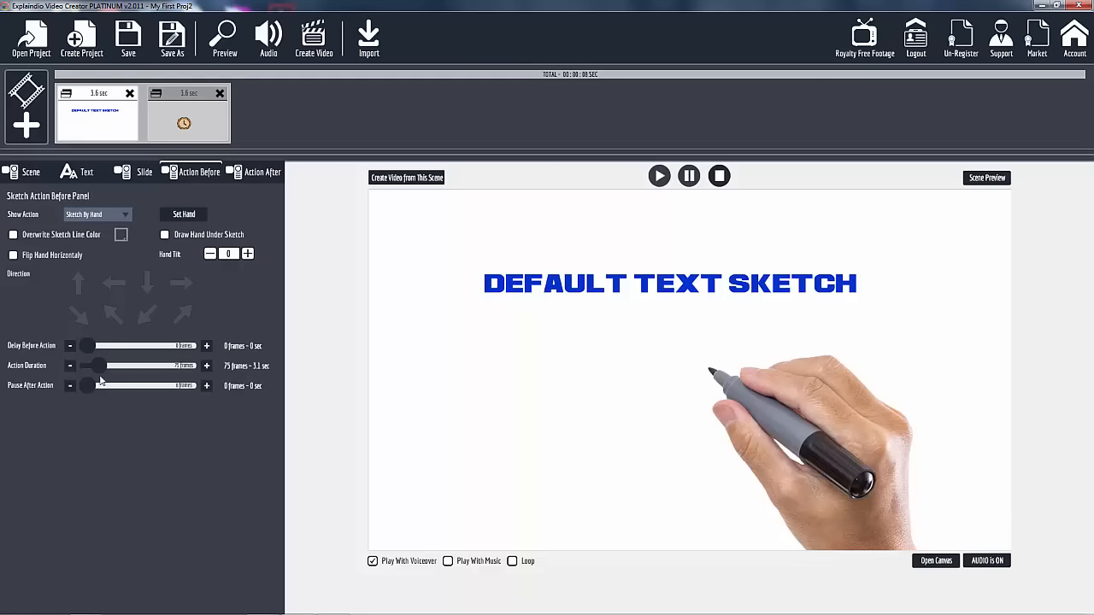
pyautogui.moveTo(106, 410)
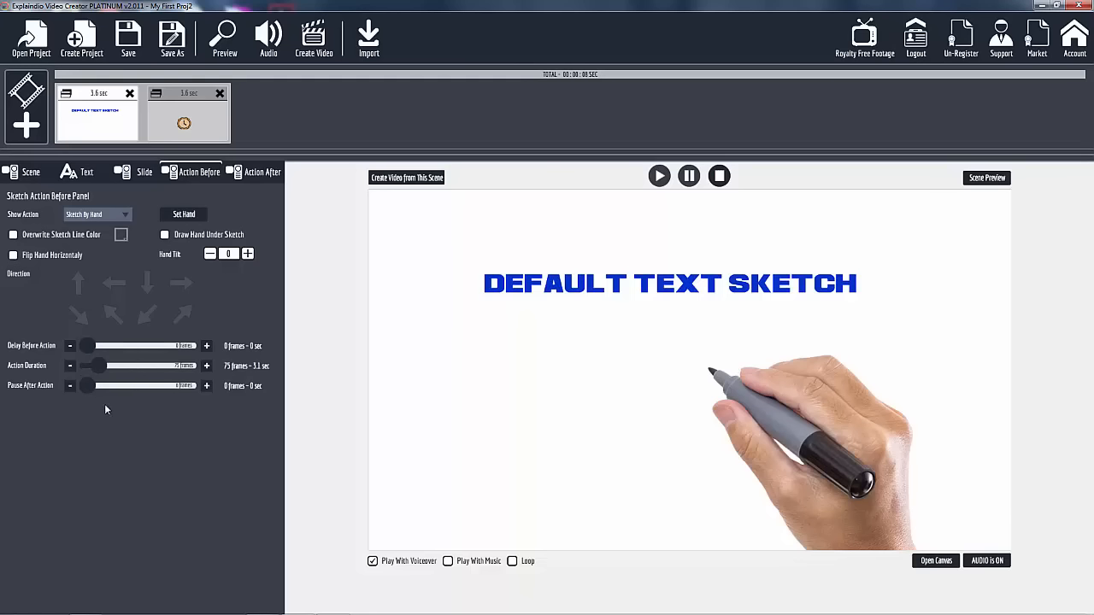
pyautogui.moveTo(146, 385)
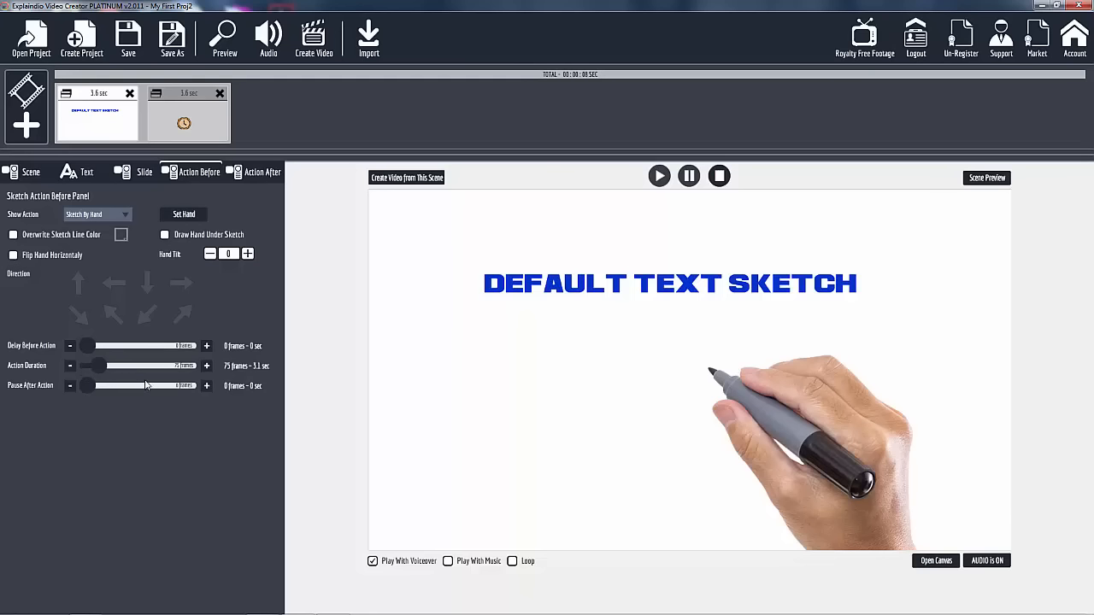
pyautogui.moveTo(123, 328)
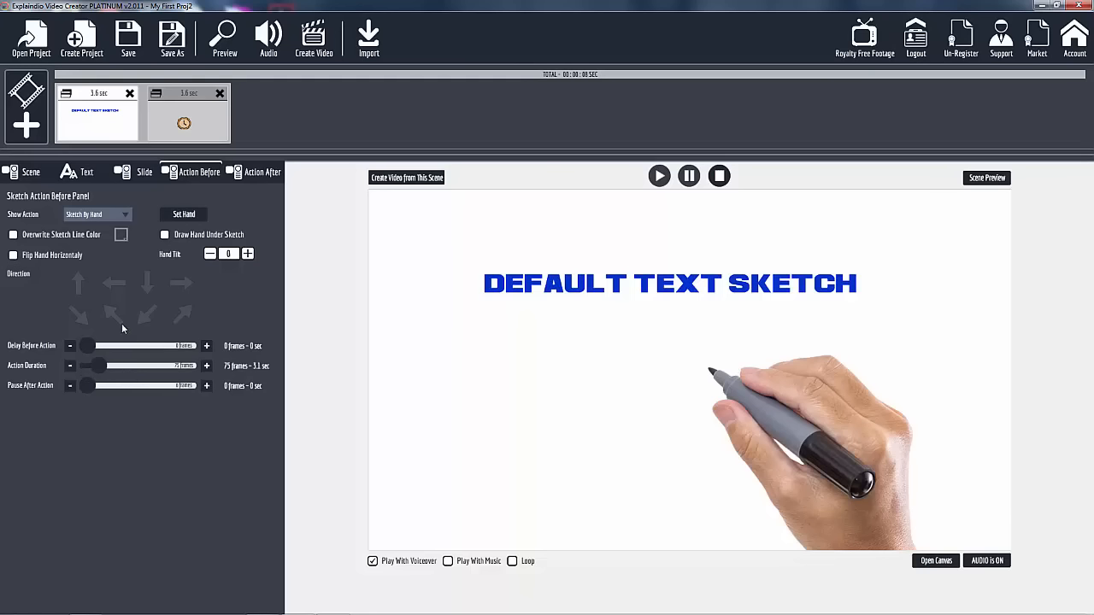
pyautogui.moveTo(141, 362)
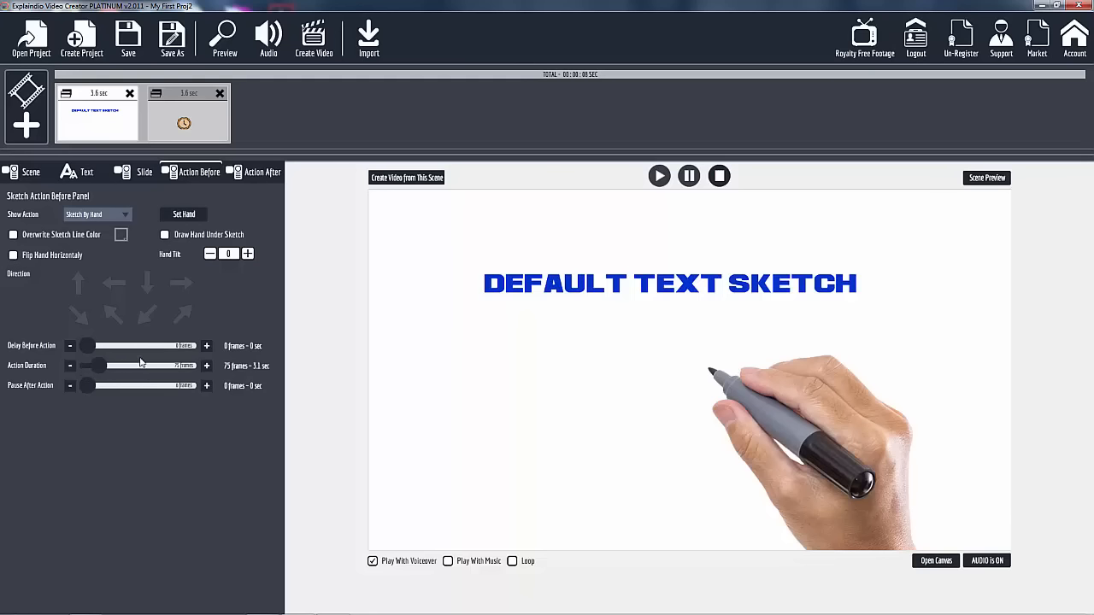
pyautogui.moveTo(120, 219)
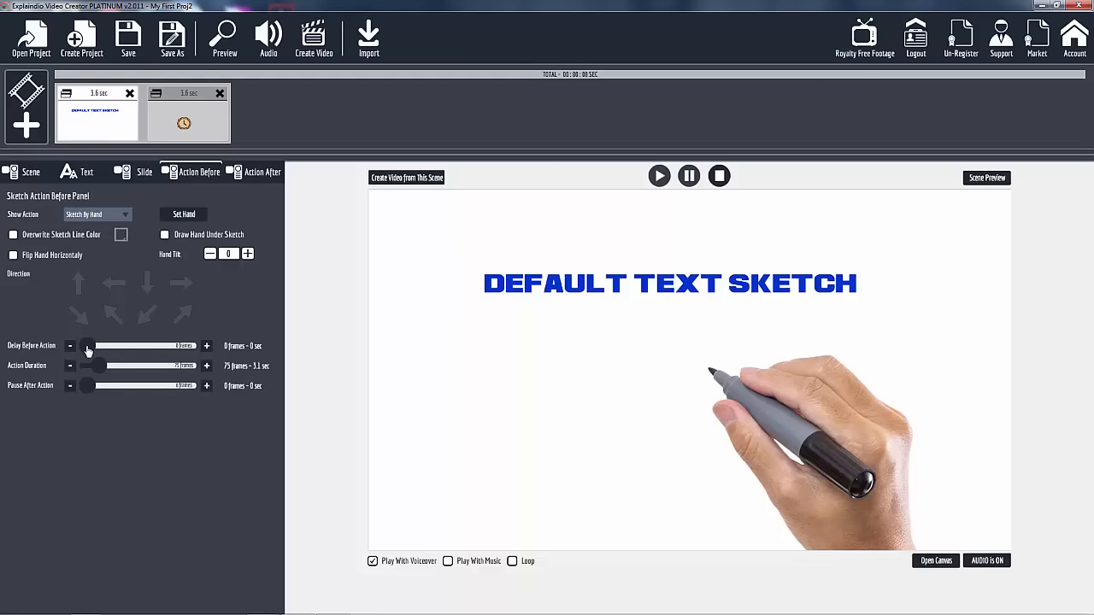
pyautogui.moveTo(77, 376)
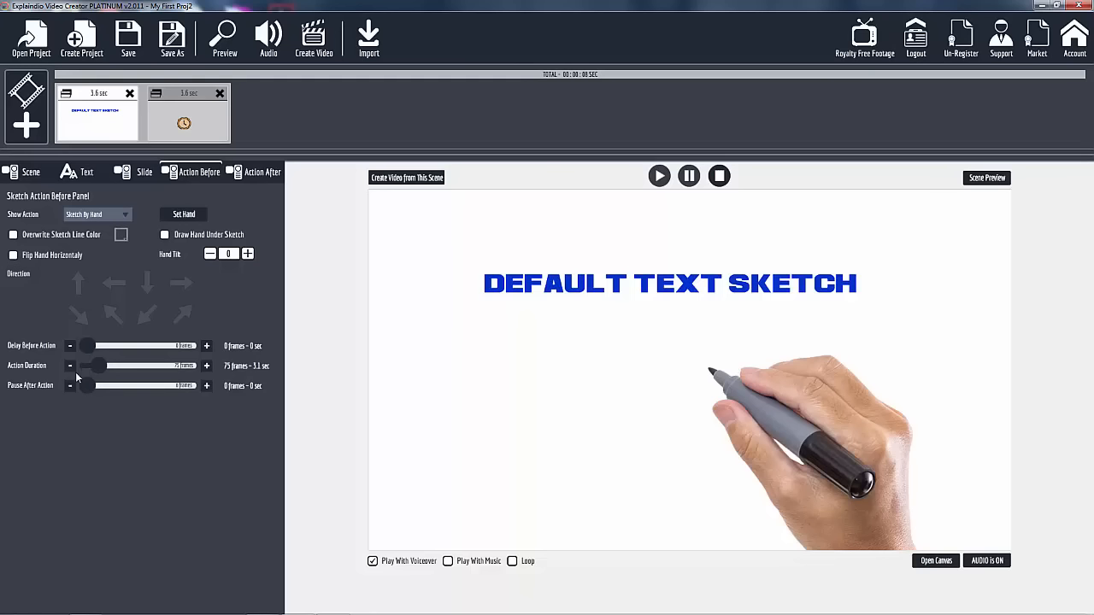
pyautogui.moveTo(223, 368)
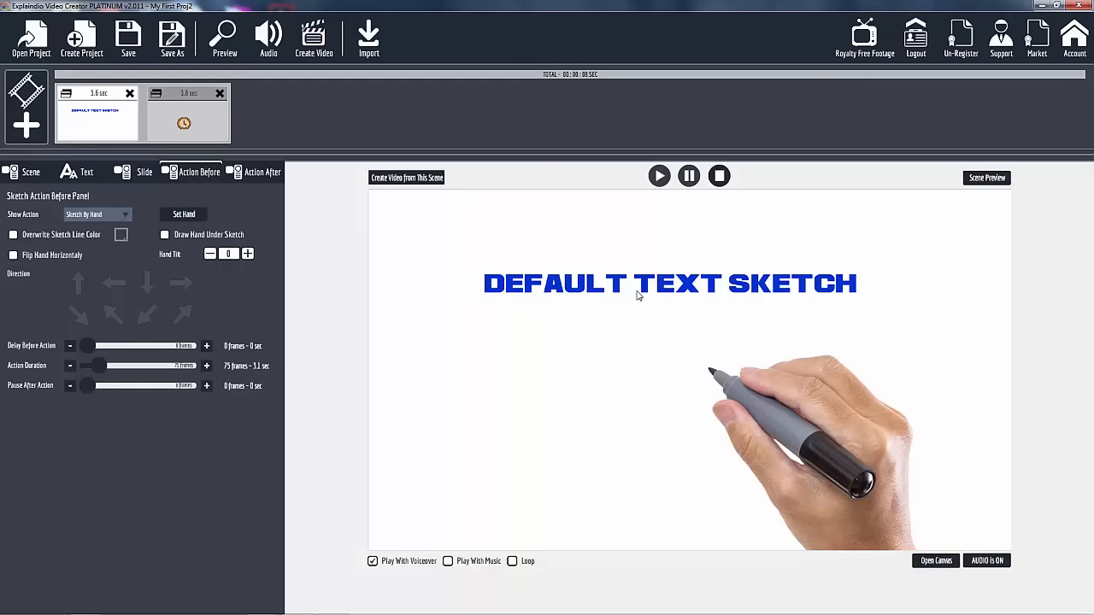
pyautogui.moveTo(708, 286)
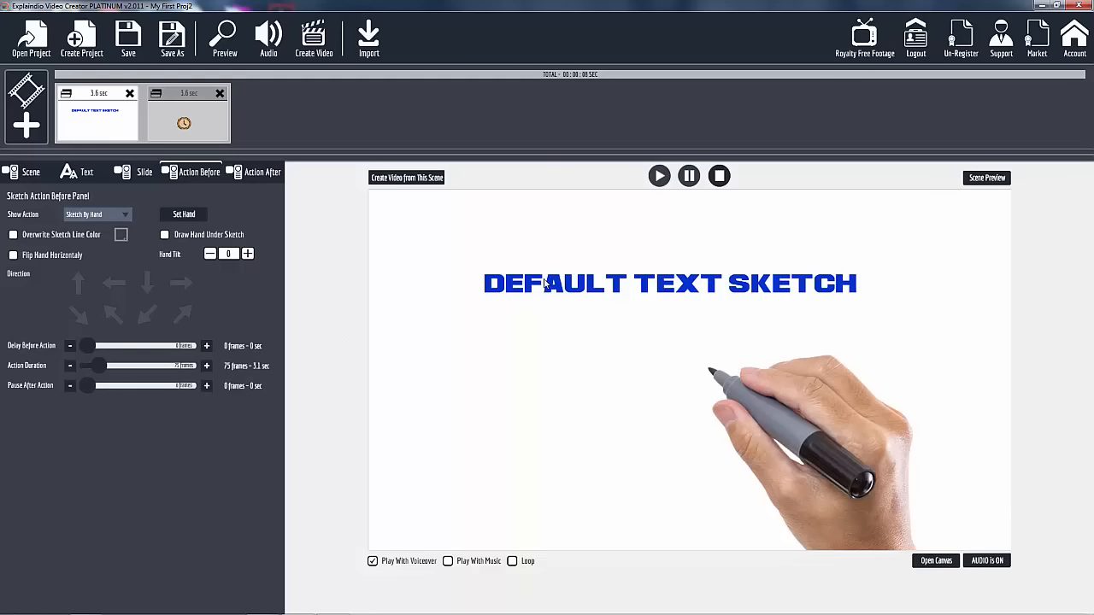
pyautogui.moveTo(506, 366)
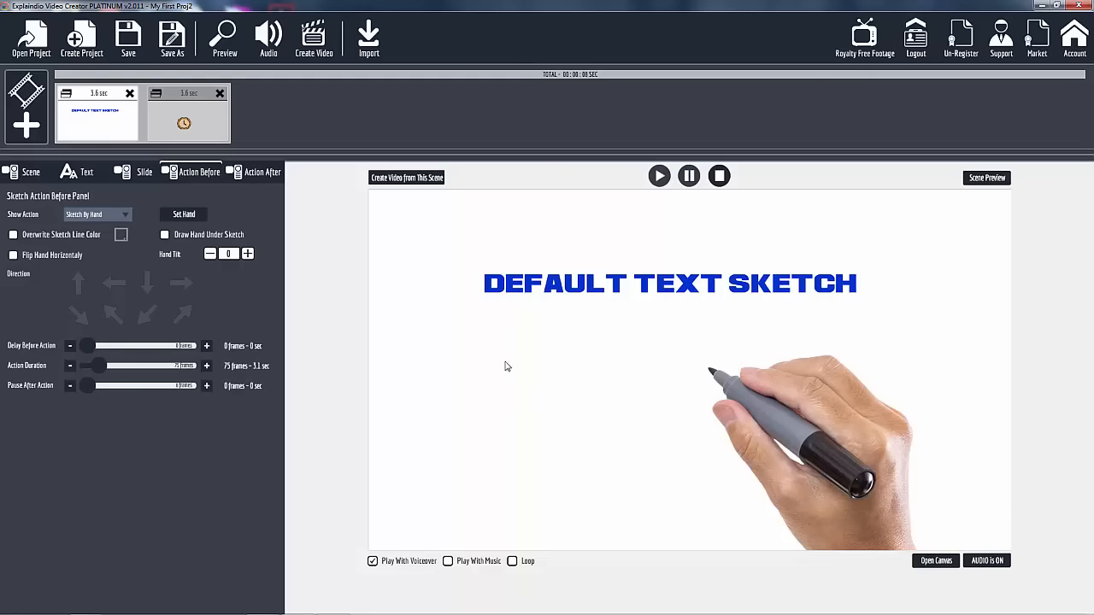
pyautogui.moveTo(420, 323)
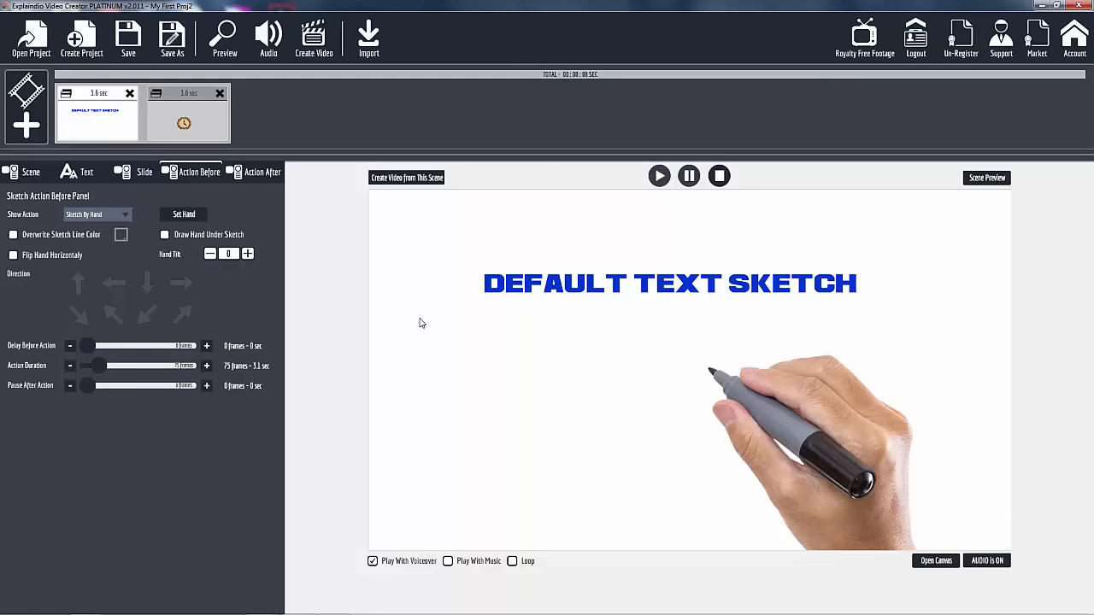
pyautogui.moveTo(349, 380)
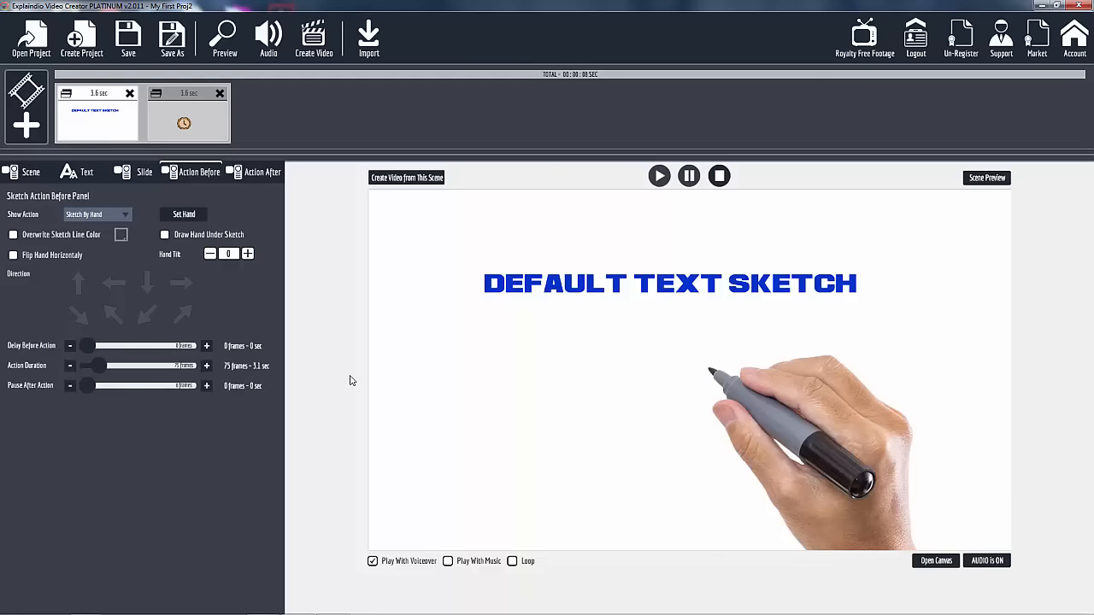
pyautogui.moveTo(580, 375)
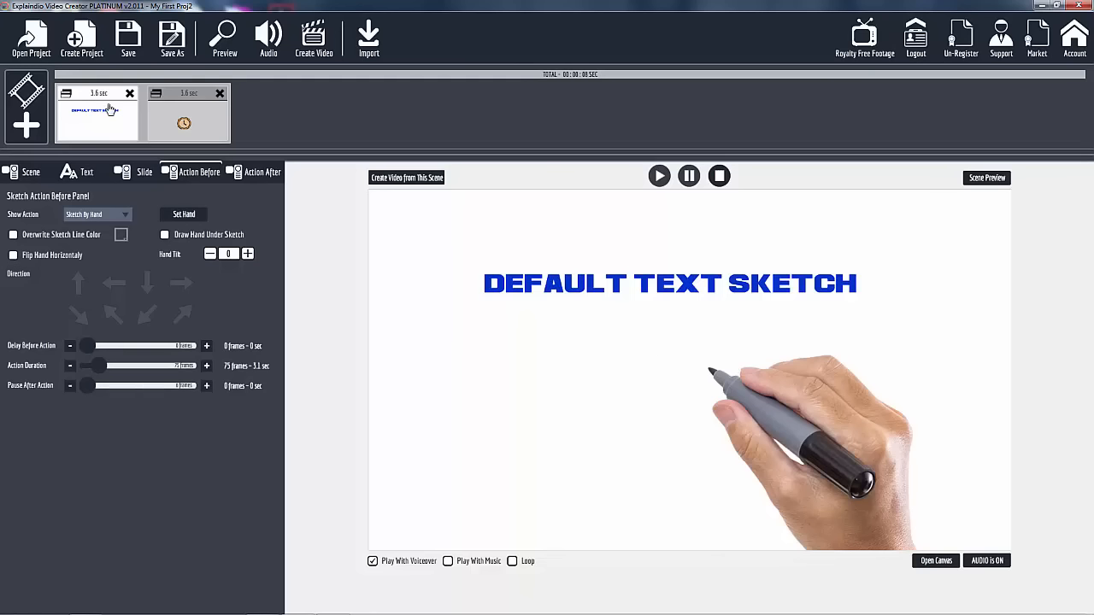
pyautogui.moveTo(212, 120)
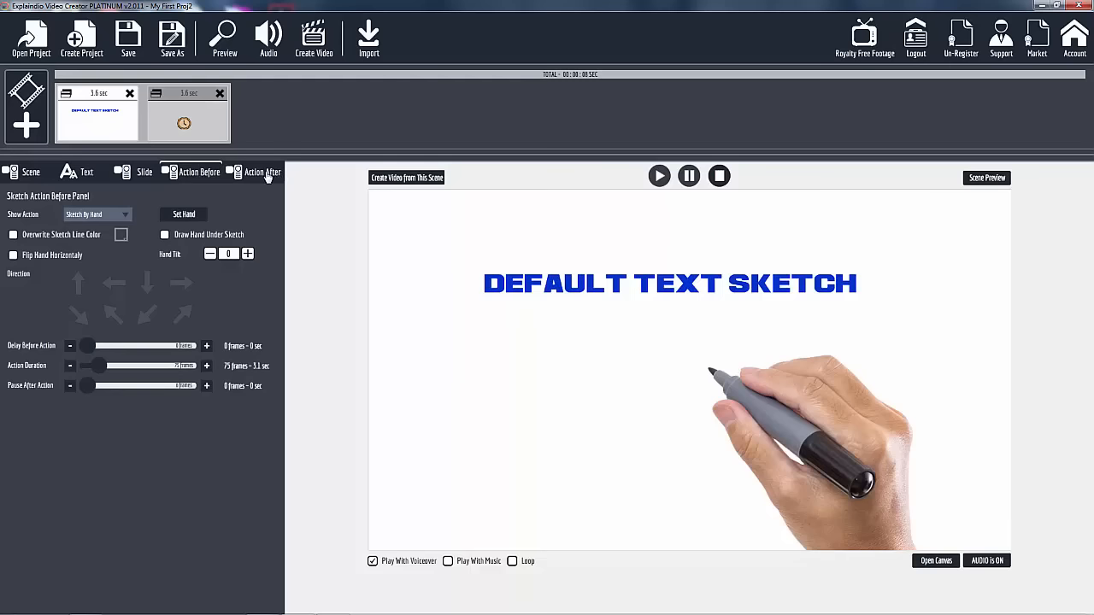
# Step: Set the heading's Hide Action to Erase by Hand lasting 11 frames and preview it
pyautogui.click(263, 171)
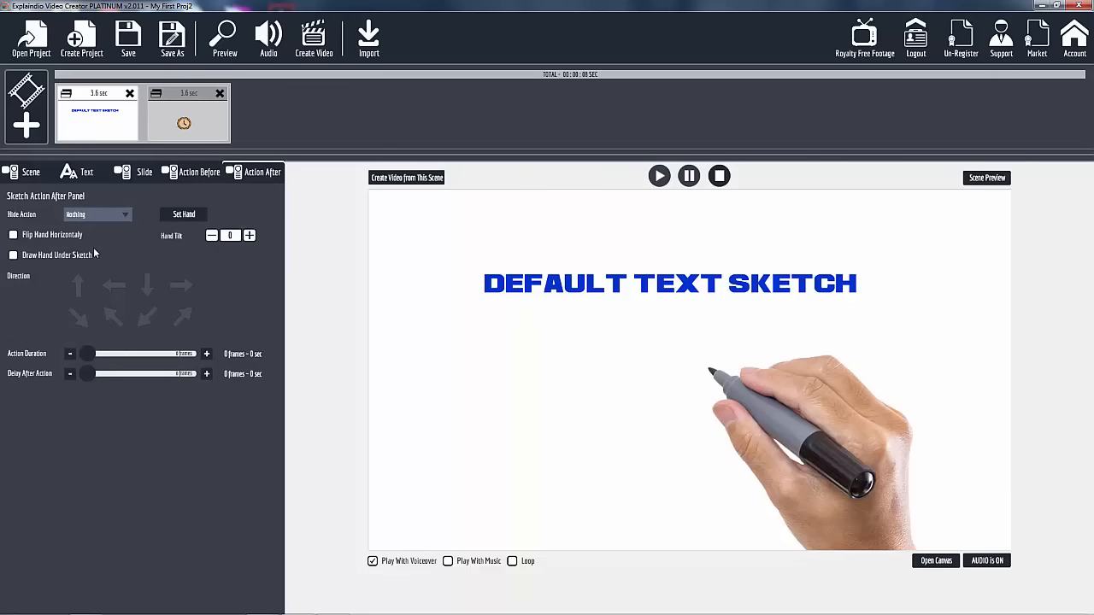
pyautogui.moveTo(101, 317)
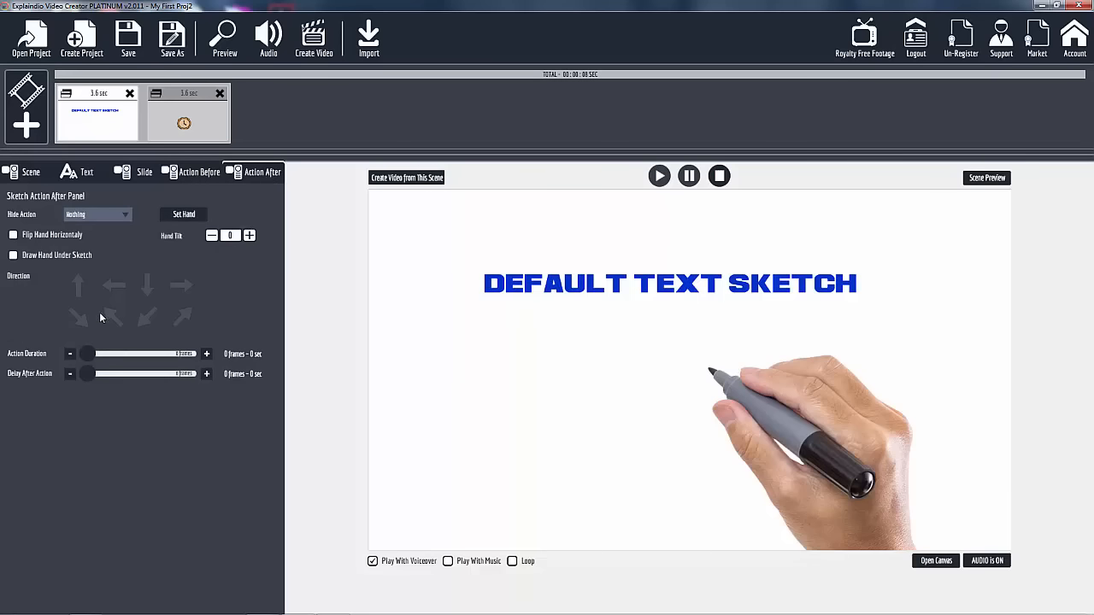
pyautogui.moveTo(101, 218)
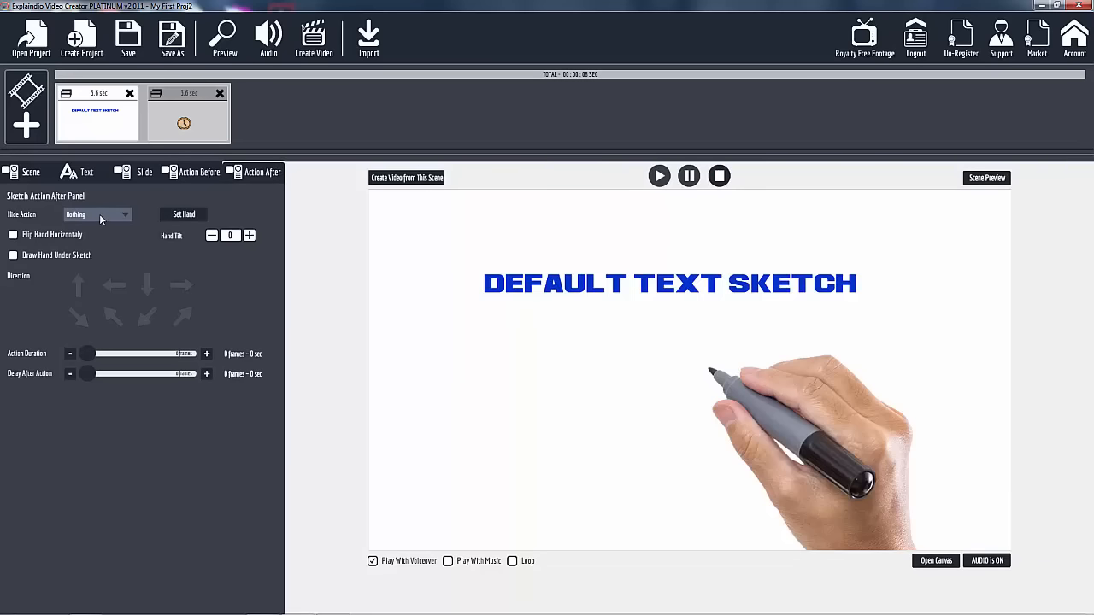
pyautogui.moveTo(727, 301)
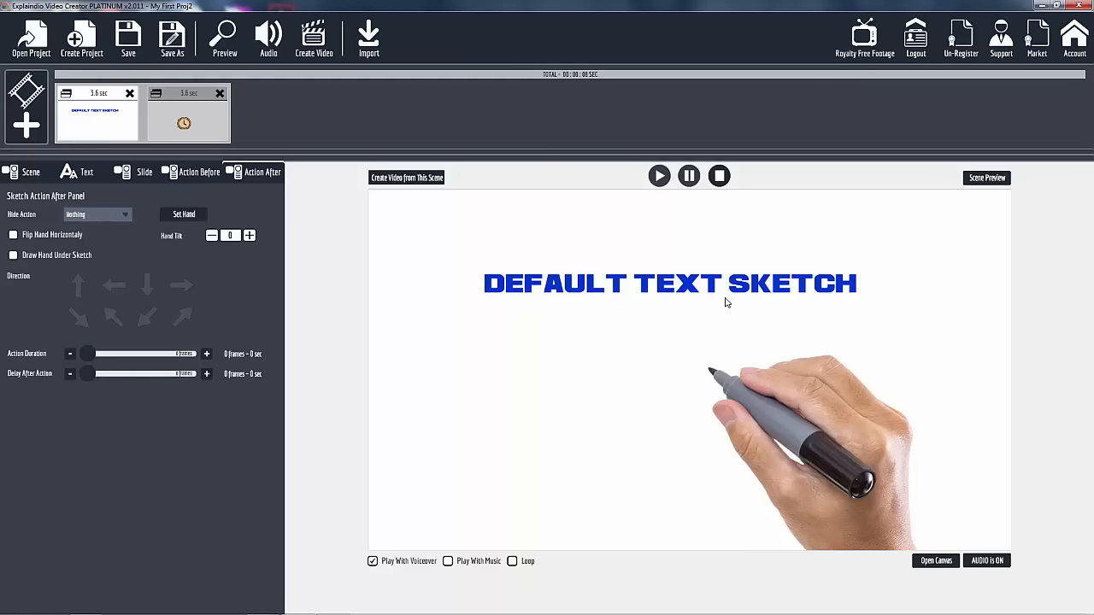
pyautogui.moveTo(790, 354)
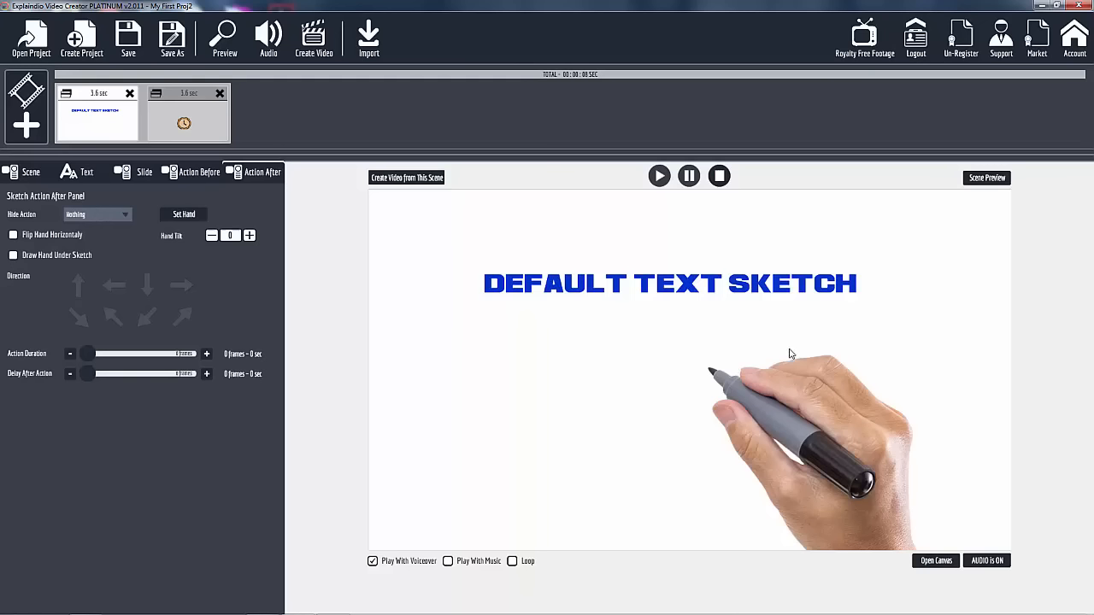
pyautogui.moveTo(359, 368)
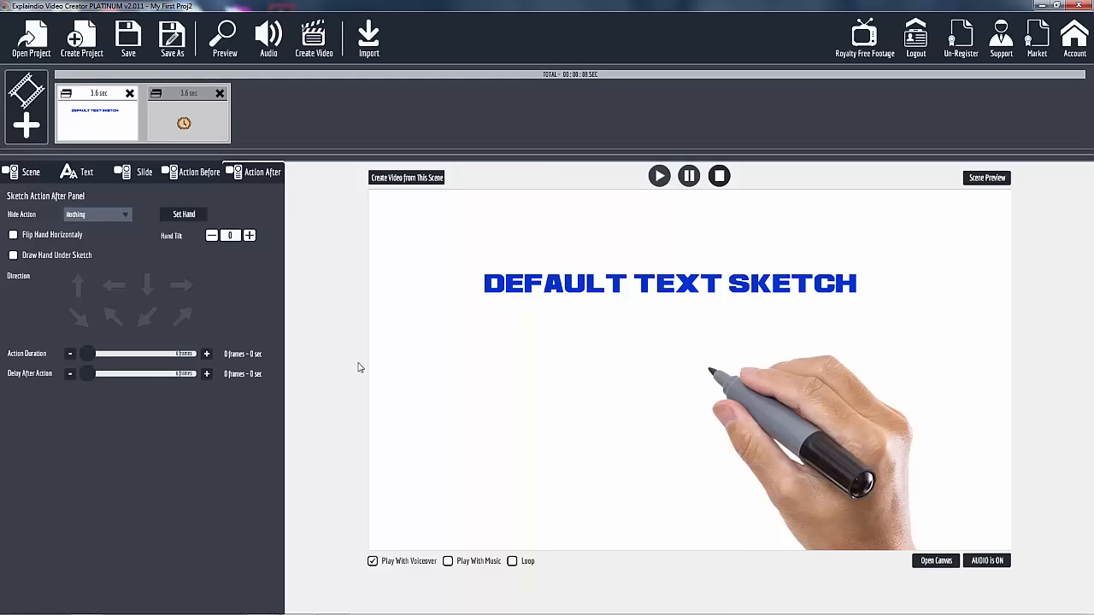
pyautogui.click(198, 171)
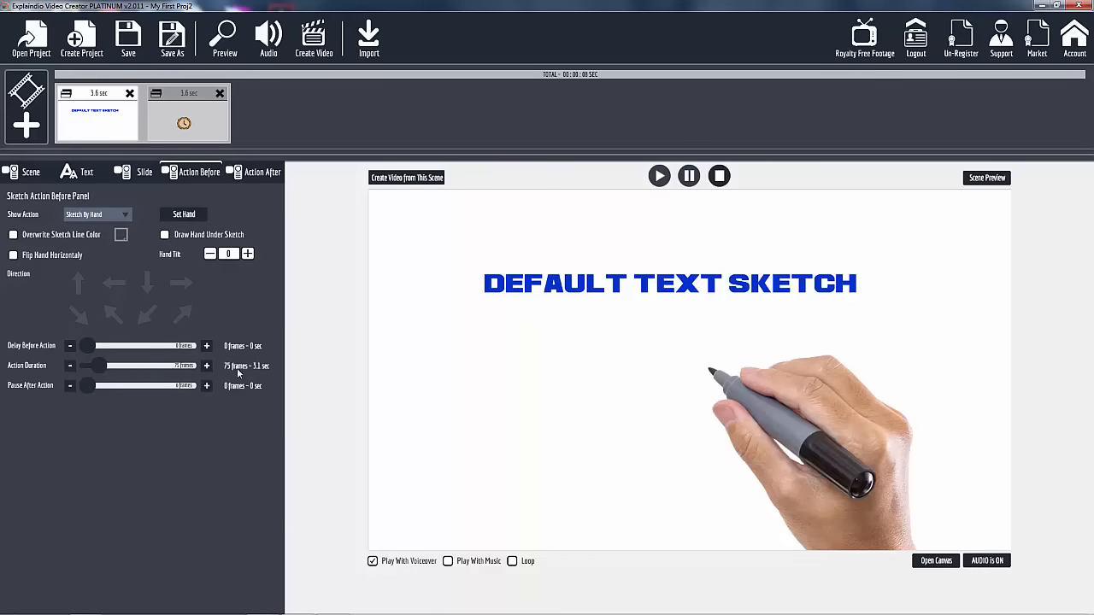
pyautogui.moveTo(99, 393)
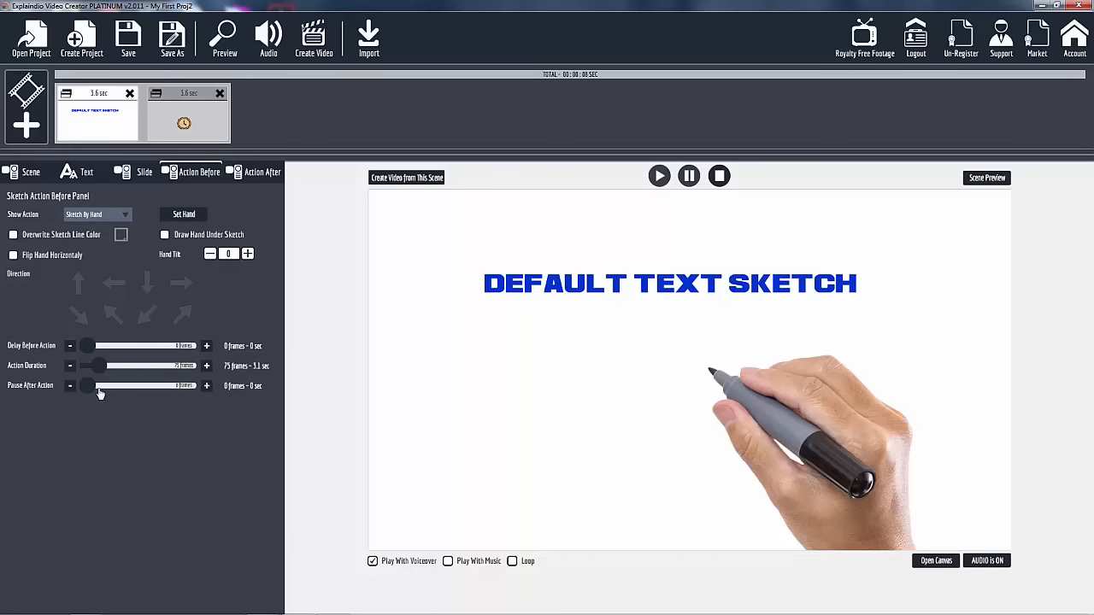
pyautogui.click(264, 171)
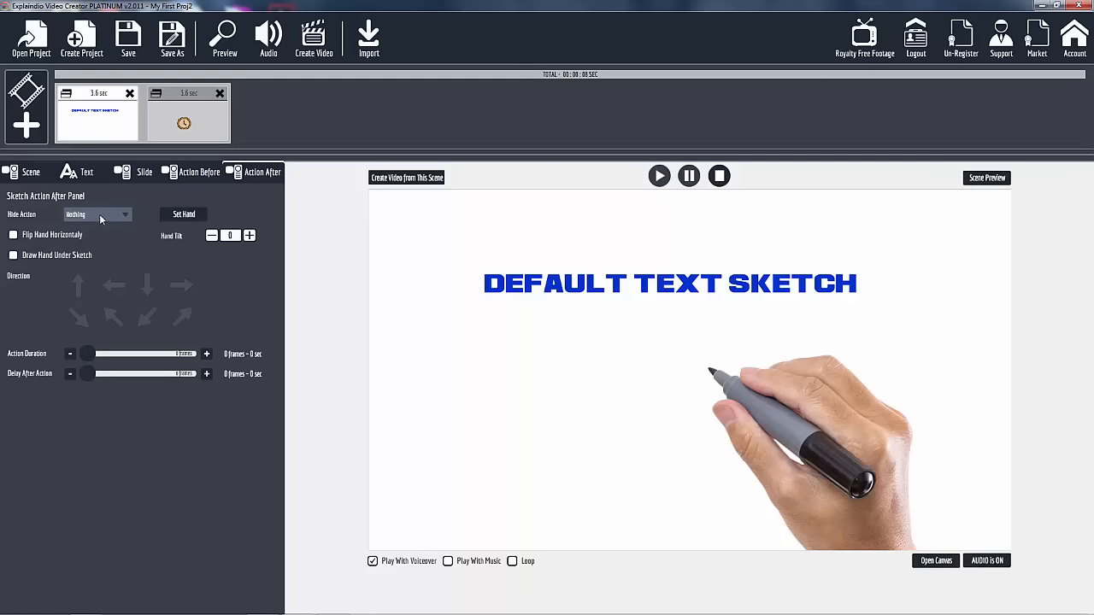
pyautogui.click(95, 213)
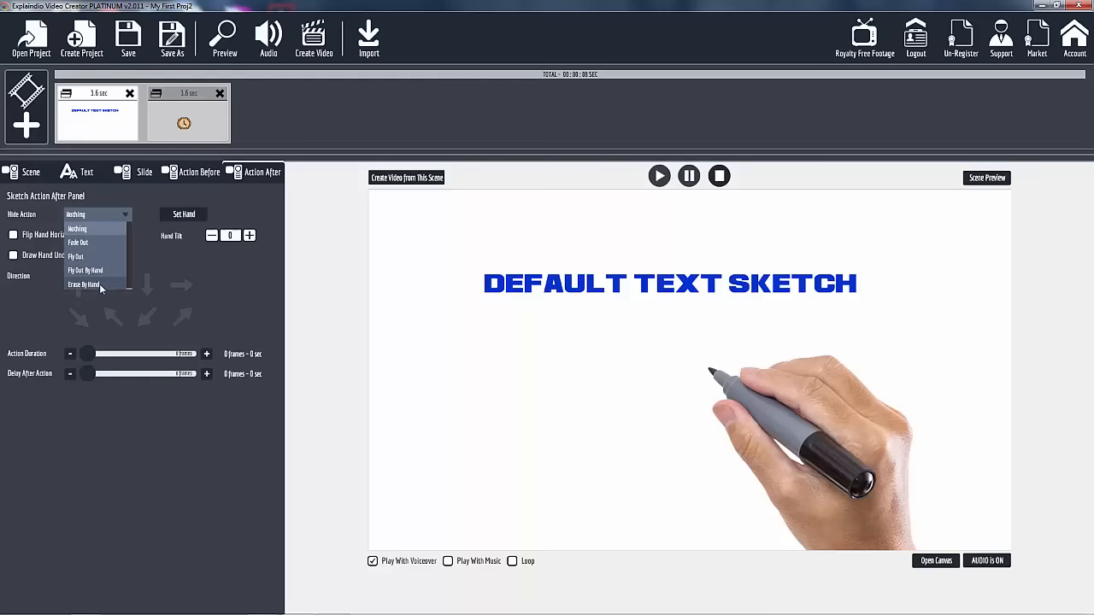
pyautogui.click(84, 283)
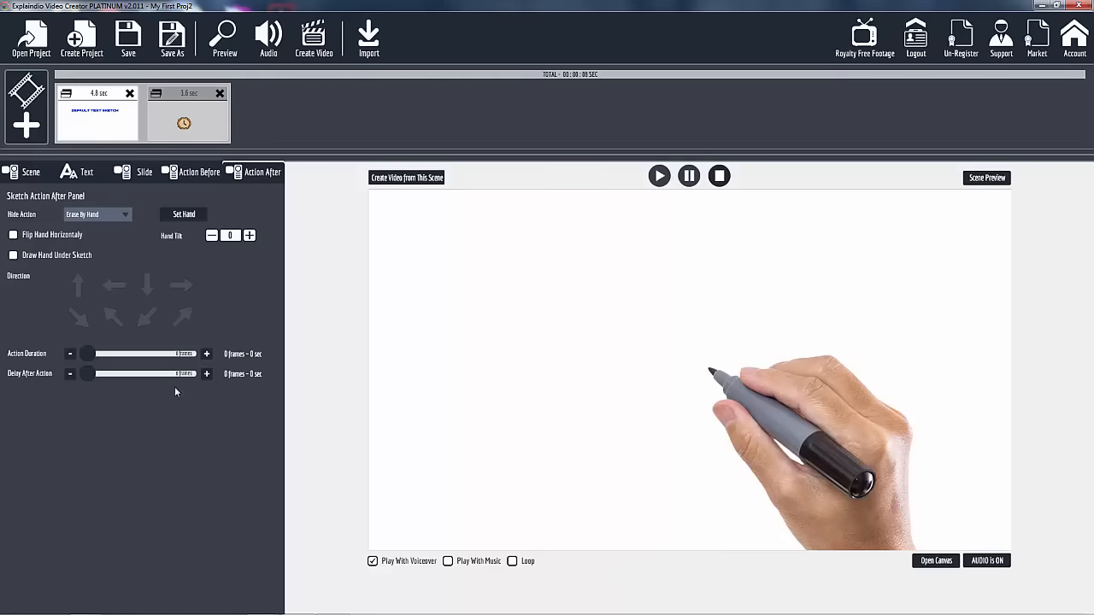
pyautogui.moveTo(107, 378)
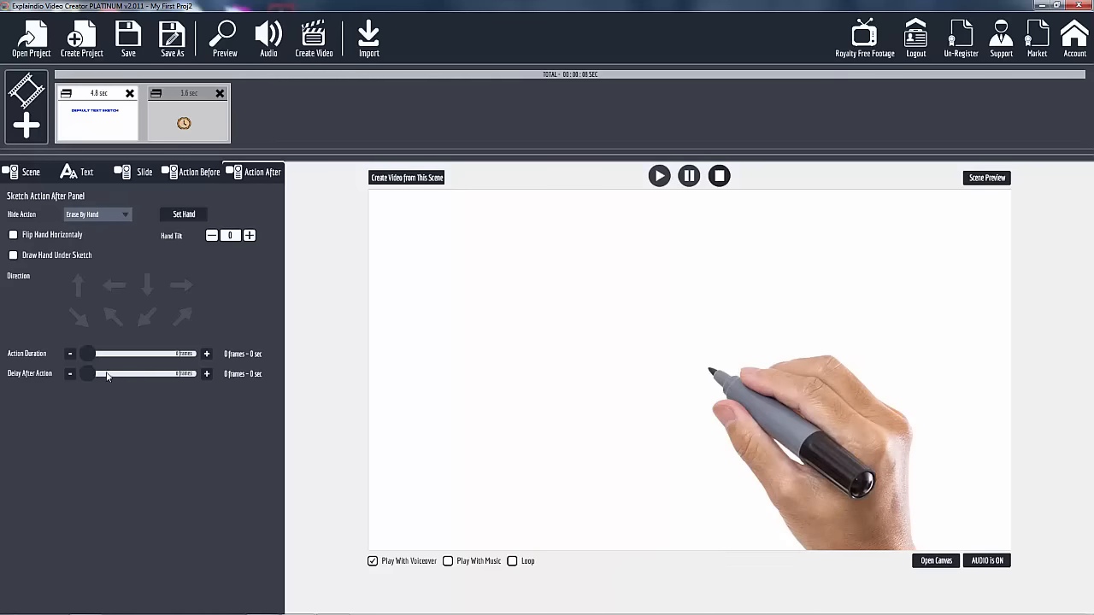
pyautogui.moveTo(93, 361)
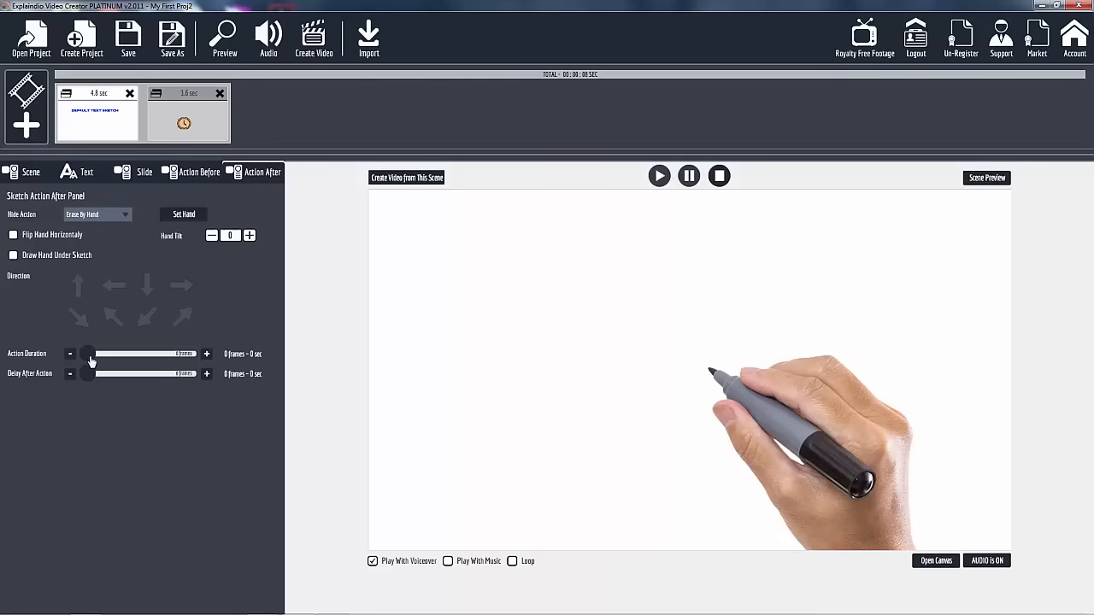
pyautogui.moveTo(85, 353); pyautogui.dragTo(92, 354)
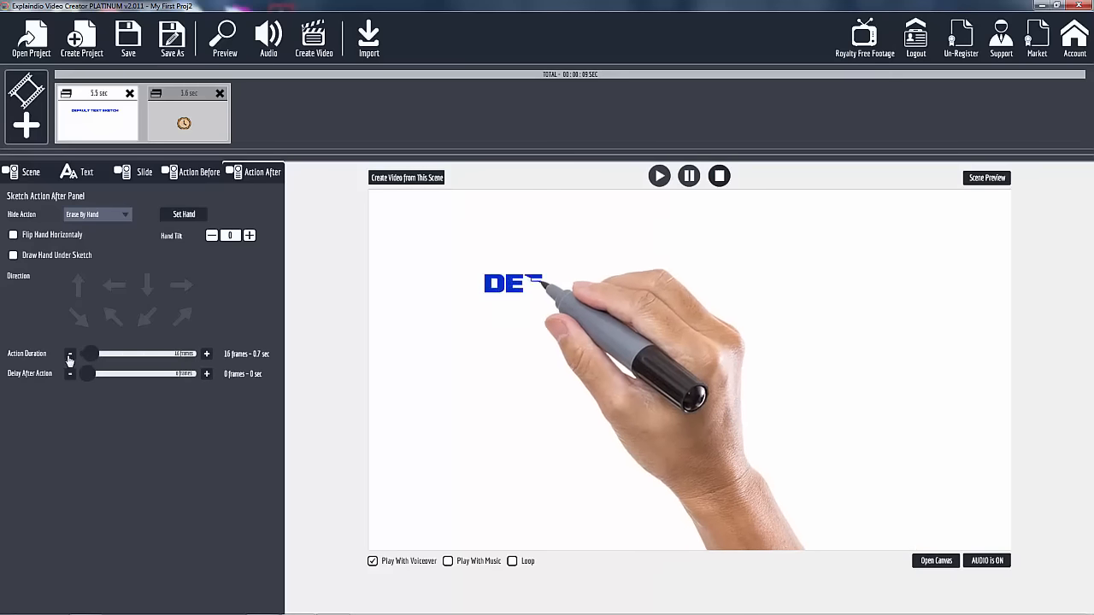
pyautogui.click(71, 354)
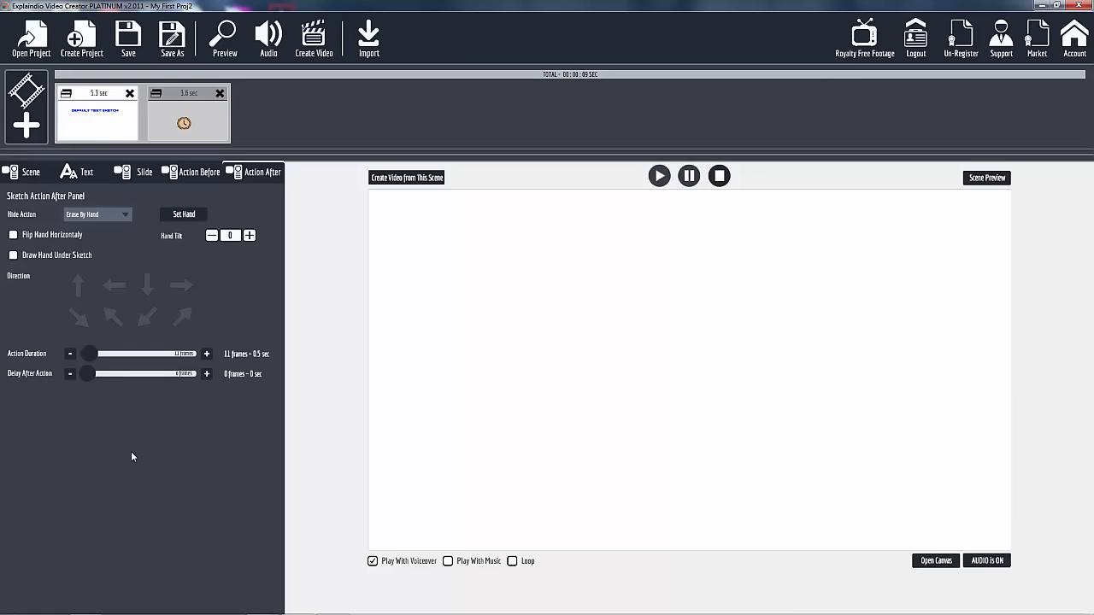
pyautogui.moveTo(195, 370)
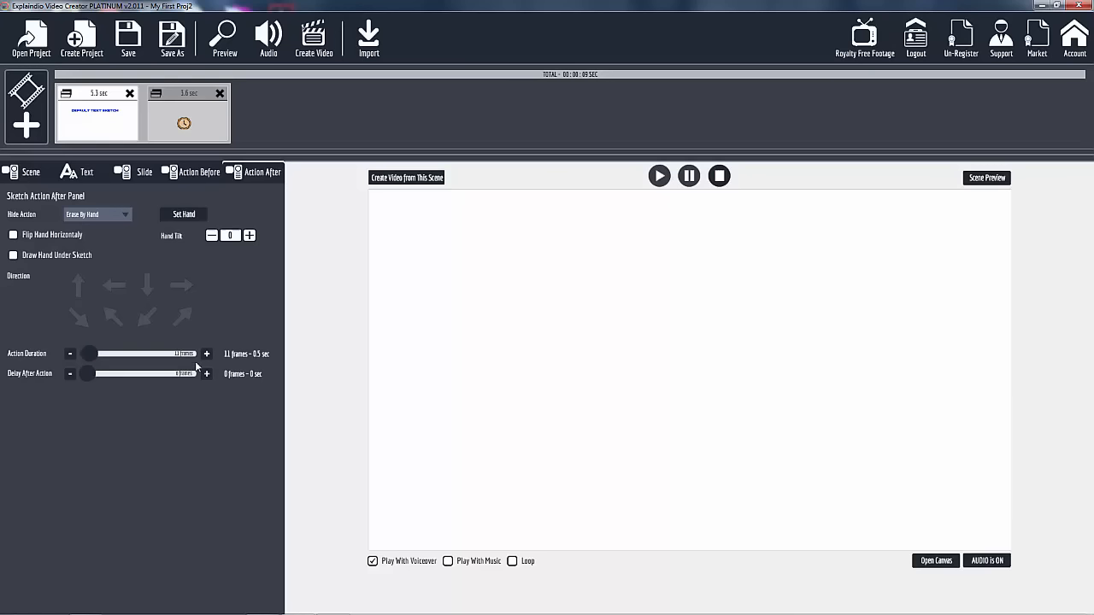
pyautogui.moveTo(130, 263)
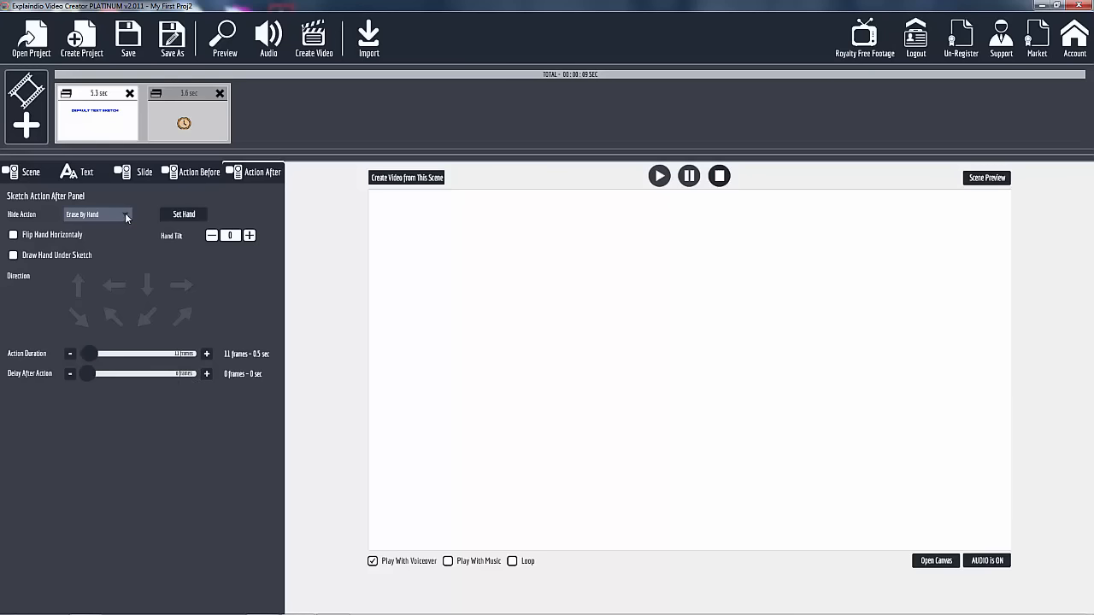
# Step: Set the heading's Hide Action back to Nothing so it stays on screen
pyautogui.click(98, 216)
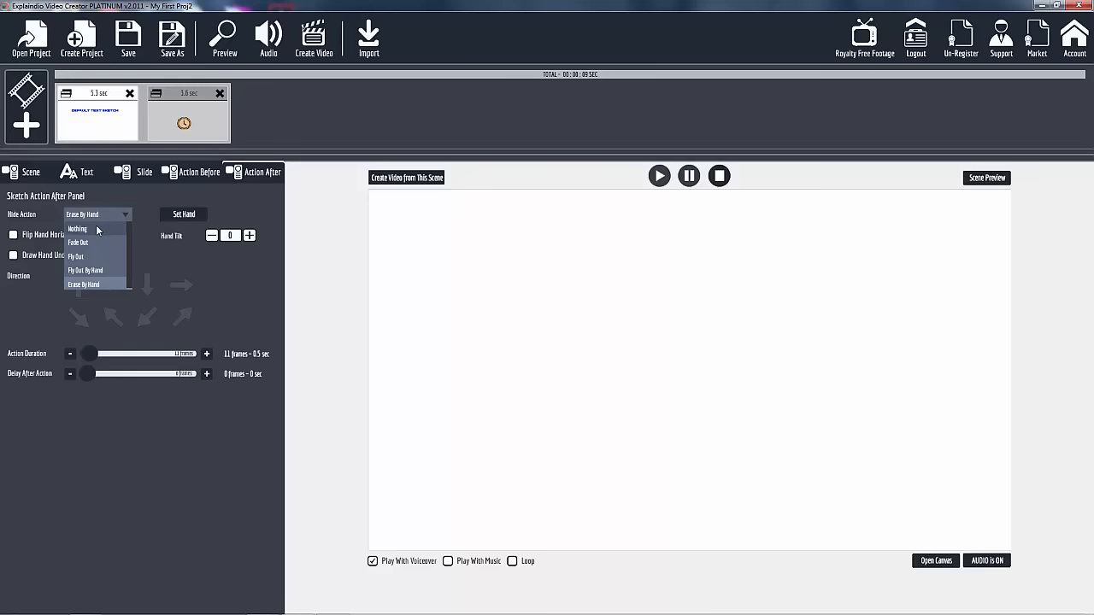
pyautogui.click(77, 229)
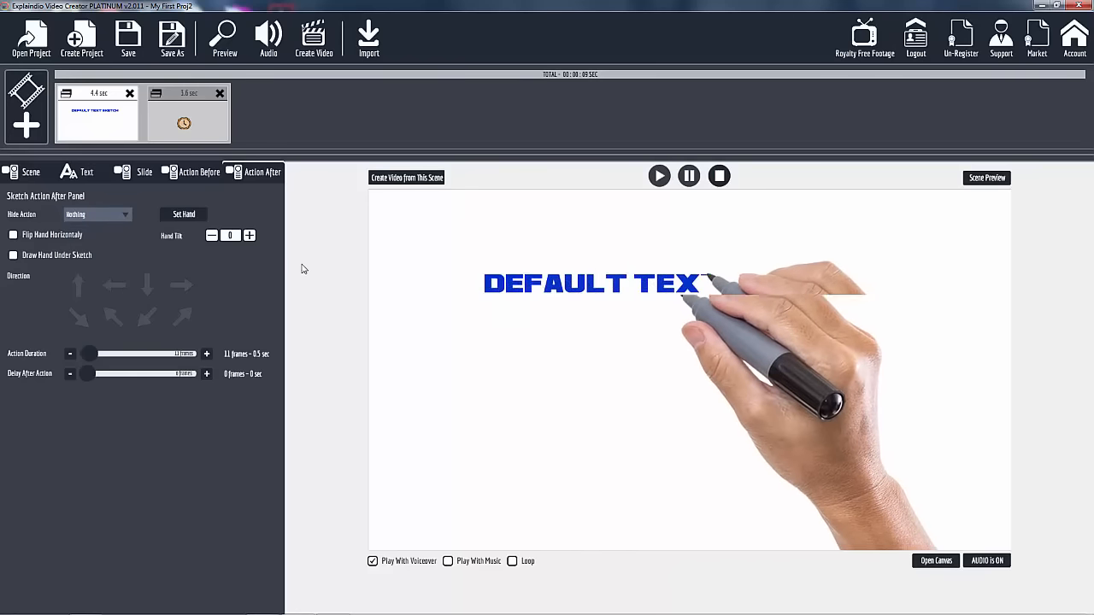
pyautogui.click(660, 176)
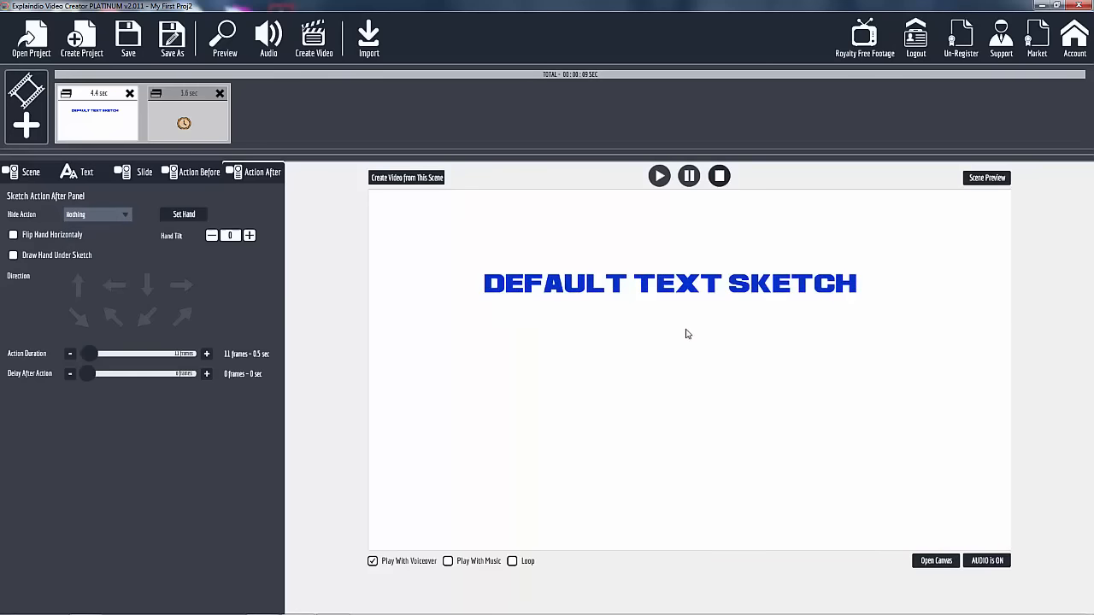
pyautogui.moveTo(678, 308)
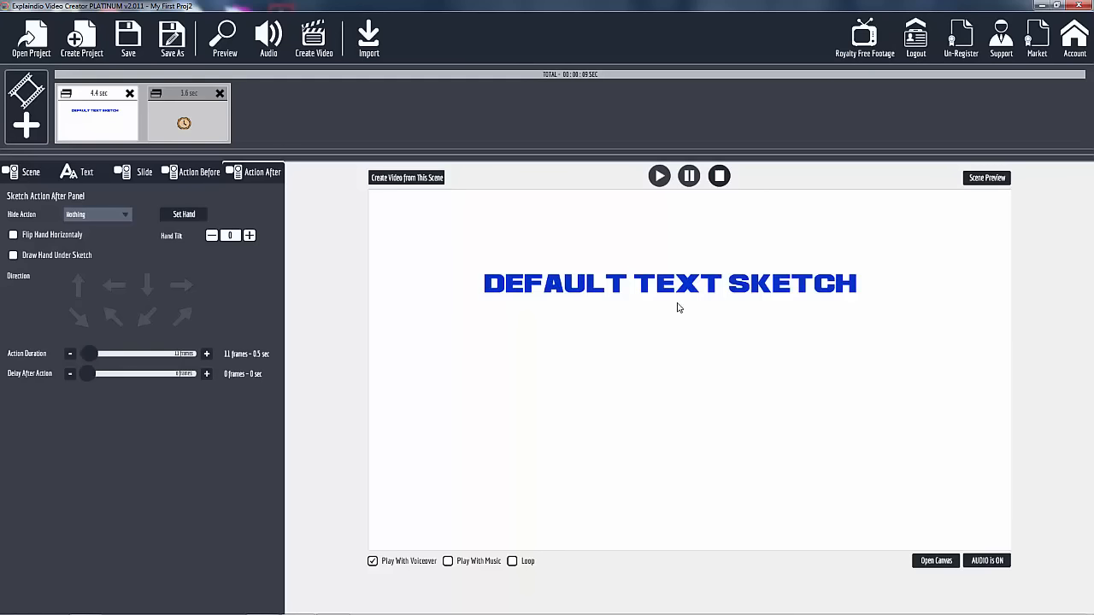
pyautogui.moveTo(89, 362)
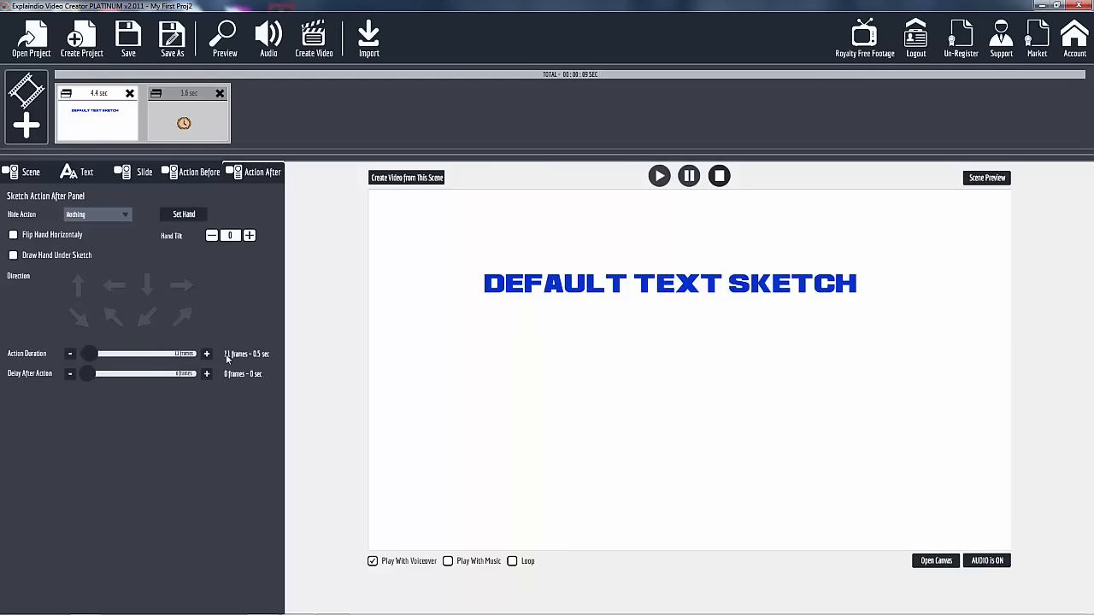
pyautogui.moveTo(937, 574)
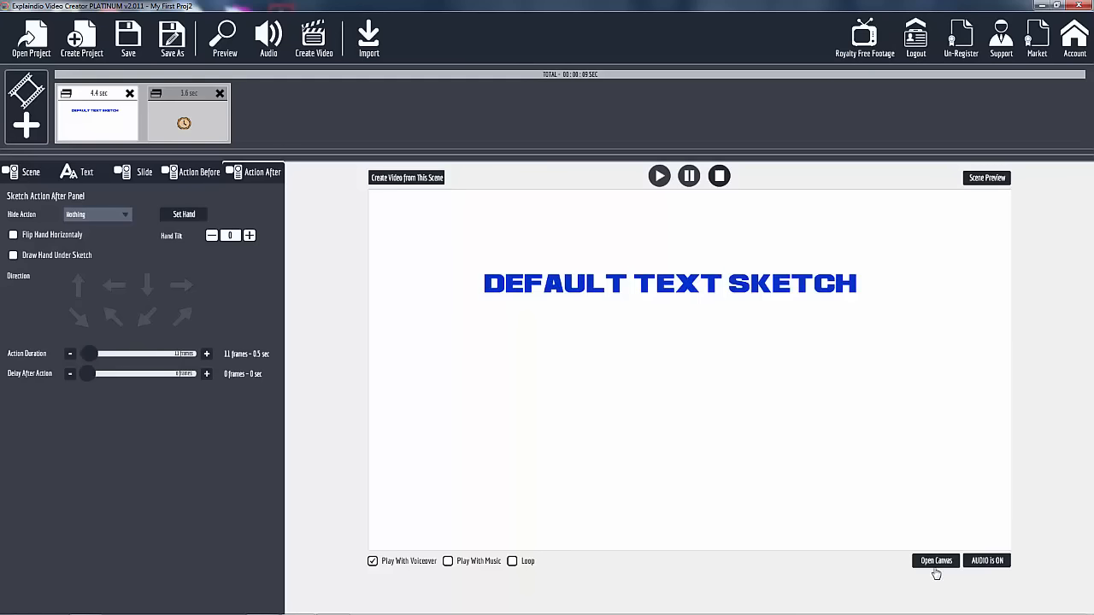
# Step: Reopen the canvas and place a second Default Text Sketch line under the heading
pyautogui.click(935, 561)
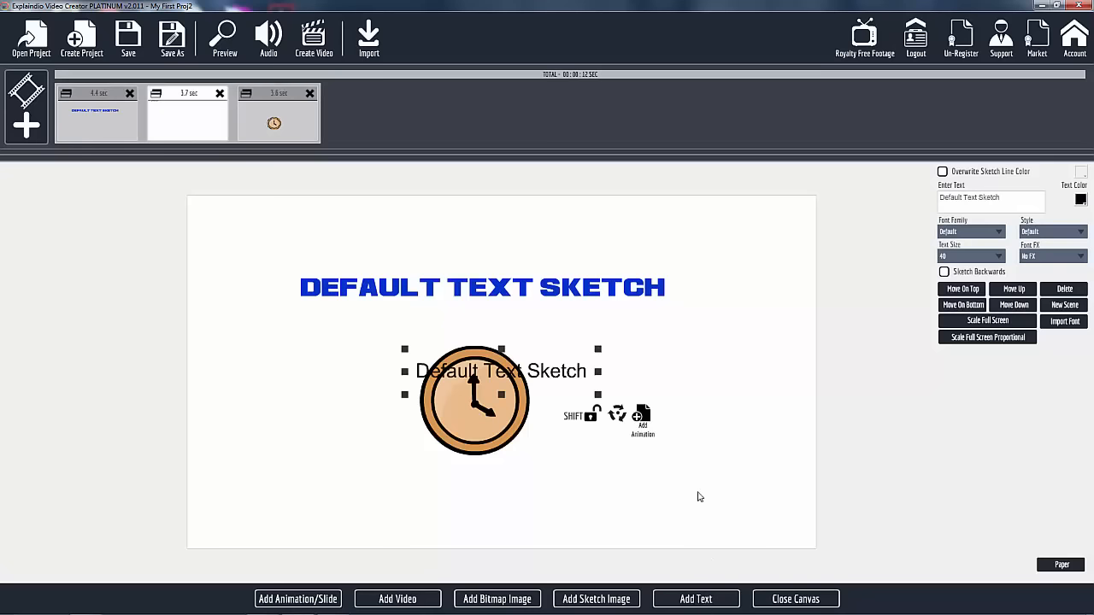
pyautogui.moveTo(499, 369); pyautogui.dragTo(464, 322)
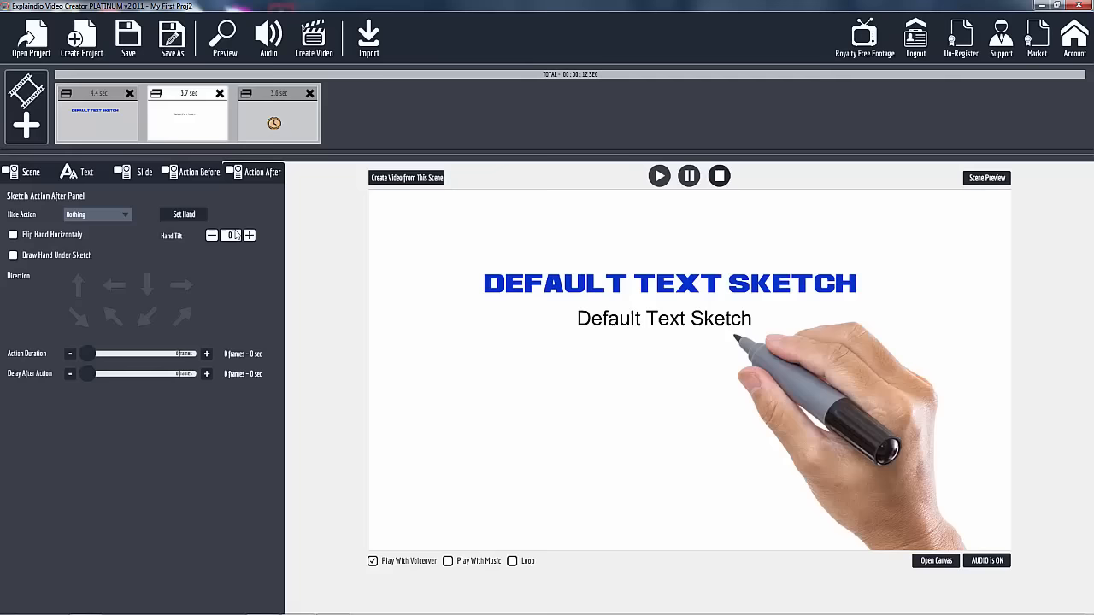
# Step: Play the full scene: heading, second line, then the clock image below them
pyautogui.click(205, 354)
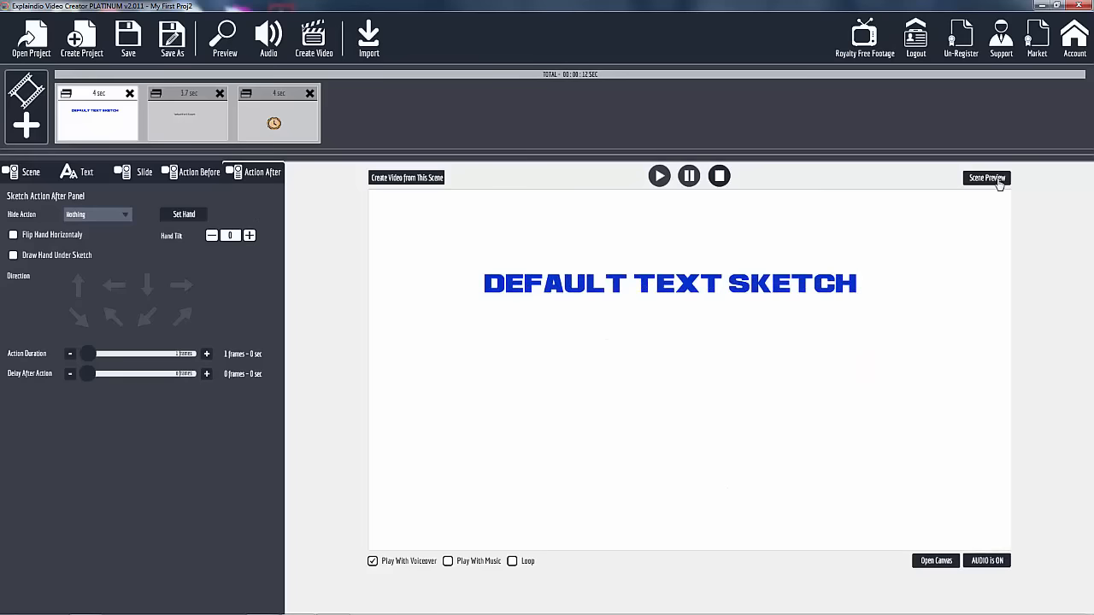
pyautogui.click(986, 177)
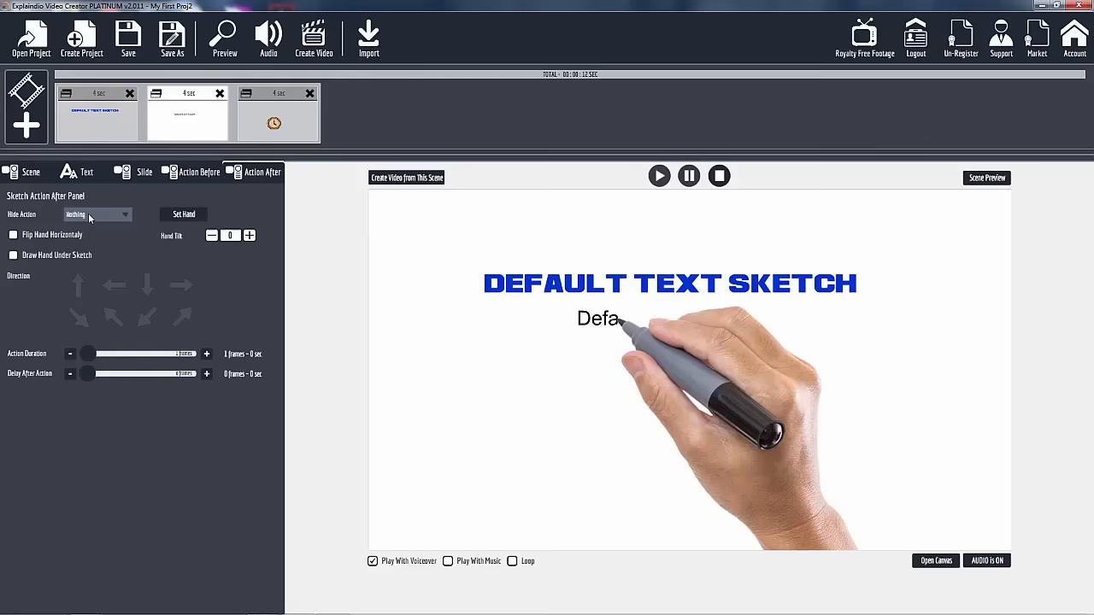
pyautogui.click(96, 216)
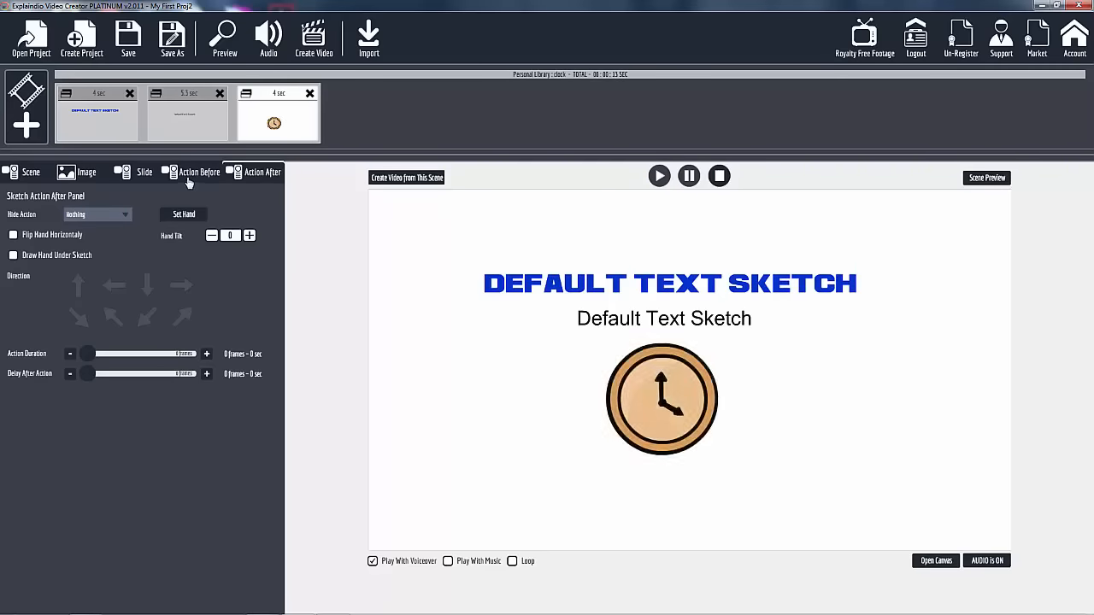
# Step: Play the scene preview to watch the hand sketch the second text line
pyautogui.click(198, 171)
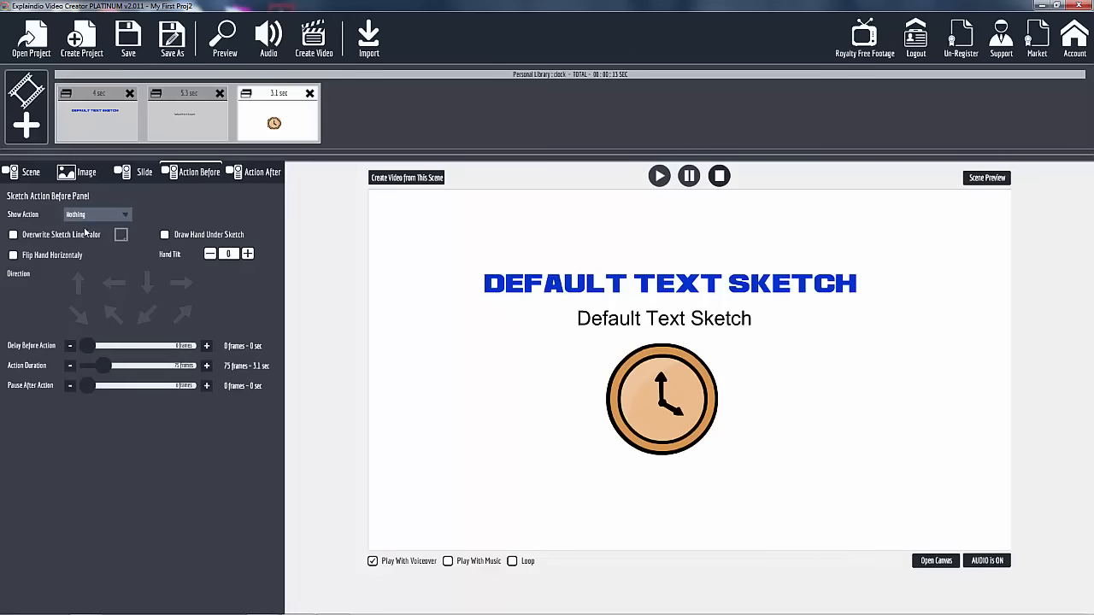
pyautogui.moveTo(143, 119)
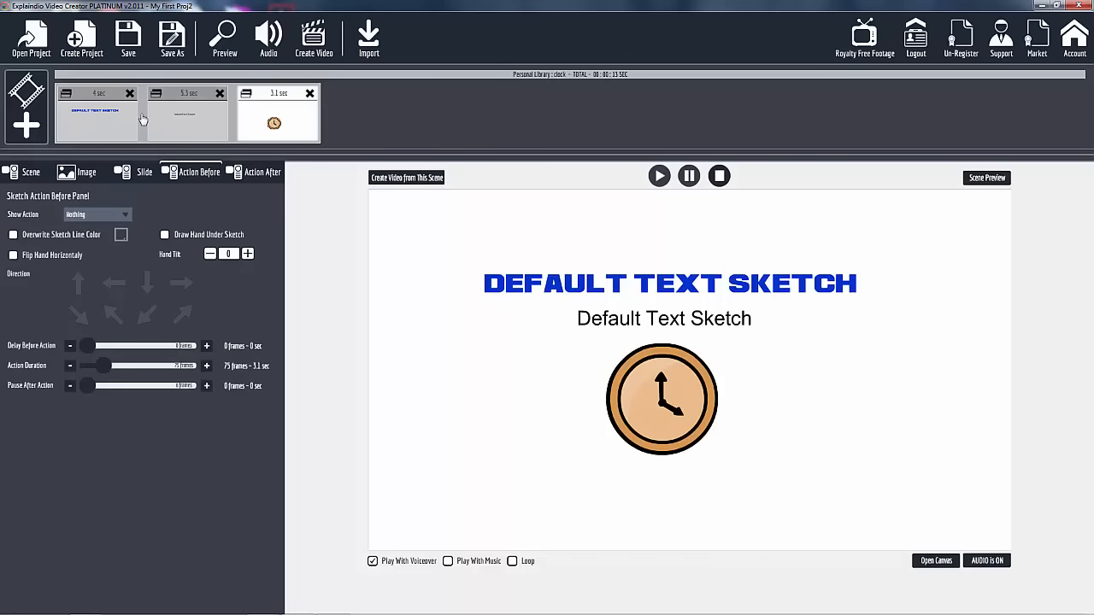
pyautogui.moveTo(130, 109)
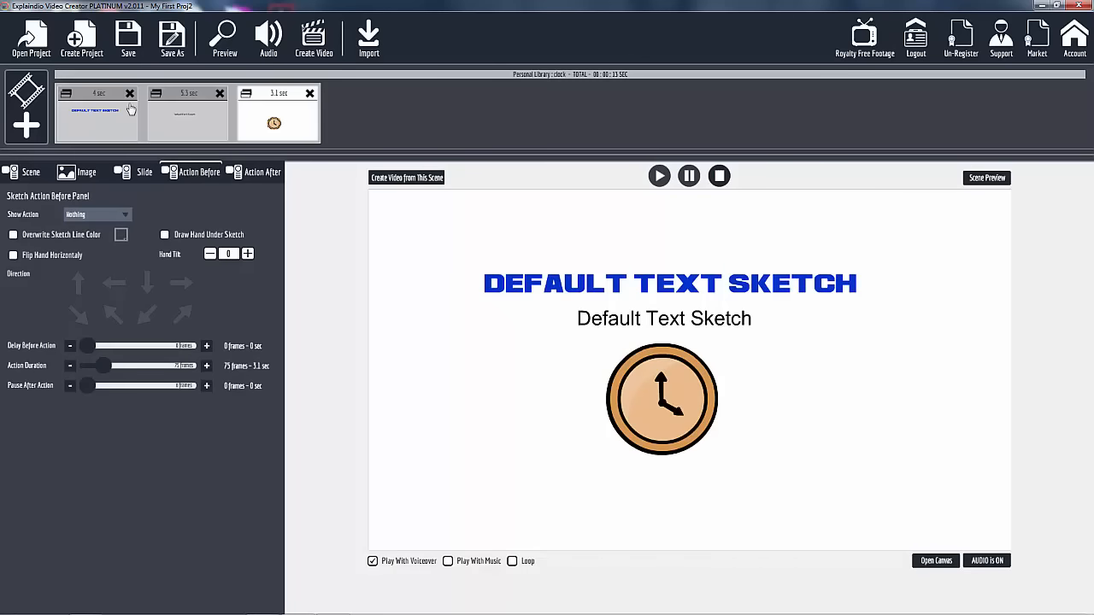
pyautogui.moveTo(564, 404)
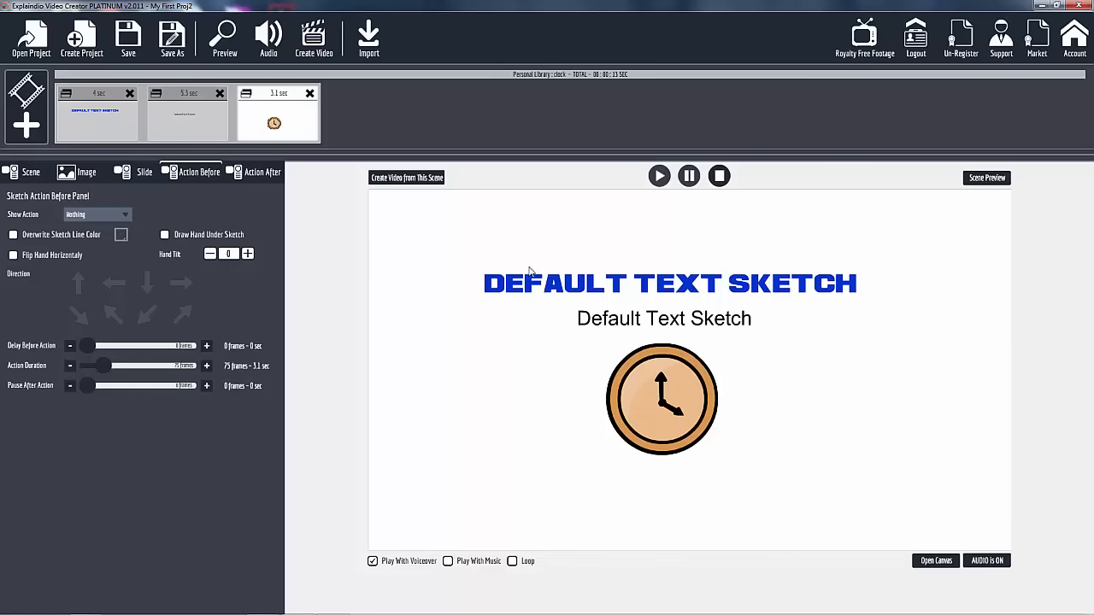
pyautogui.moveTo(527, 369)
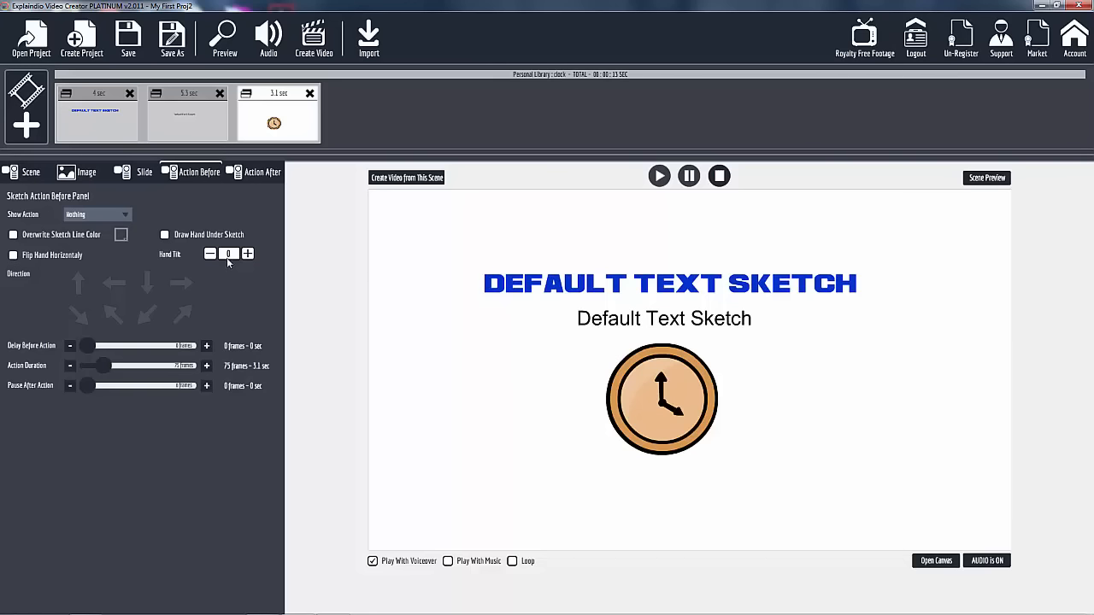
pyautogui.moveTo(934, 568)
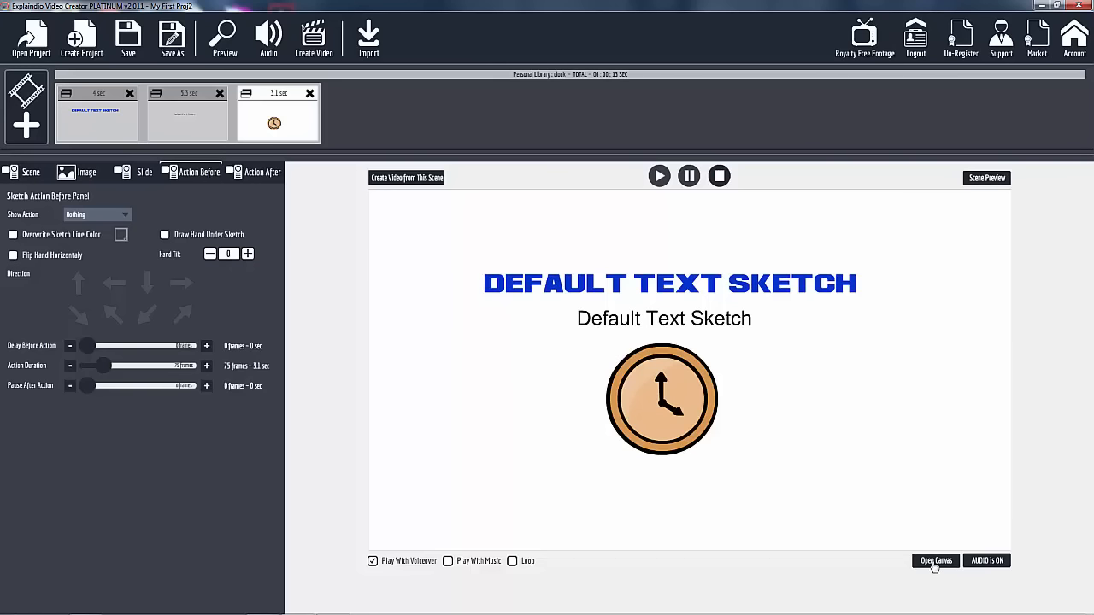
pyautogui.click(935, 561)
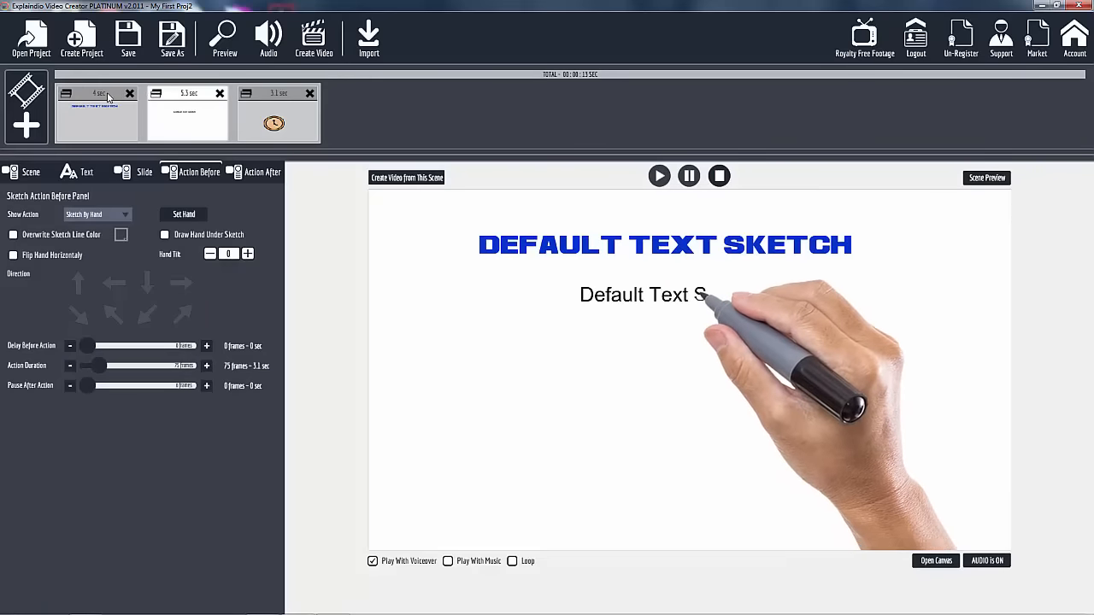
# Step: Select the blue heading's slide and reopen the canvas editor via Change Position
pyautogui.click(86, 171)
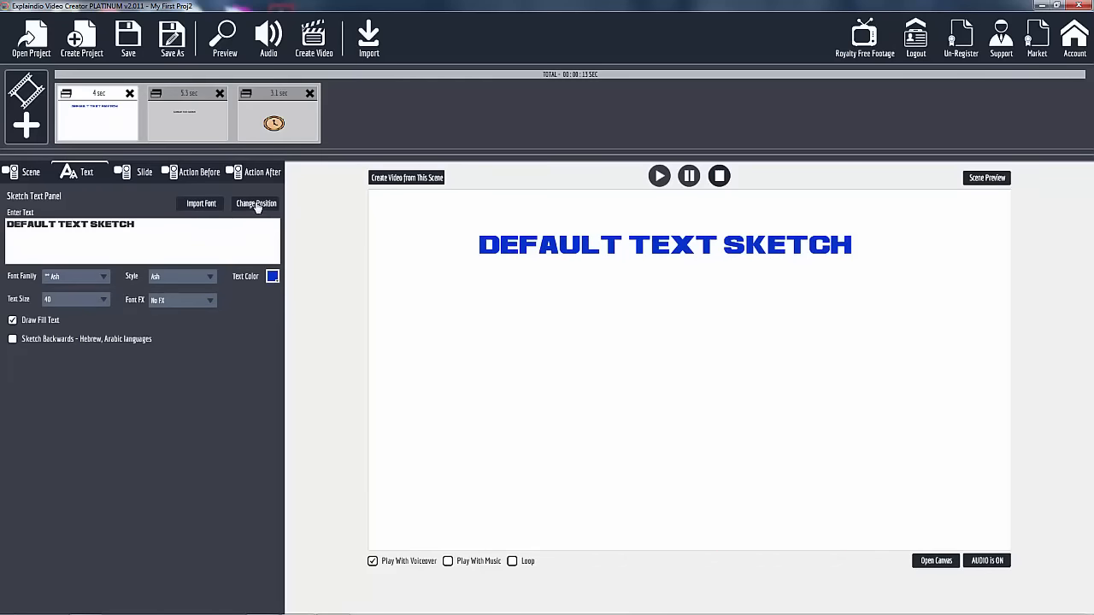
pyautogui.click(256, 203)
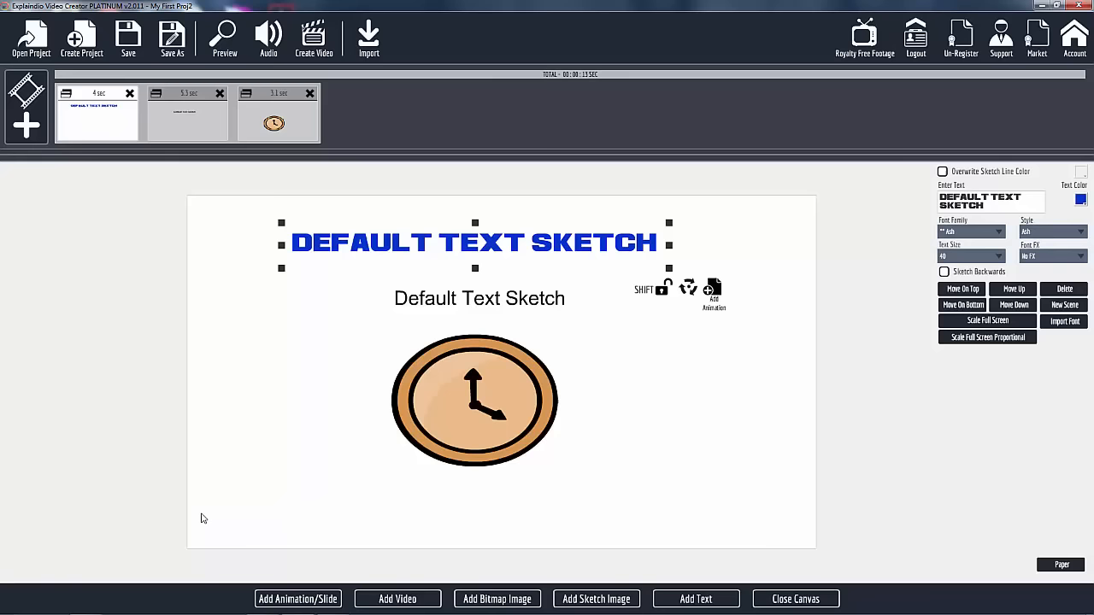
pyautogui.moveTo(253, 328)
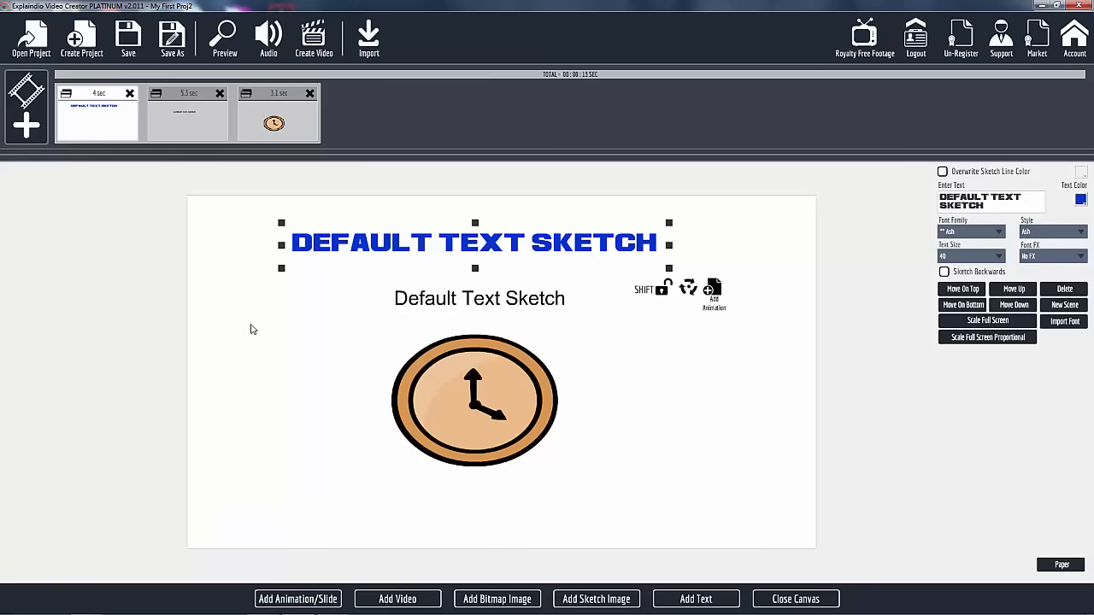
pyautogui.moveTo(896, 515)
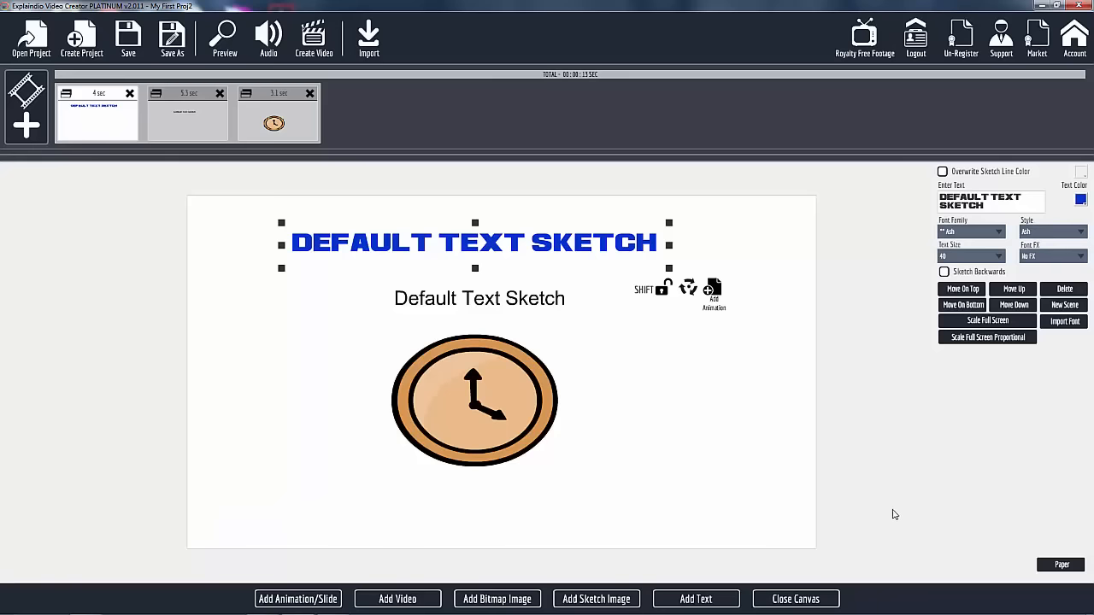
pyautogui.moveTo(732, 566)
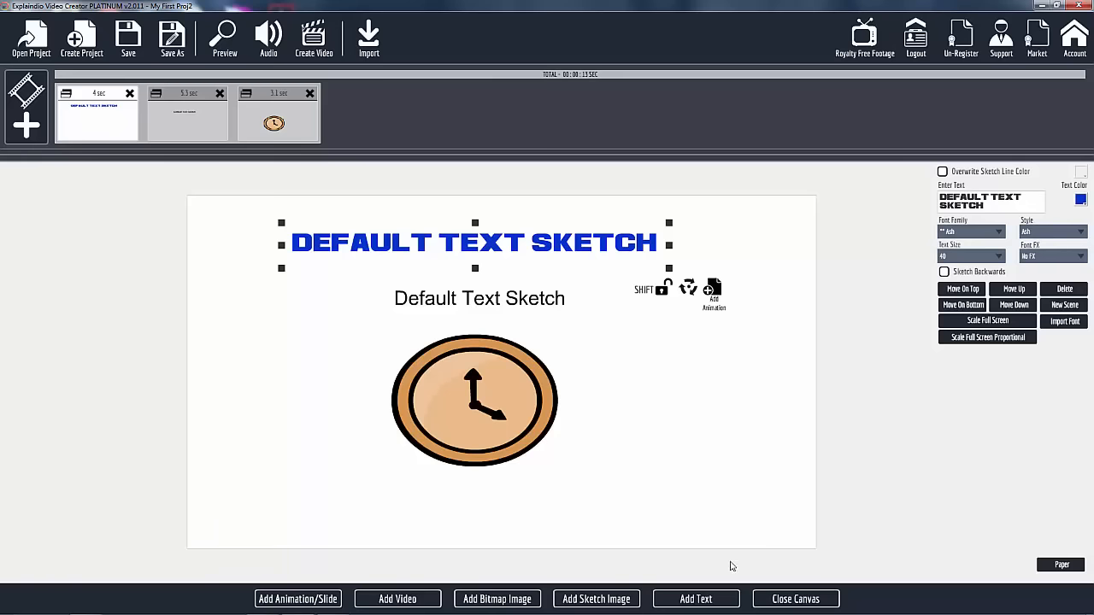
pyautogui.moveTo(629, 491)
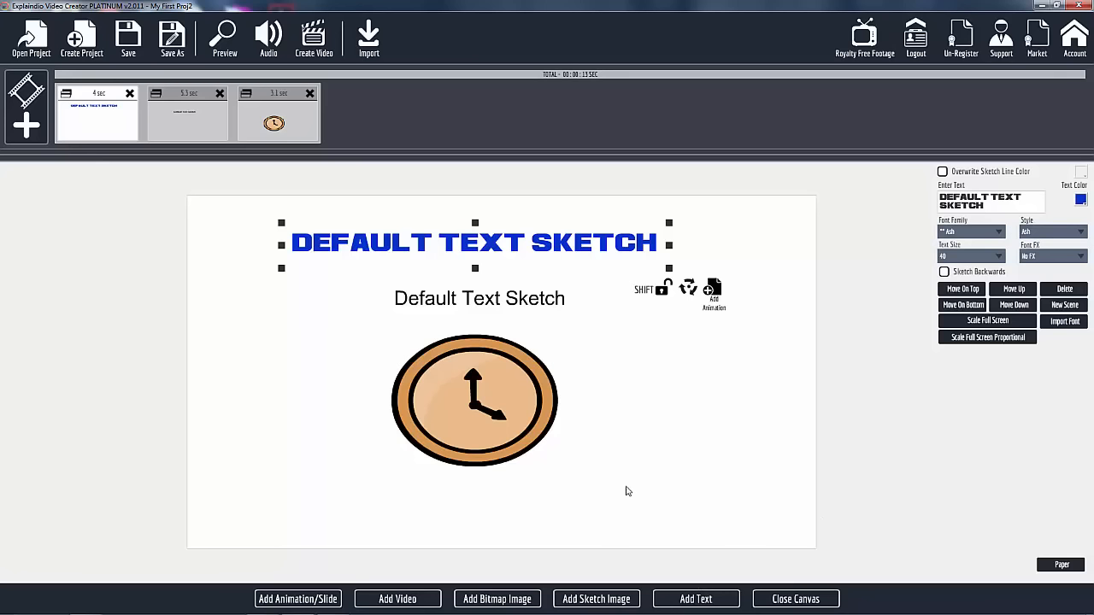
pyautogui.moveTo(638, 452)
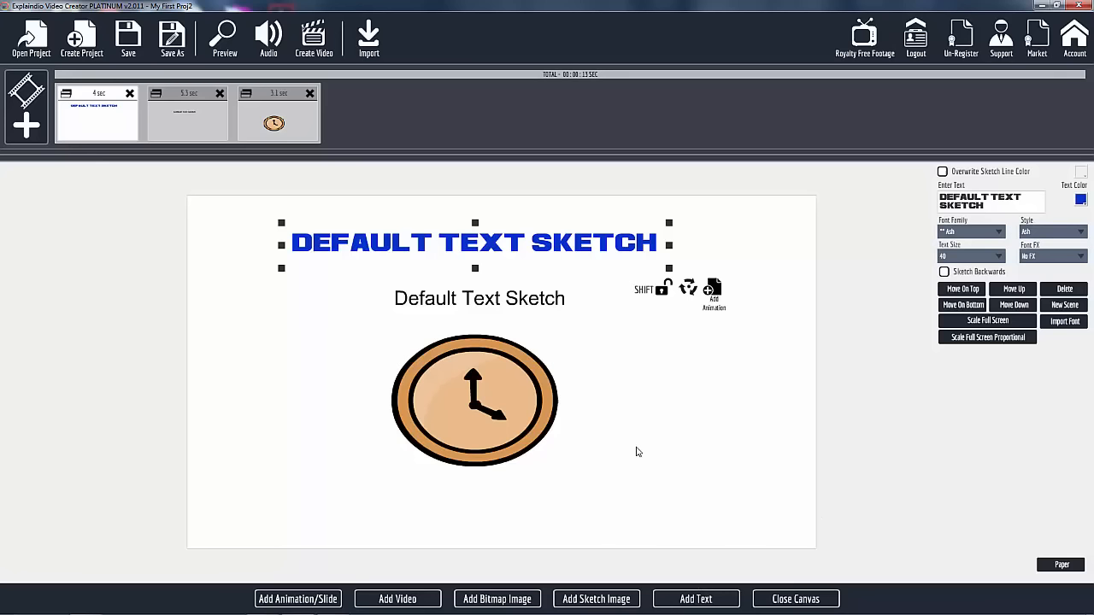
pyautogui.moveTo(667, 455)
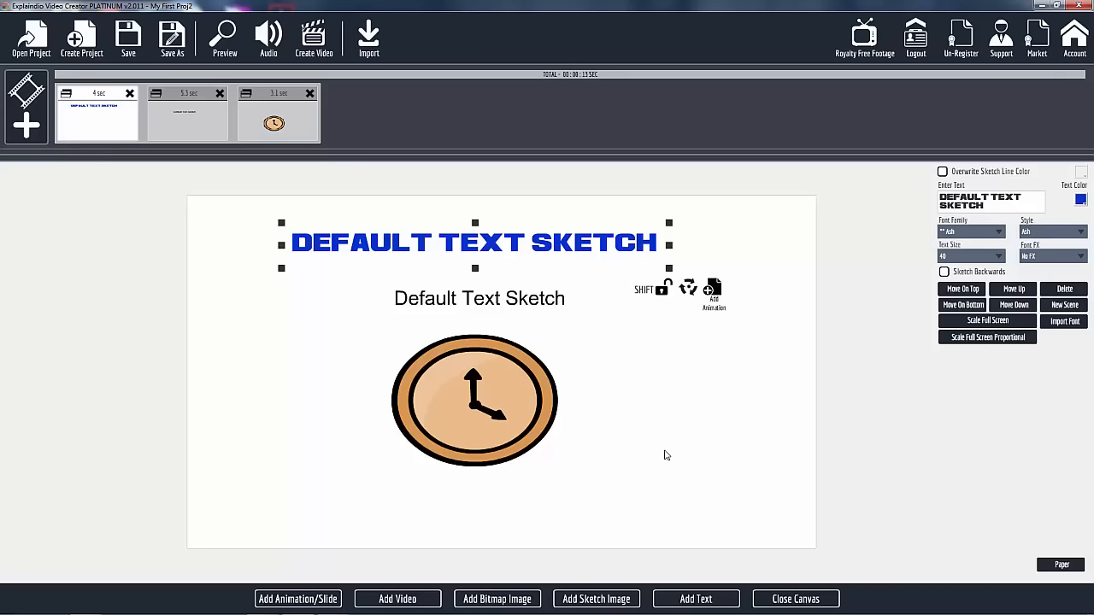
pyautogui.moveTo(636, 458)
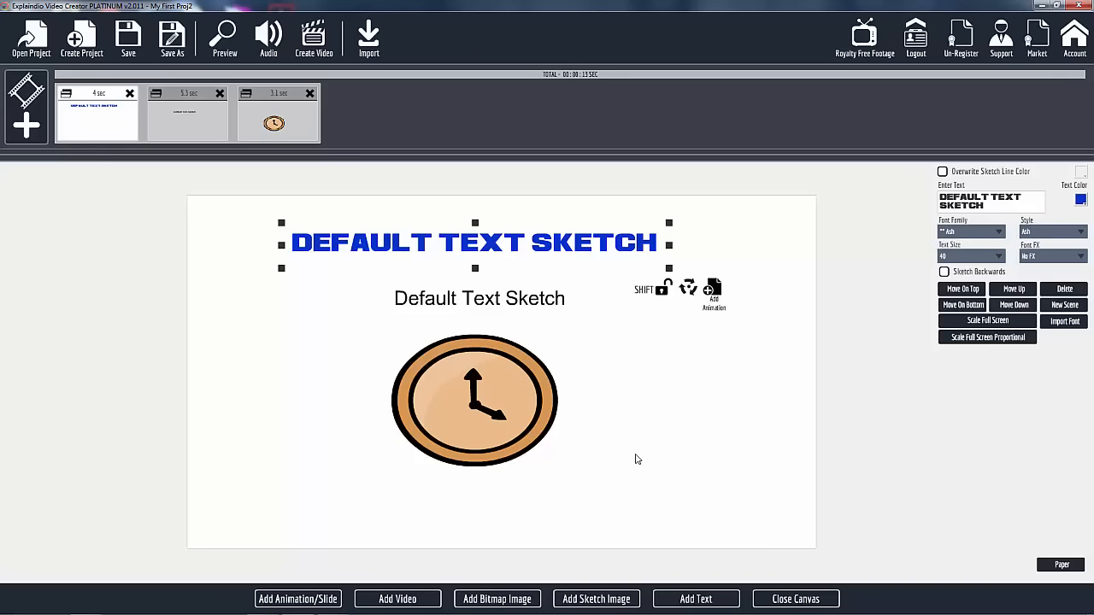
pyautogui.moveTo(657, 469)
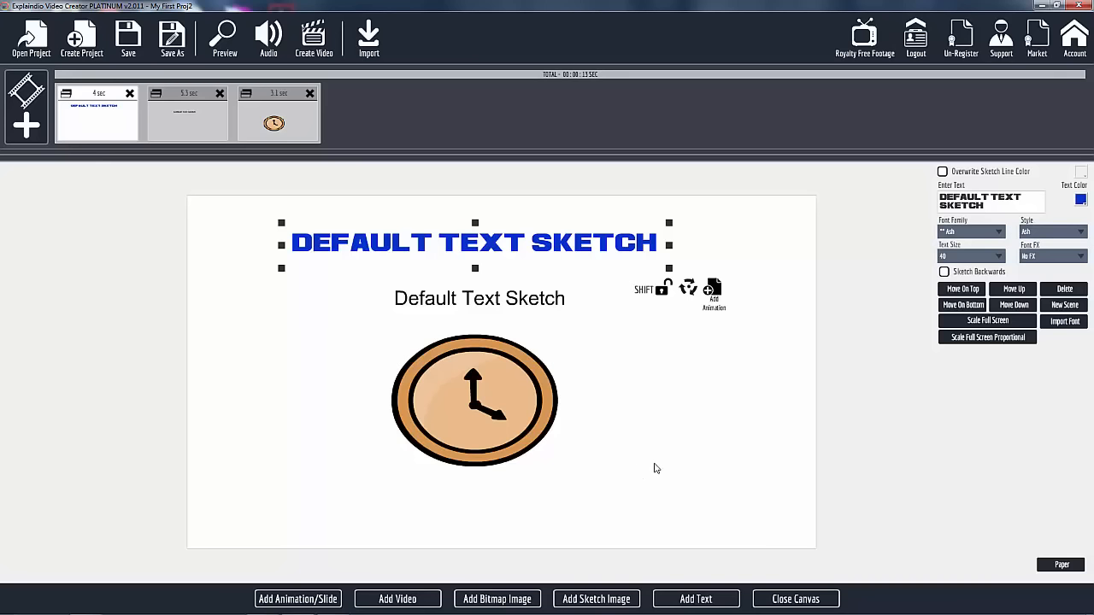
pyautogui.moveTo(647, 455)
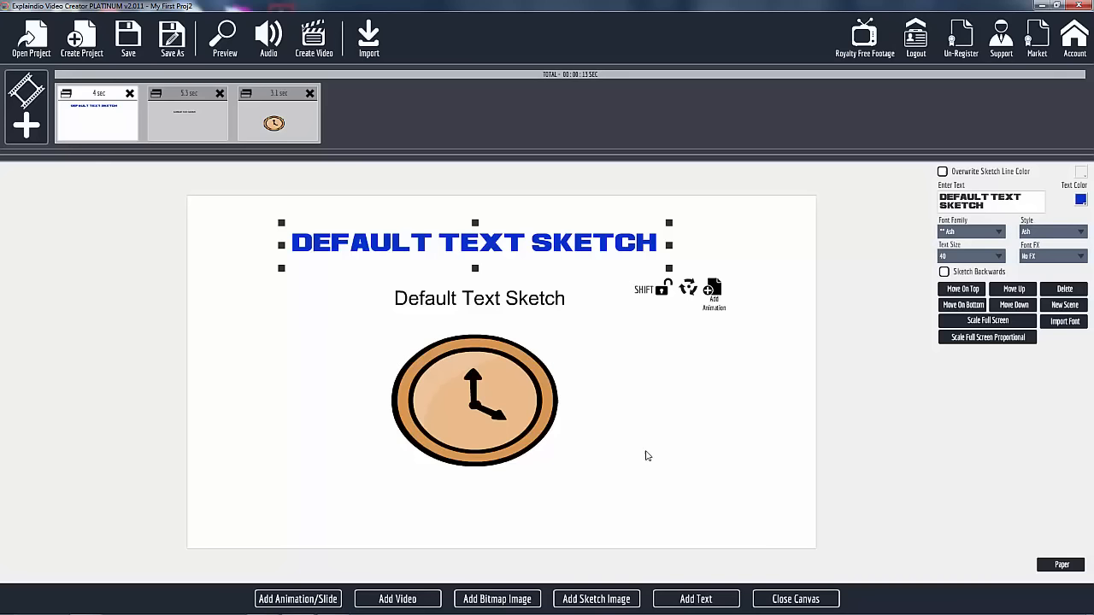
pyautogui.moveTo(510, 307)
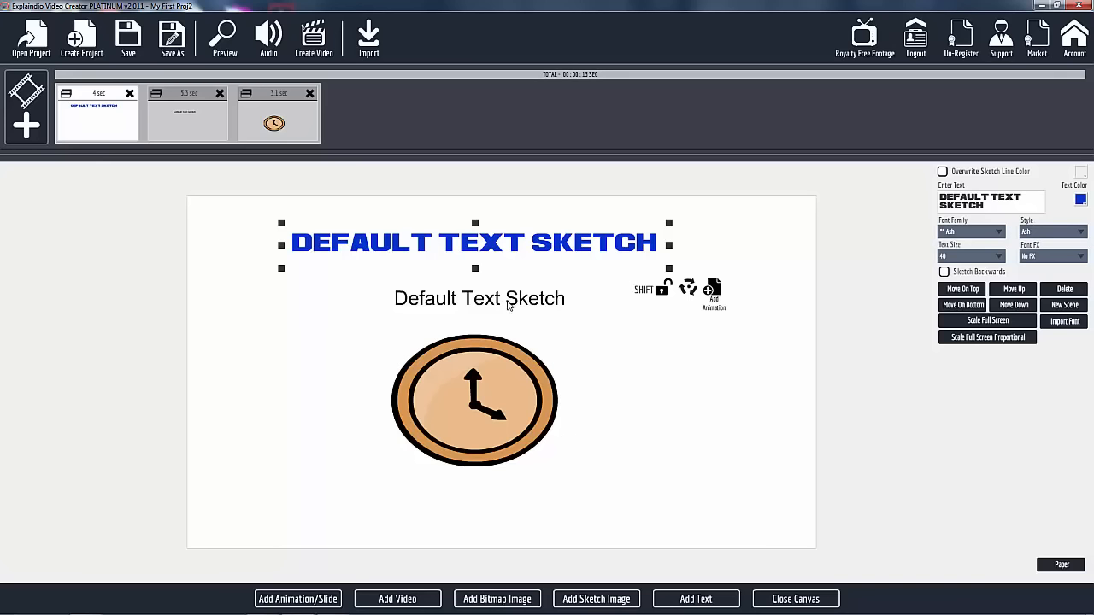
pyautogui.moveTo(589, 390)
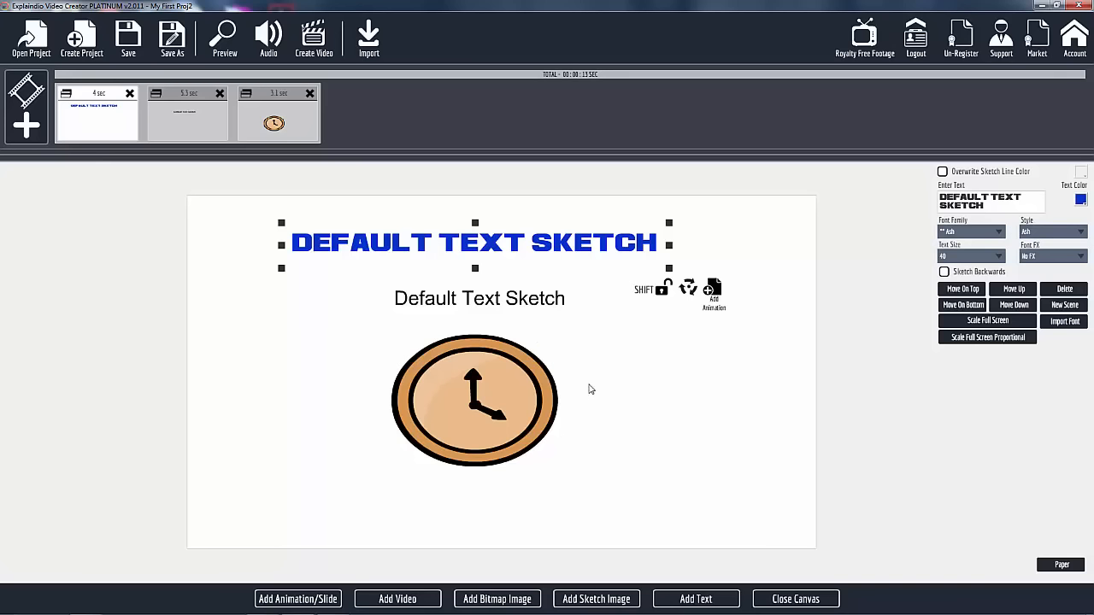
pyautogui.moveTo(800, 606)
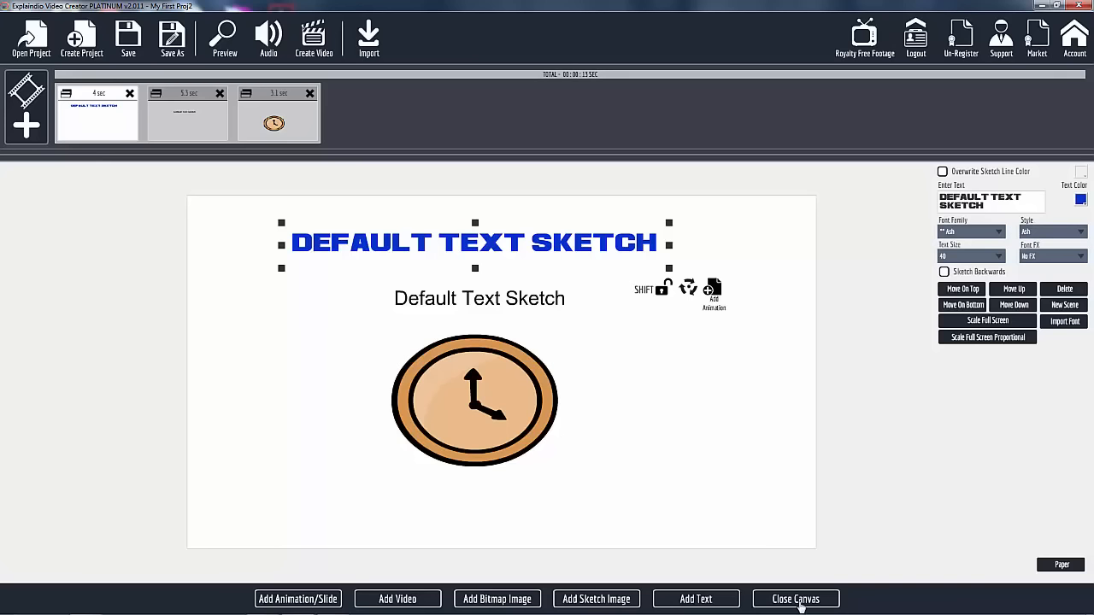
pyautogui.moveTo(824, 321)
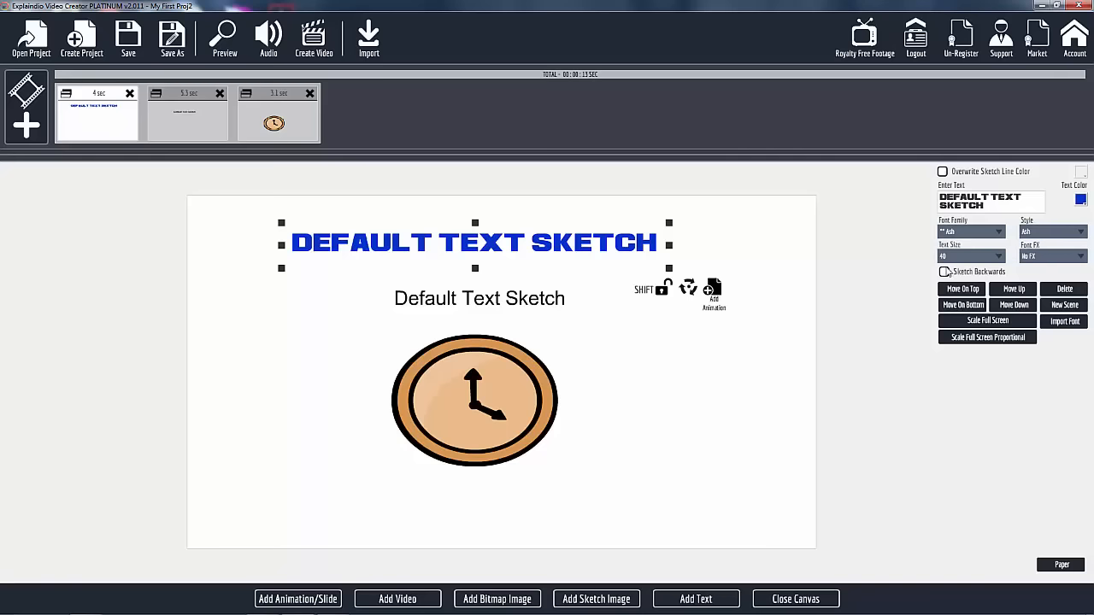
pyautogui.click(943, 271)
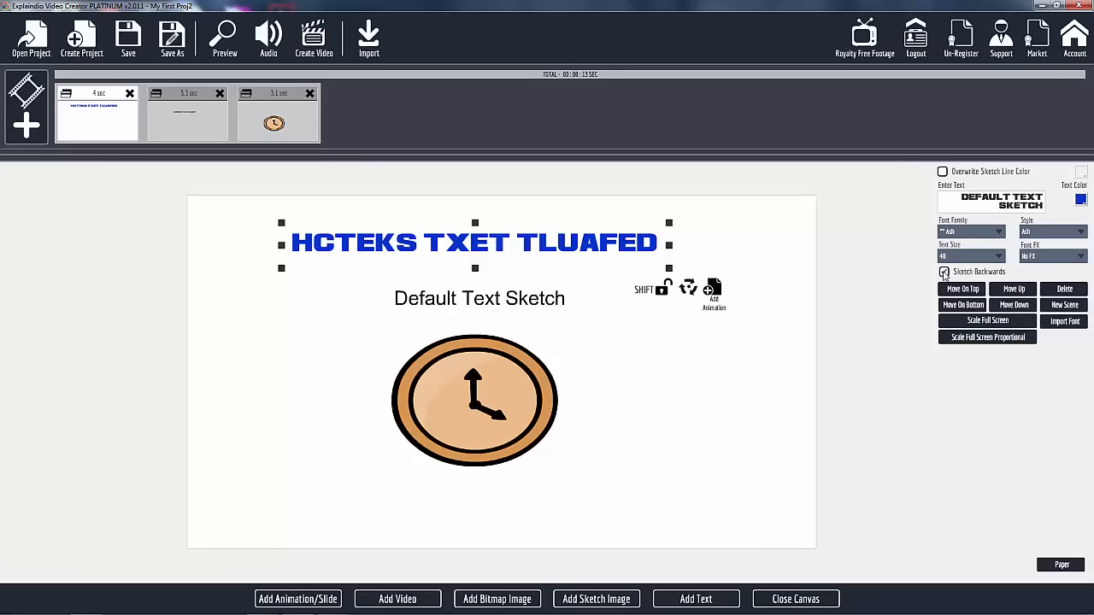
pyautogui.moveTo(944, 274)
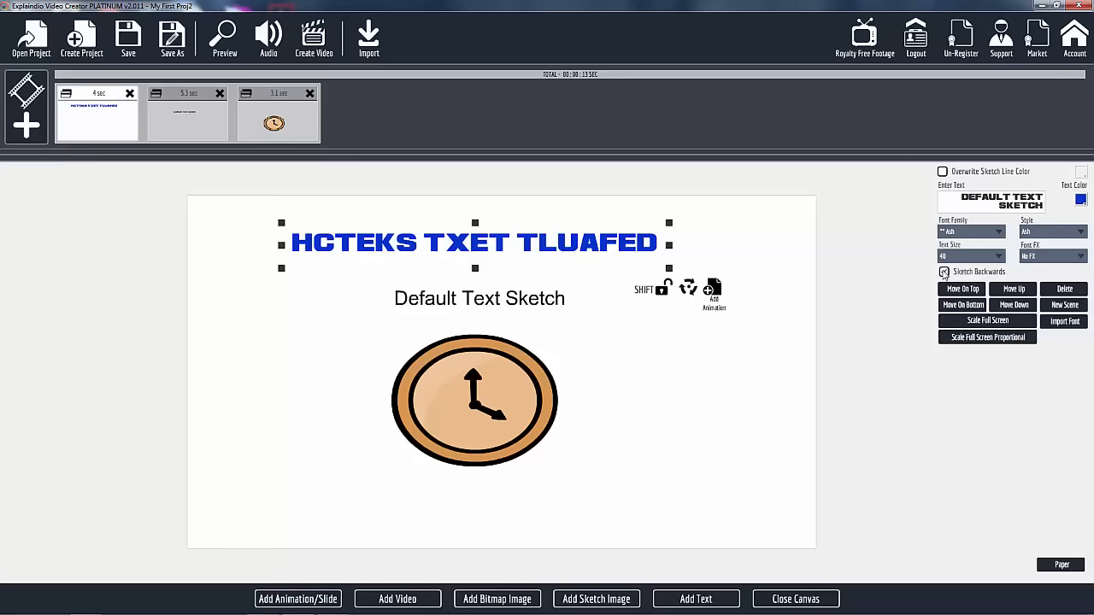
pyautogui.click(944, 272)
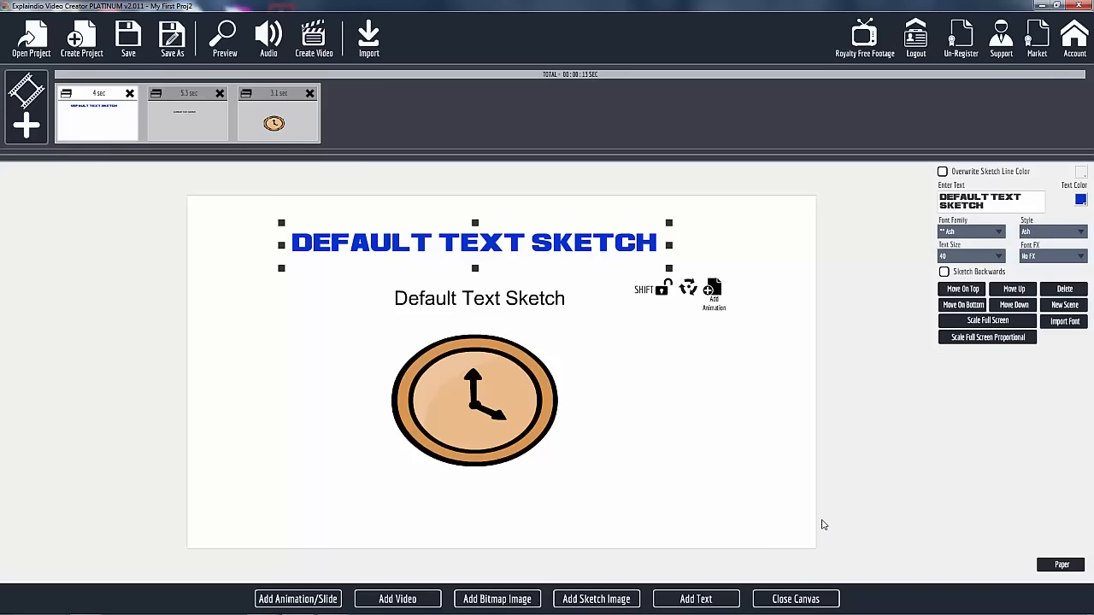
pyautogui.moveTo(876, 494)
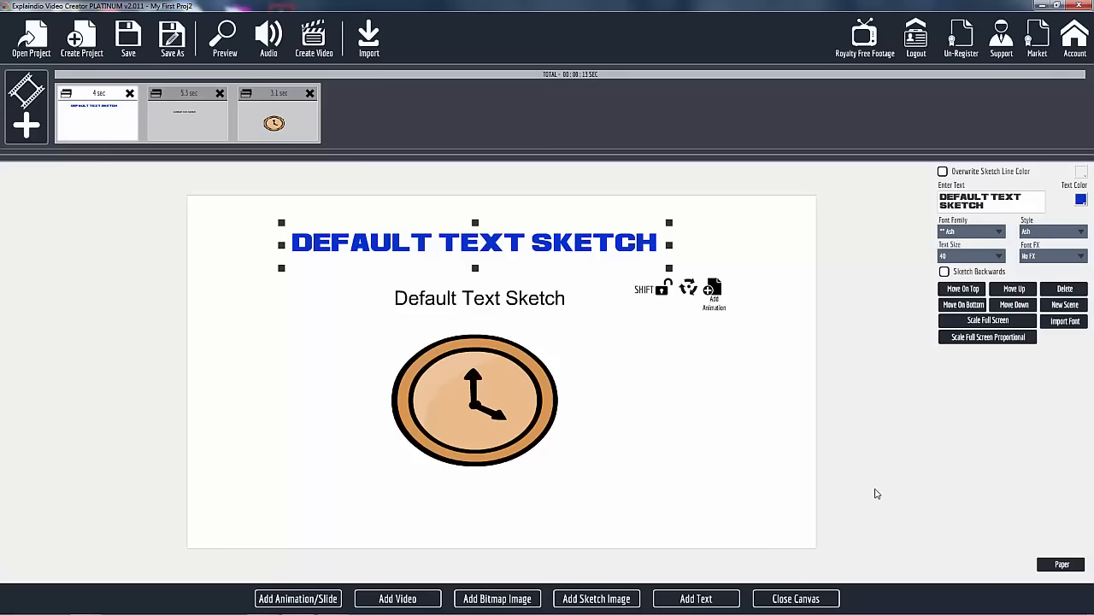
pyautogui.moveTo(392, 579)
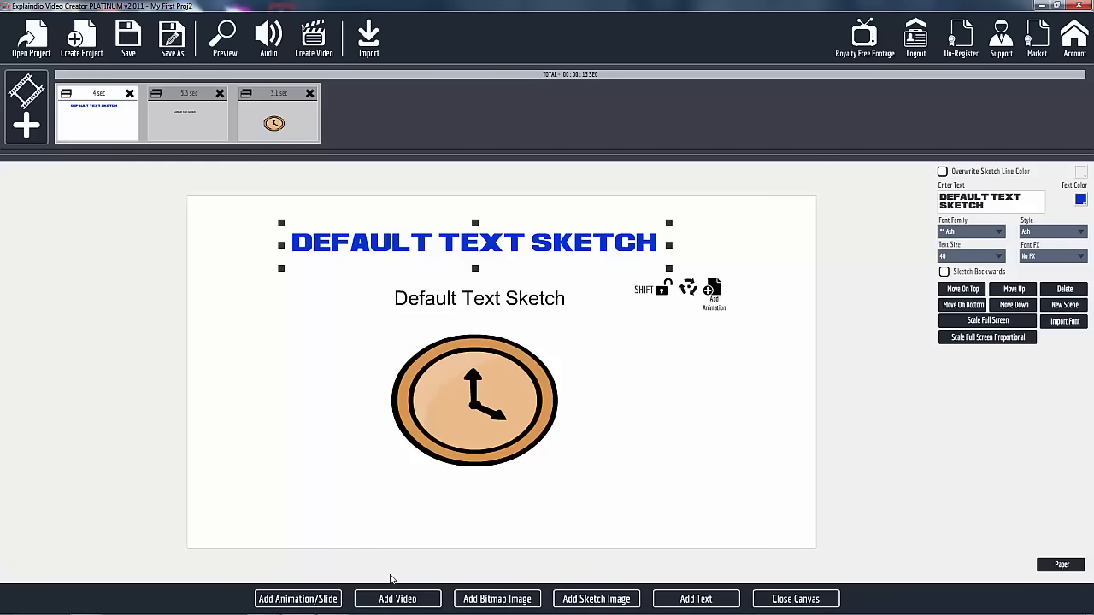